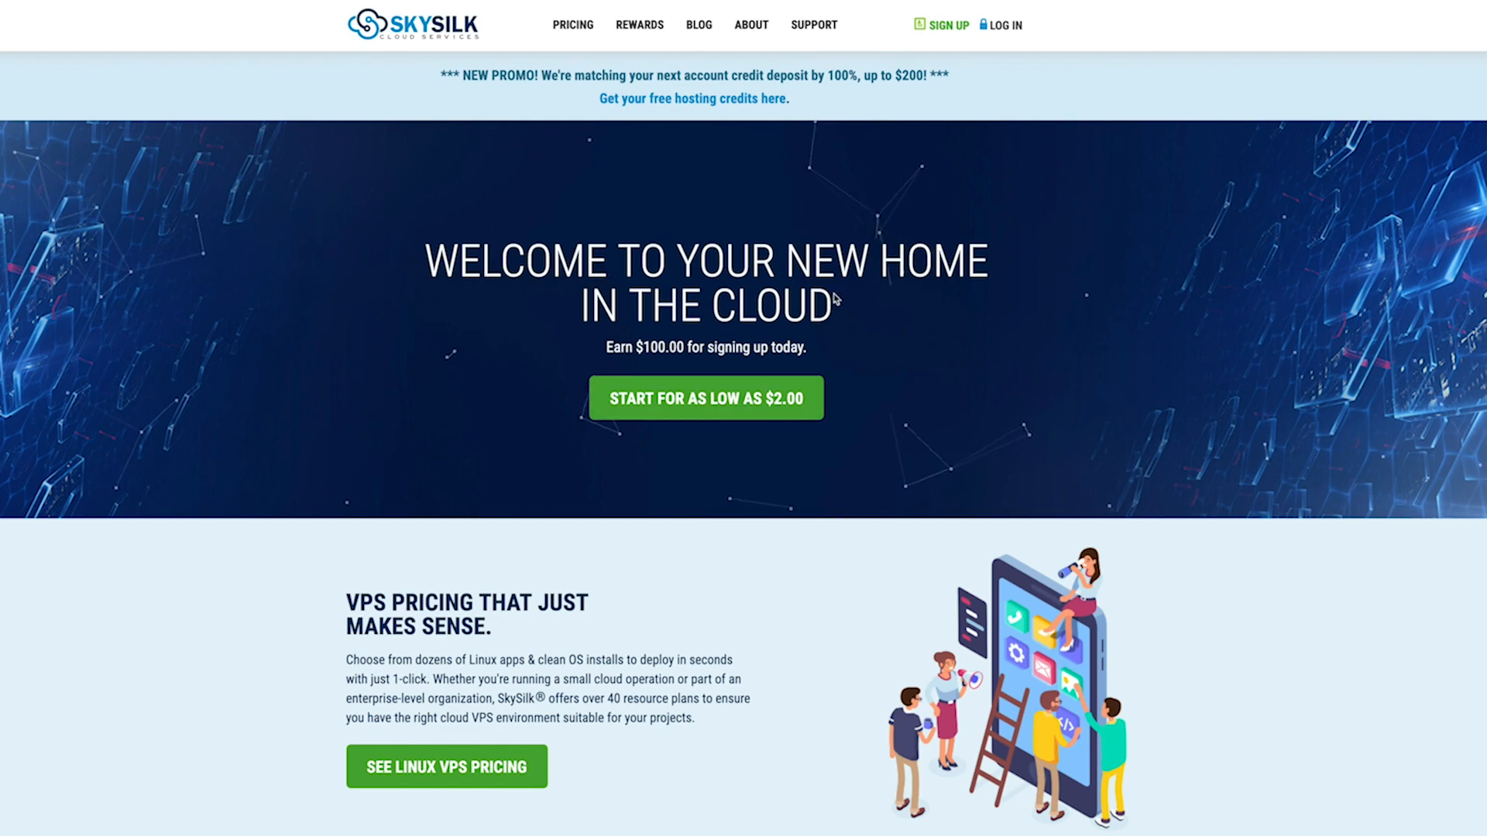
- Scroll the SkySilk homepage and open the Linux VPS pricing page
scroll("down", 3)
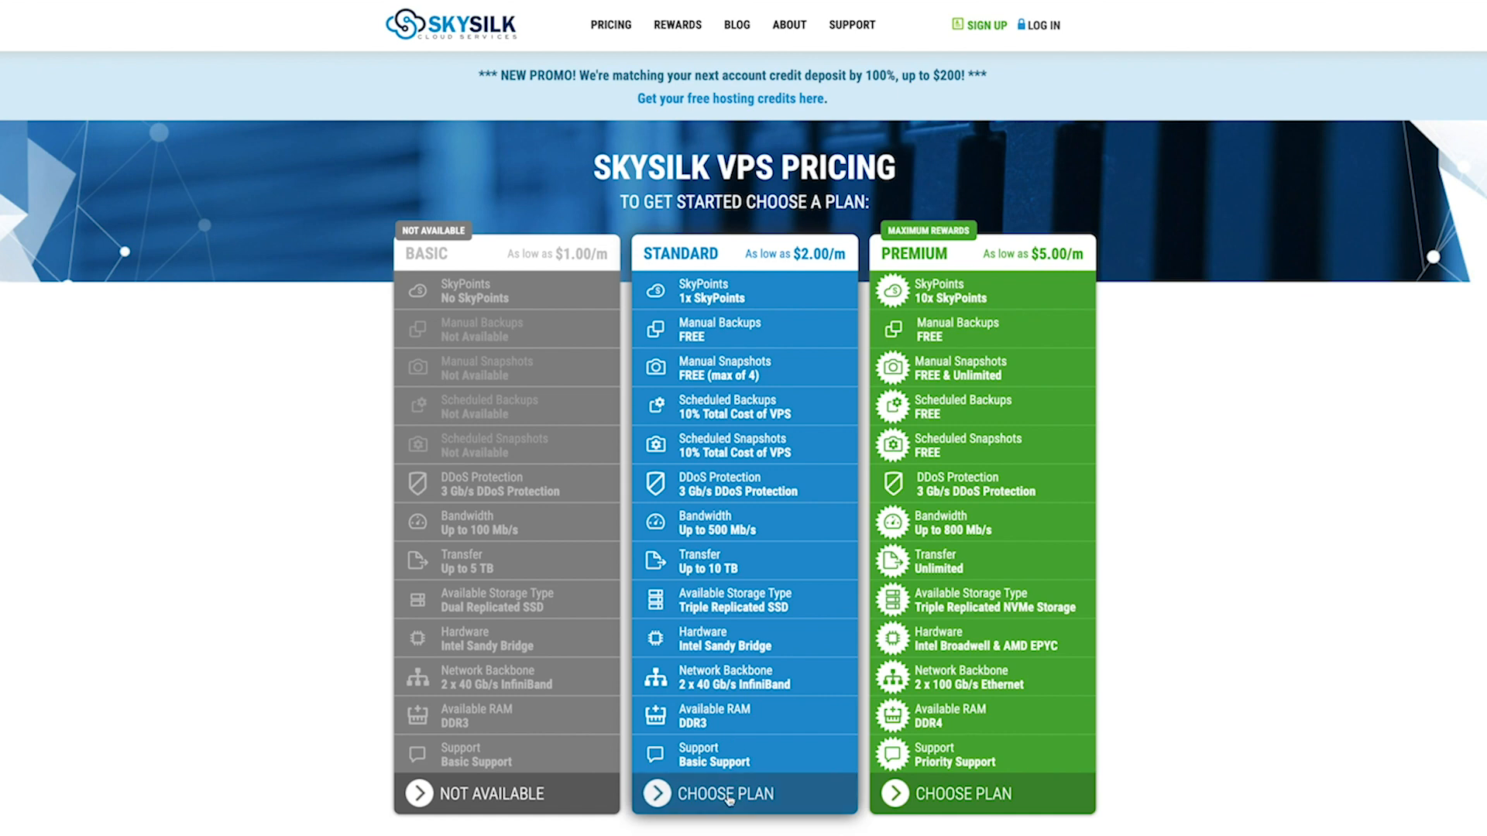
left_click(727, 793)
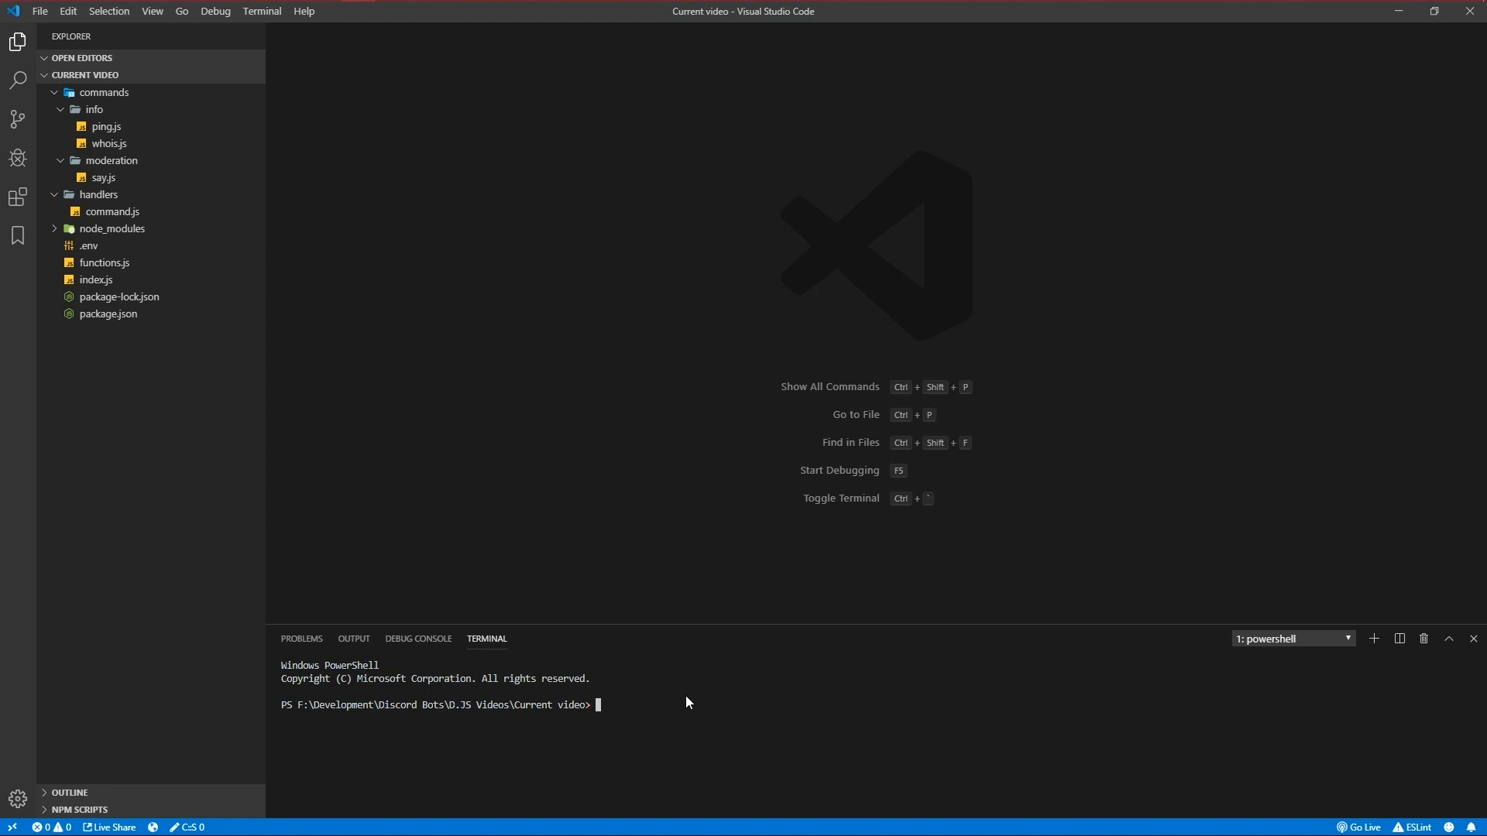
mouse_move(1013, 696)
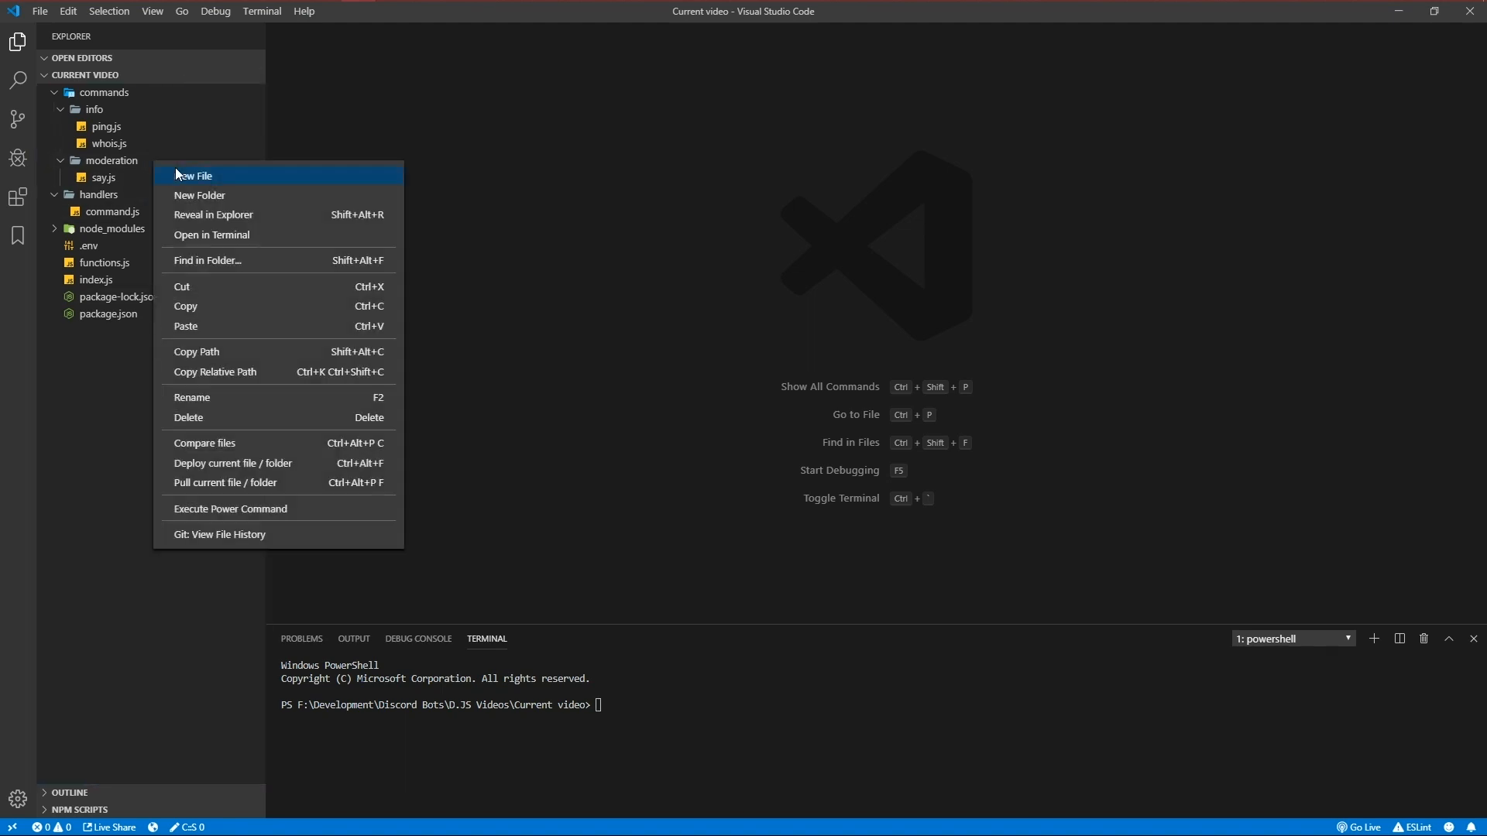
- Add report.js to moderation with require lines for RichEmbed (discord.js) and stripIndents (common-tags)
left_click(194, 176)
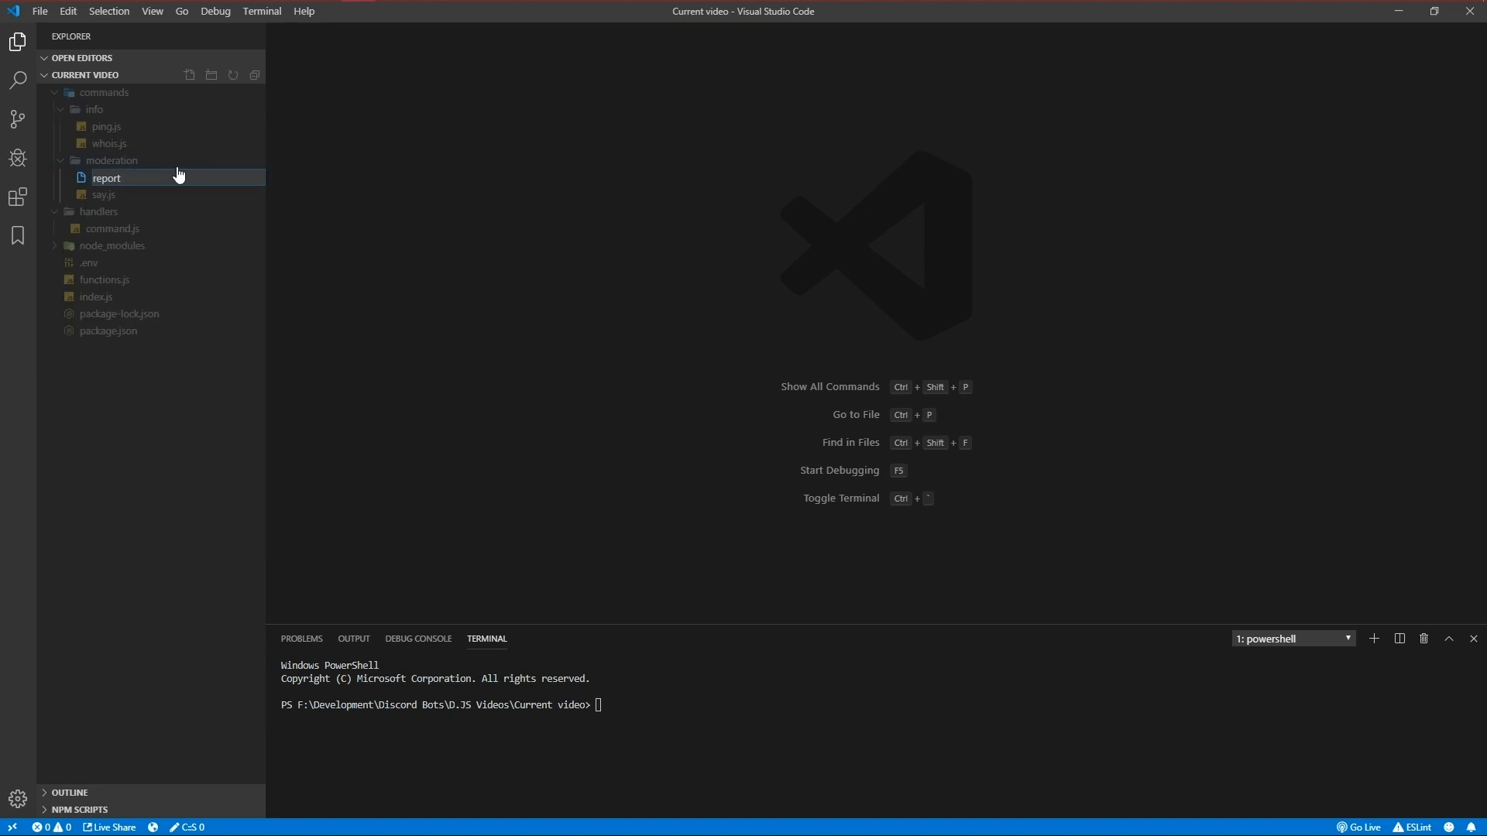
double_click(106, 178)
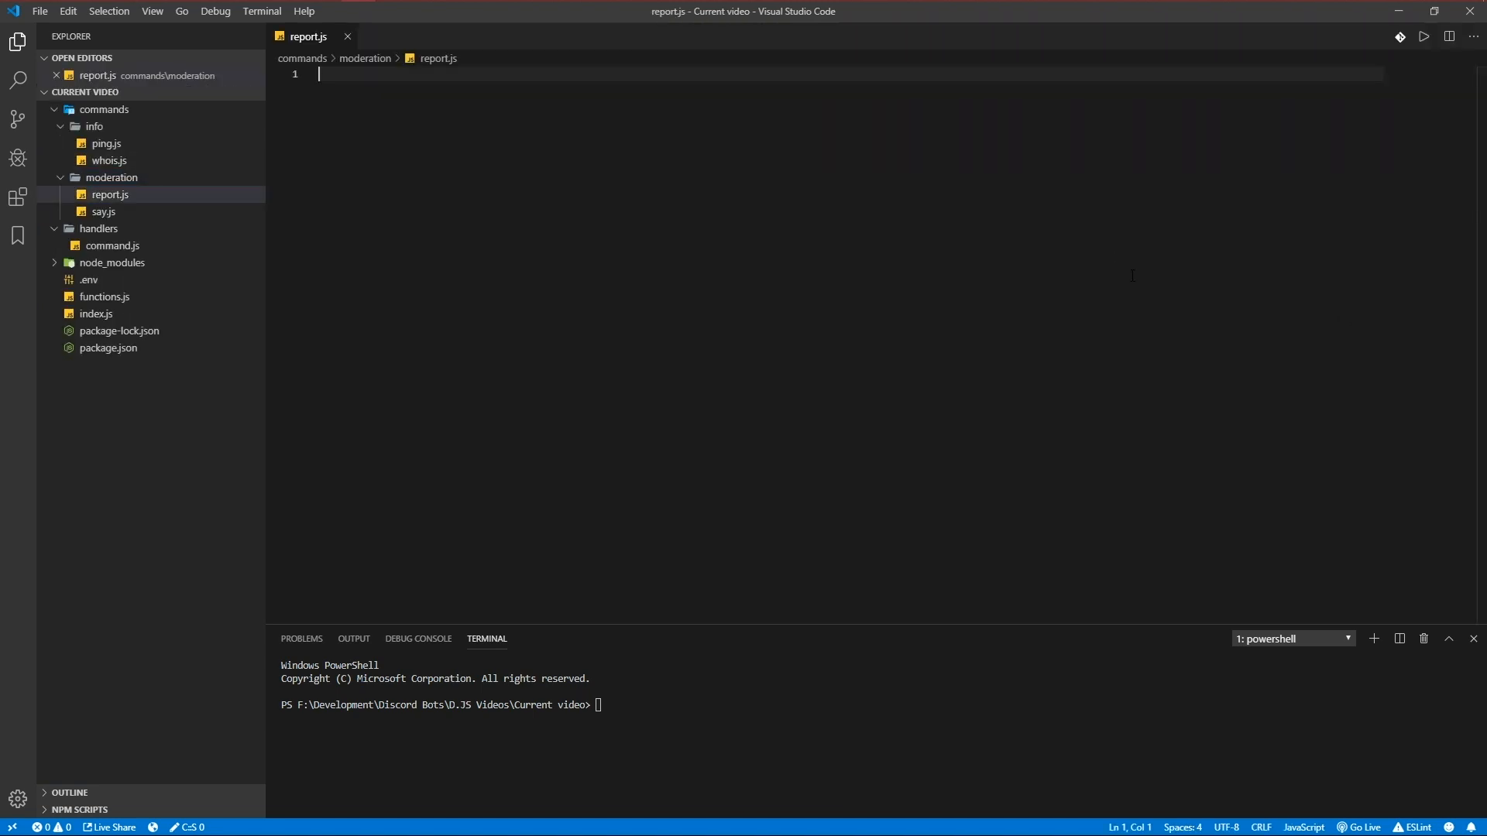
mouse_move(1065, 202)
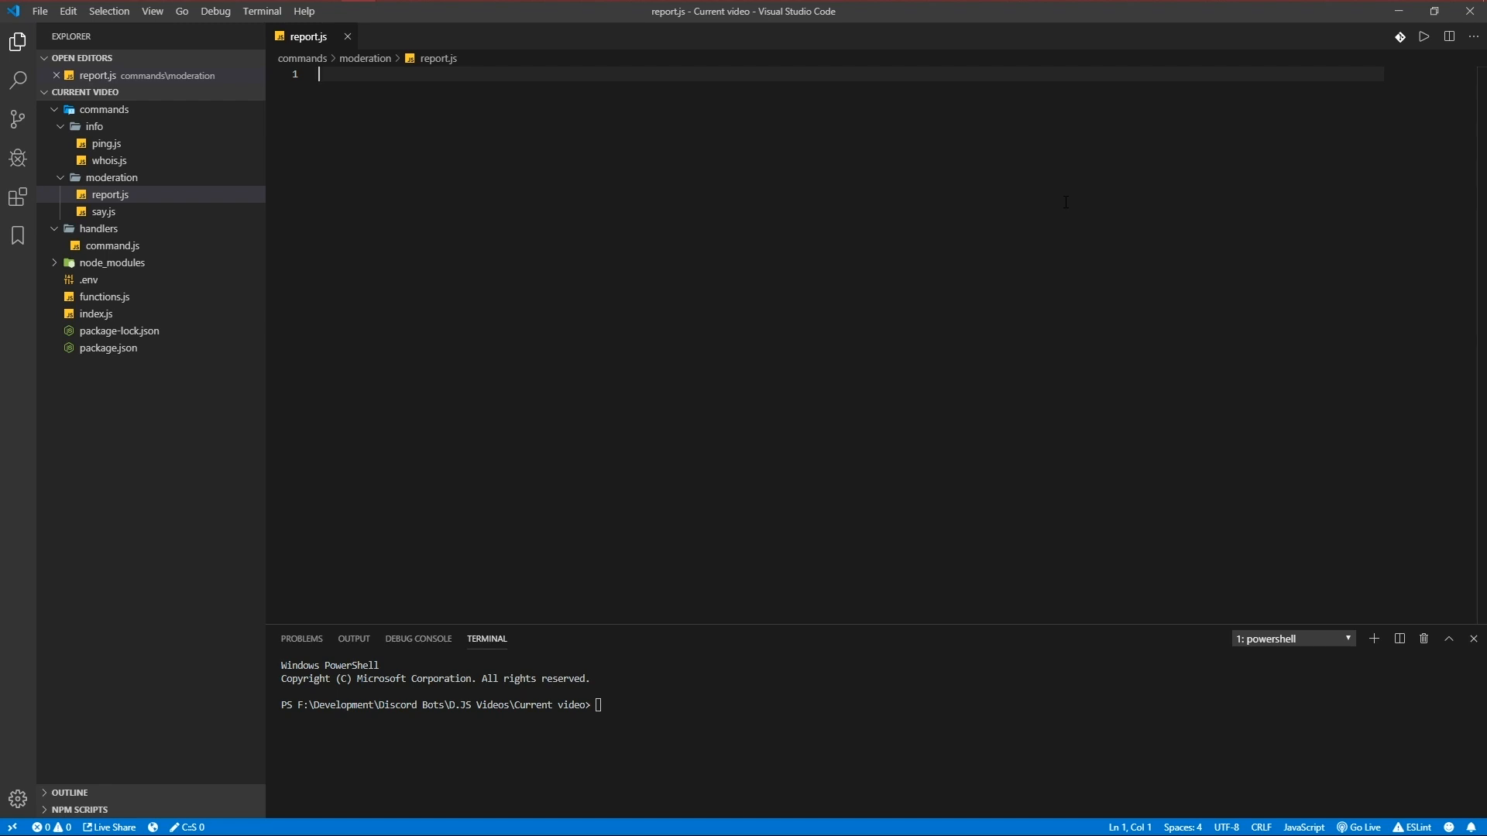
type("const { }")
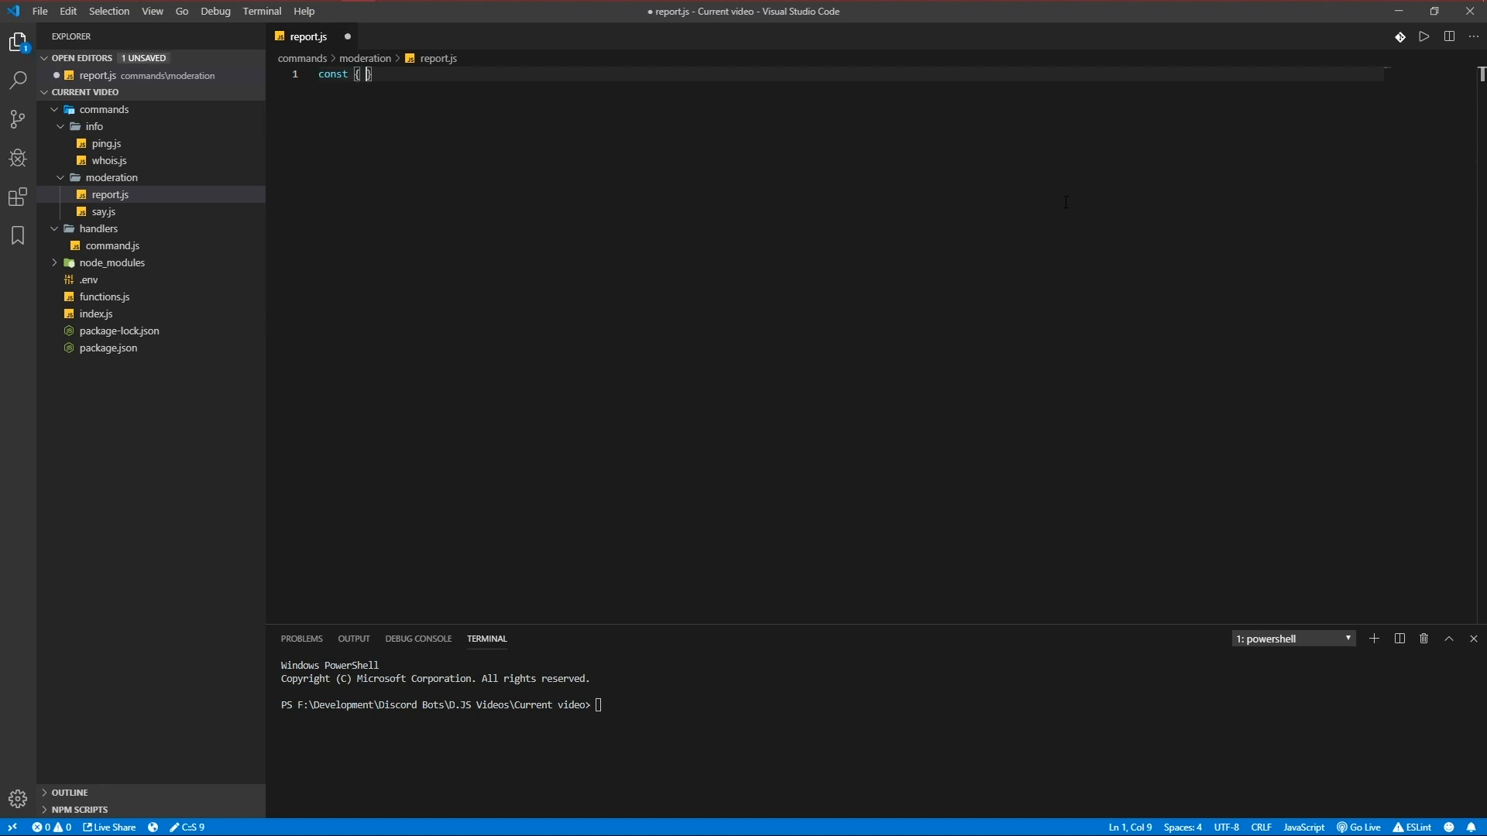
type("RichEmbed } = require('d")
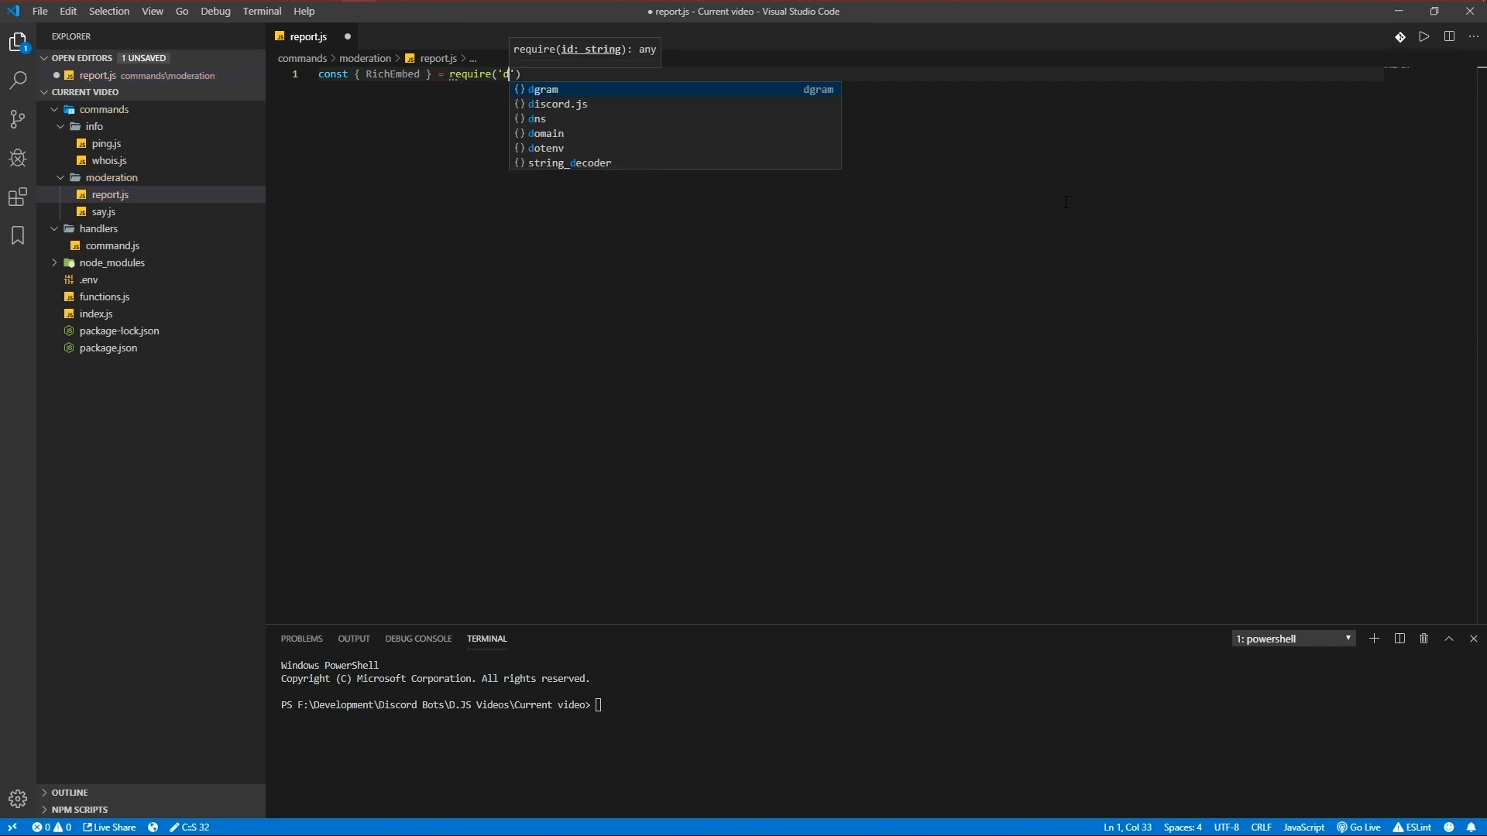
type("iscord.js")
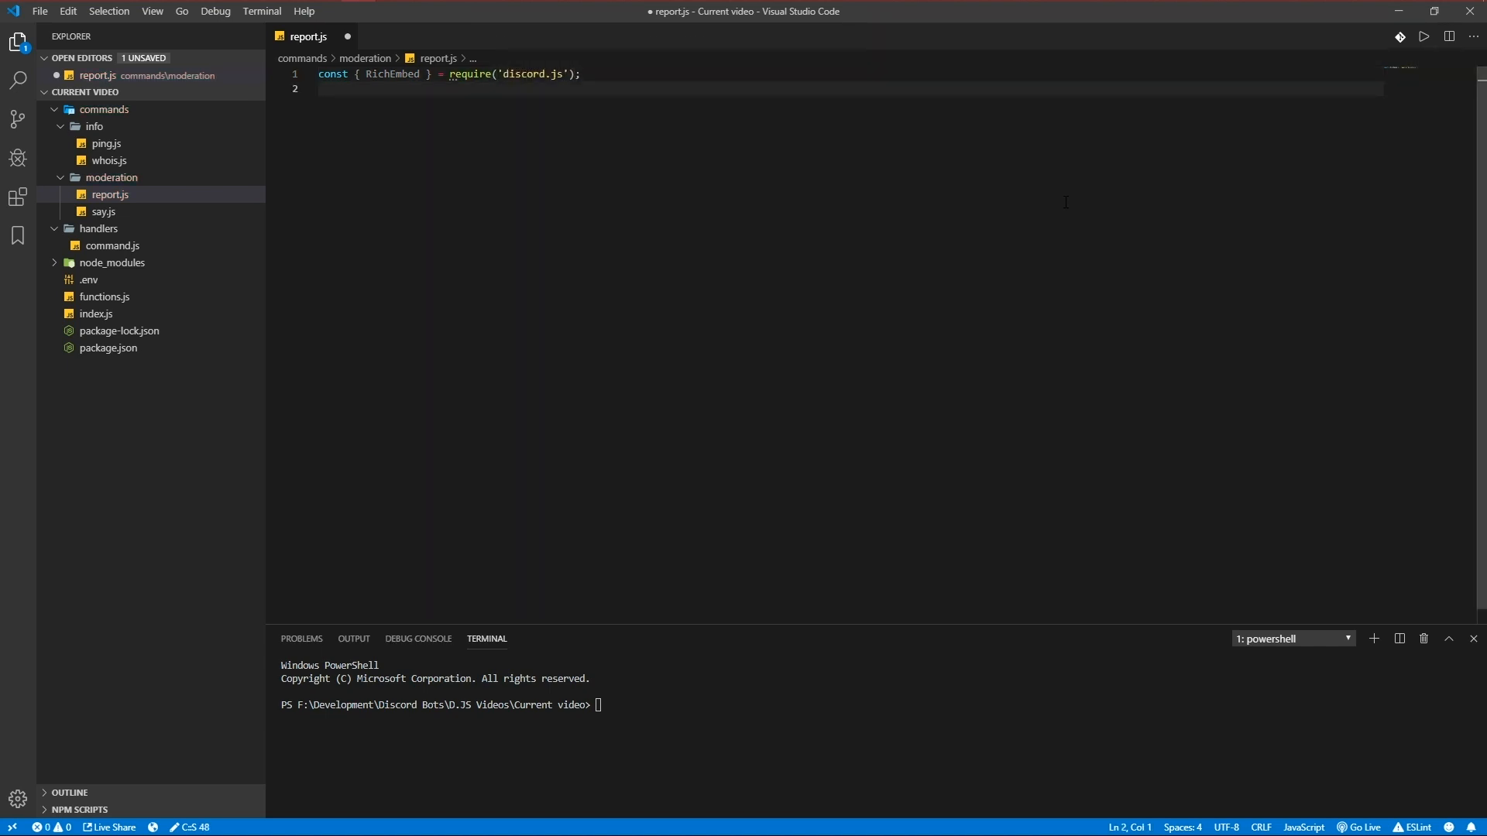
type("const { stripIndents } = require('")
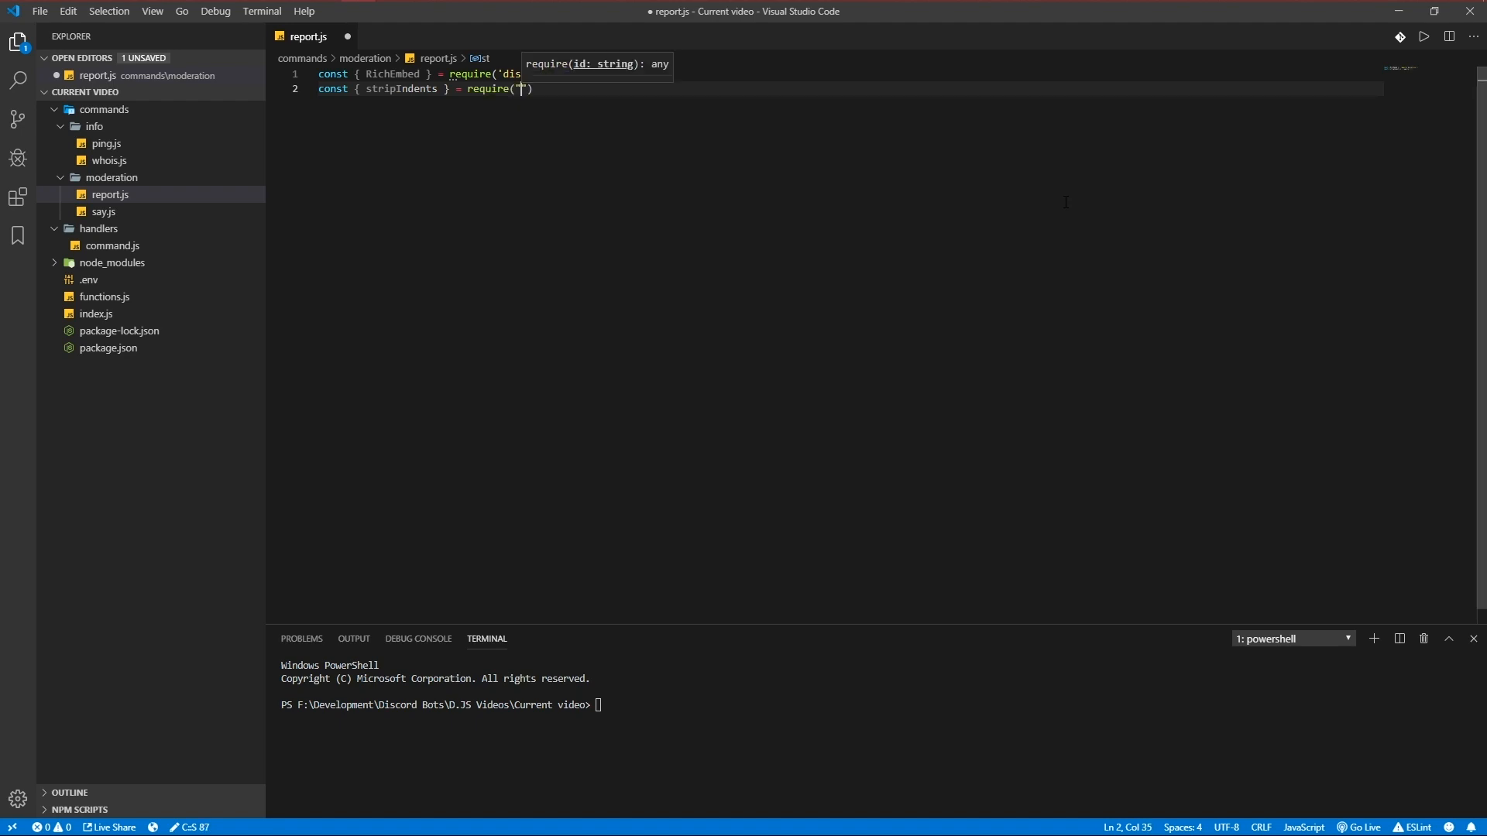
type("common-ga")
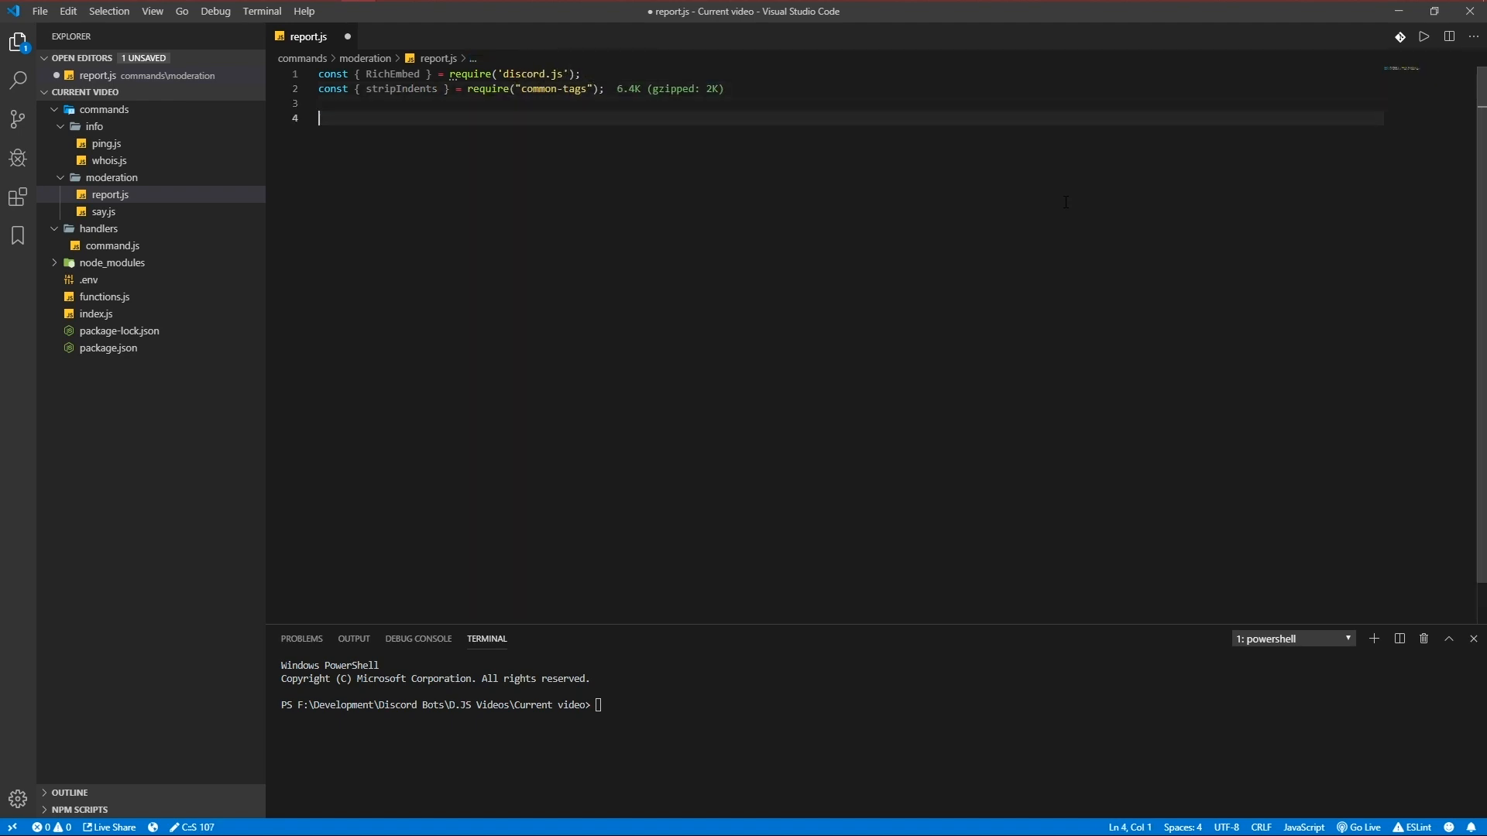
- Start module.exports with name "report" and category "moderation"
type("module")
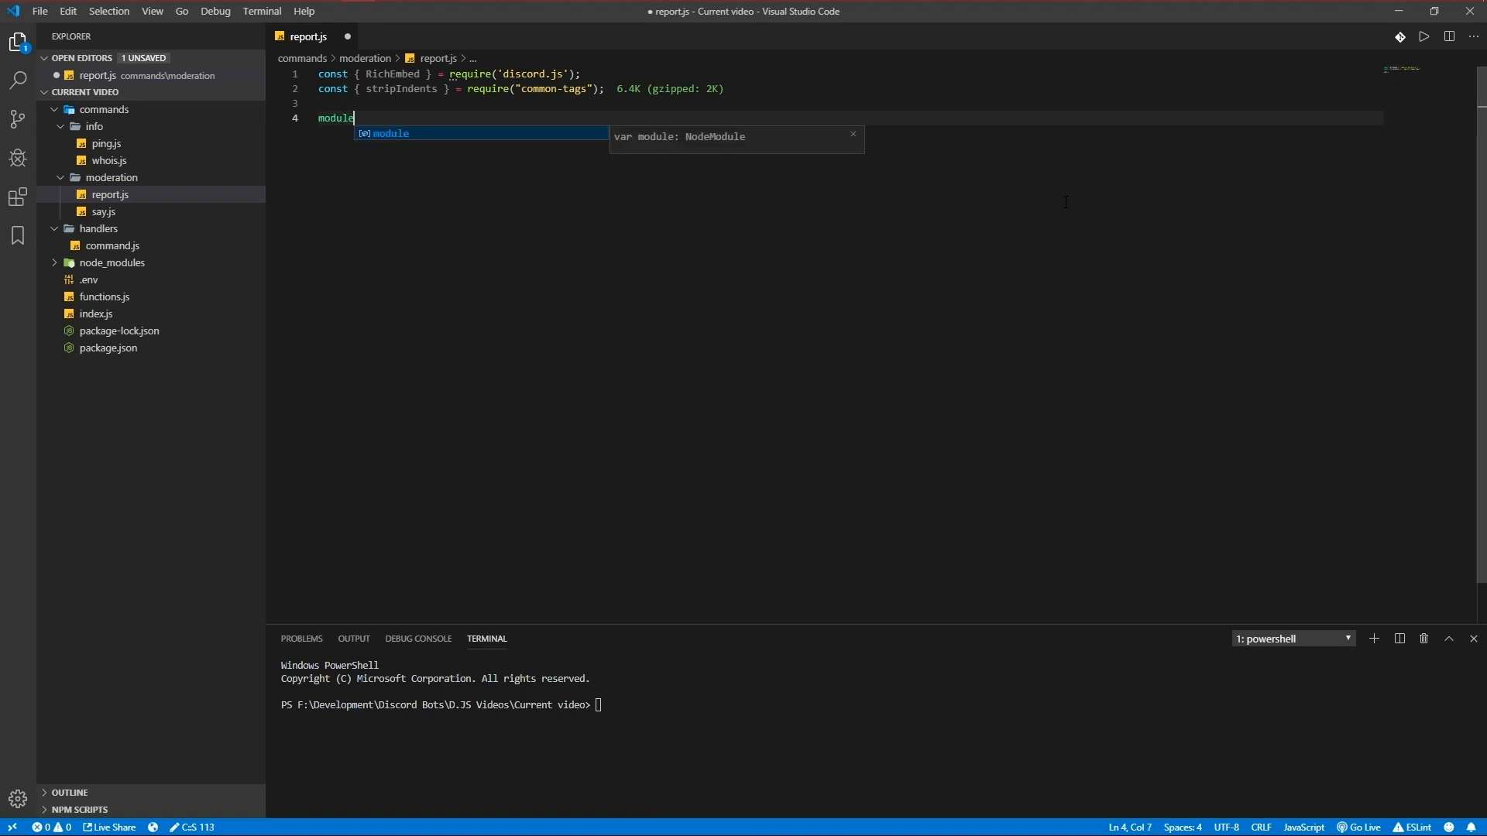
type(".exports = {")
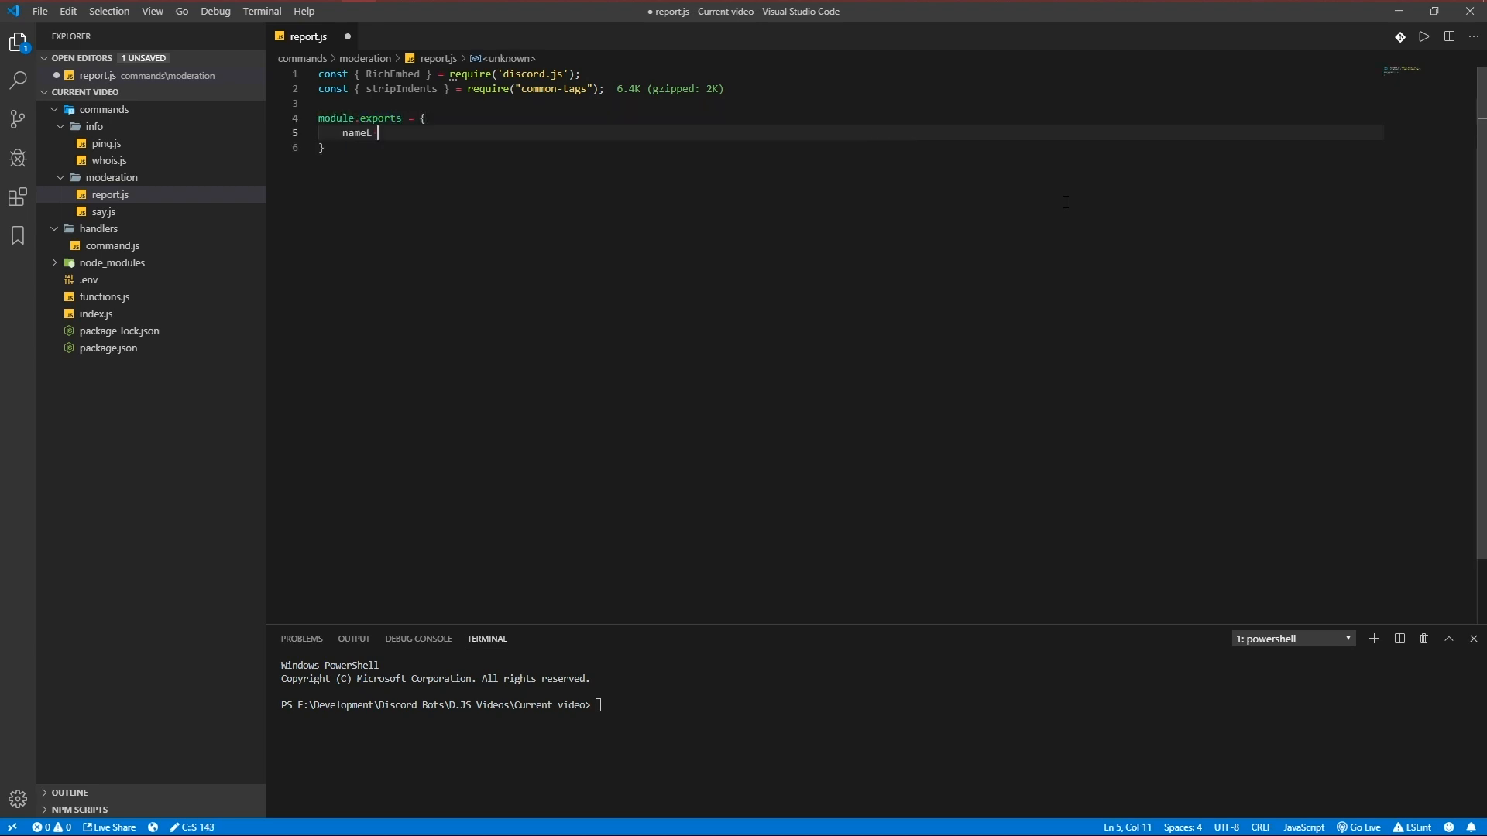
type(":\"reports\"")
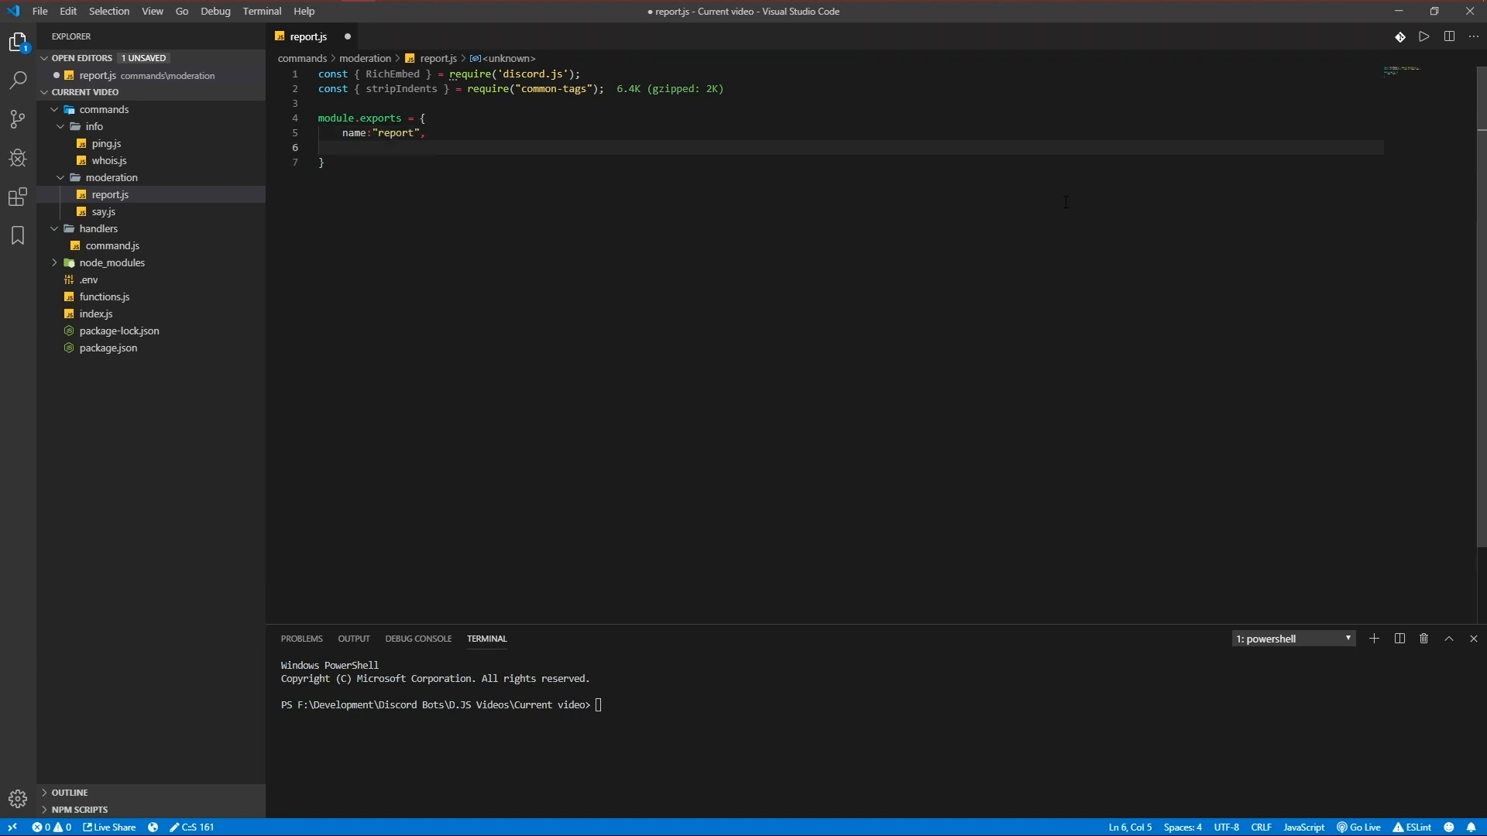
type("categor")
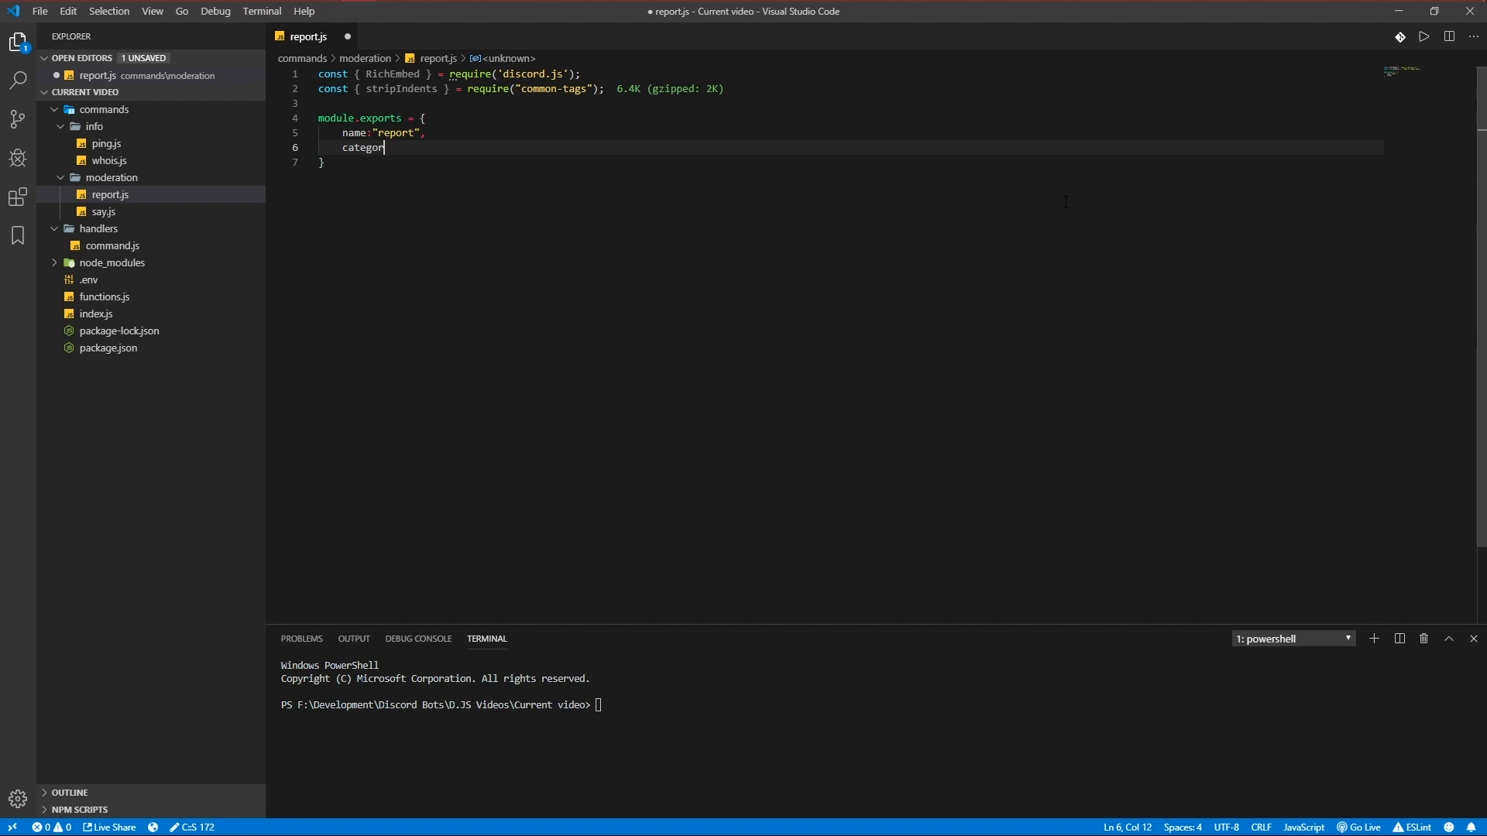
type(": \"mode\"")
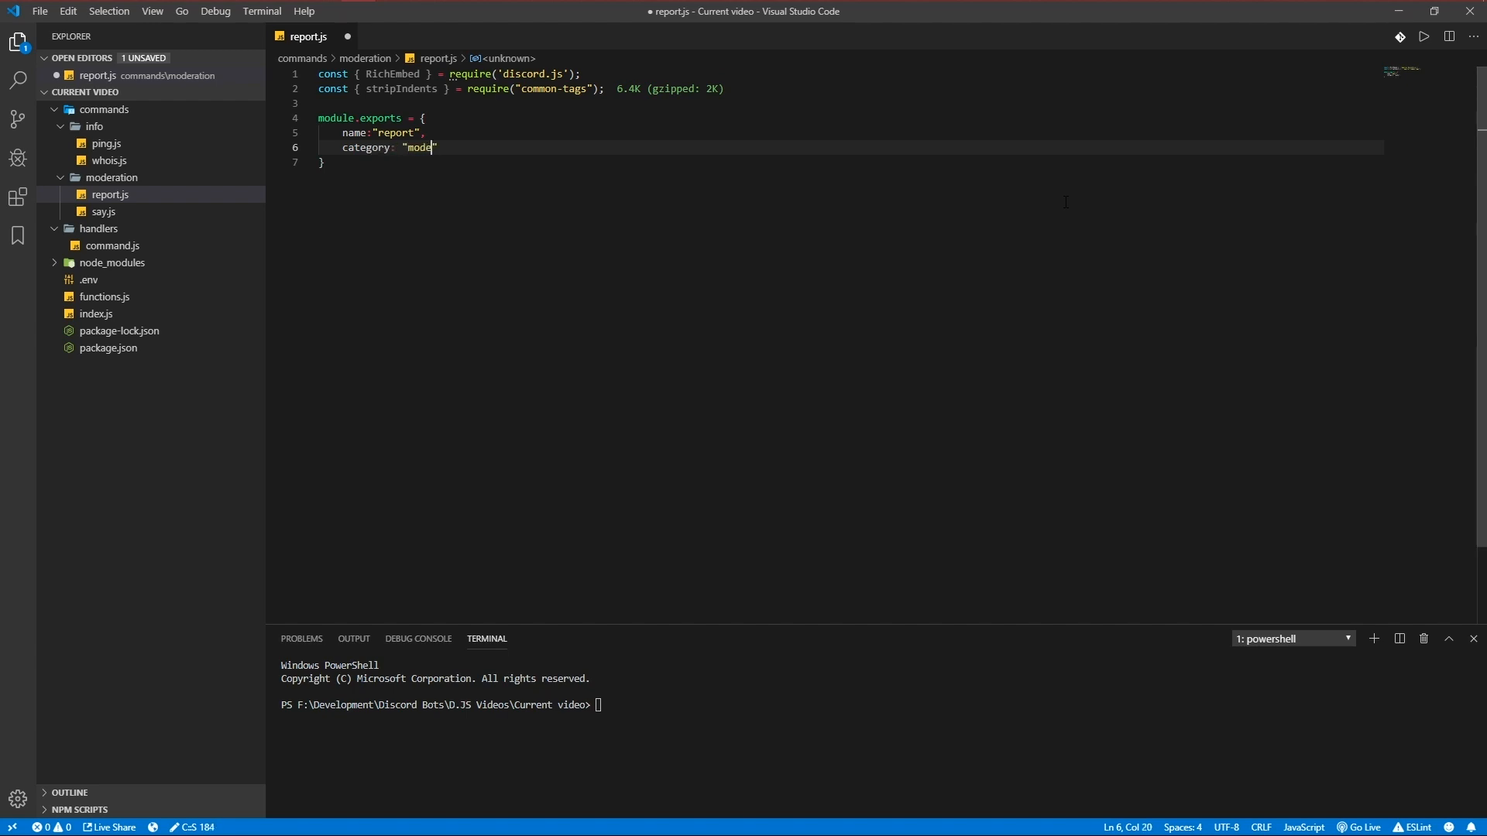
type("ration\",")
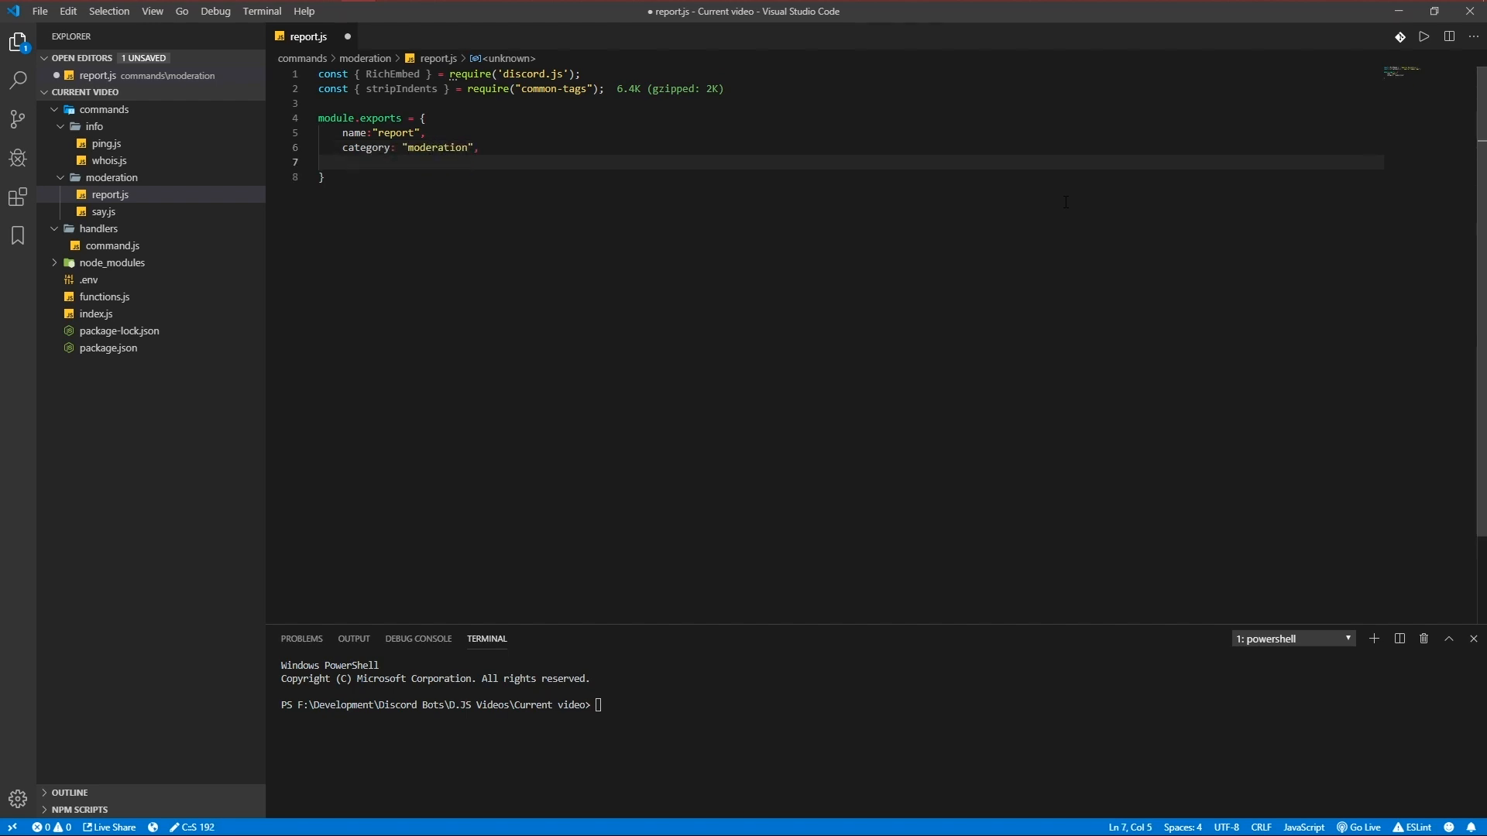
- Add description "Reports a member" and usage "<mention | id>" properties
type("desci")
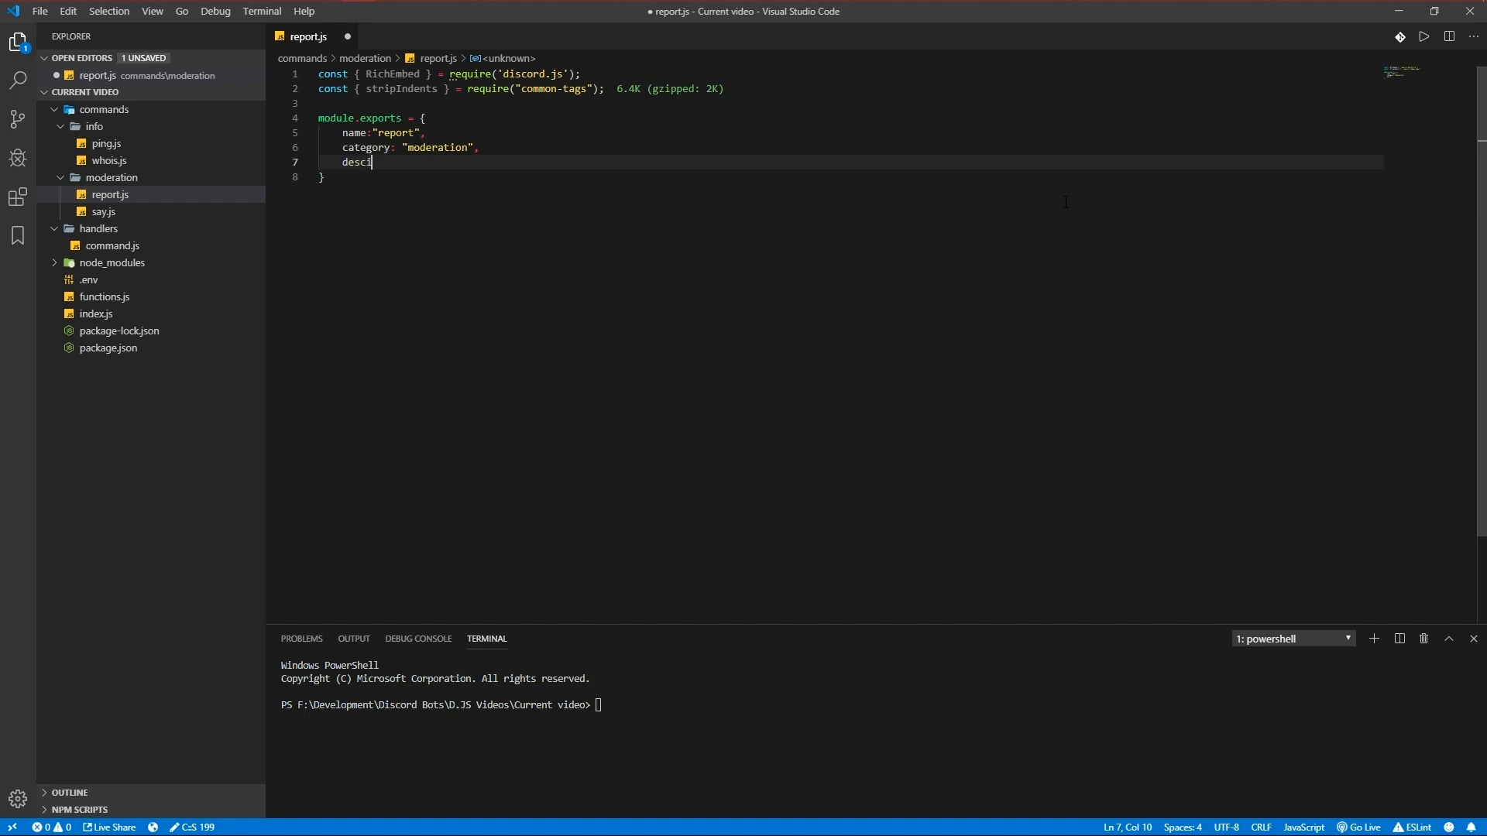
type("ription: \"")
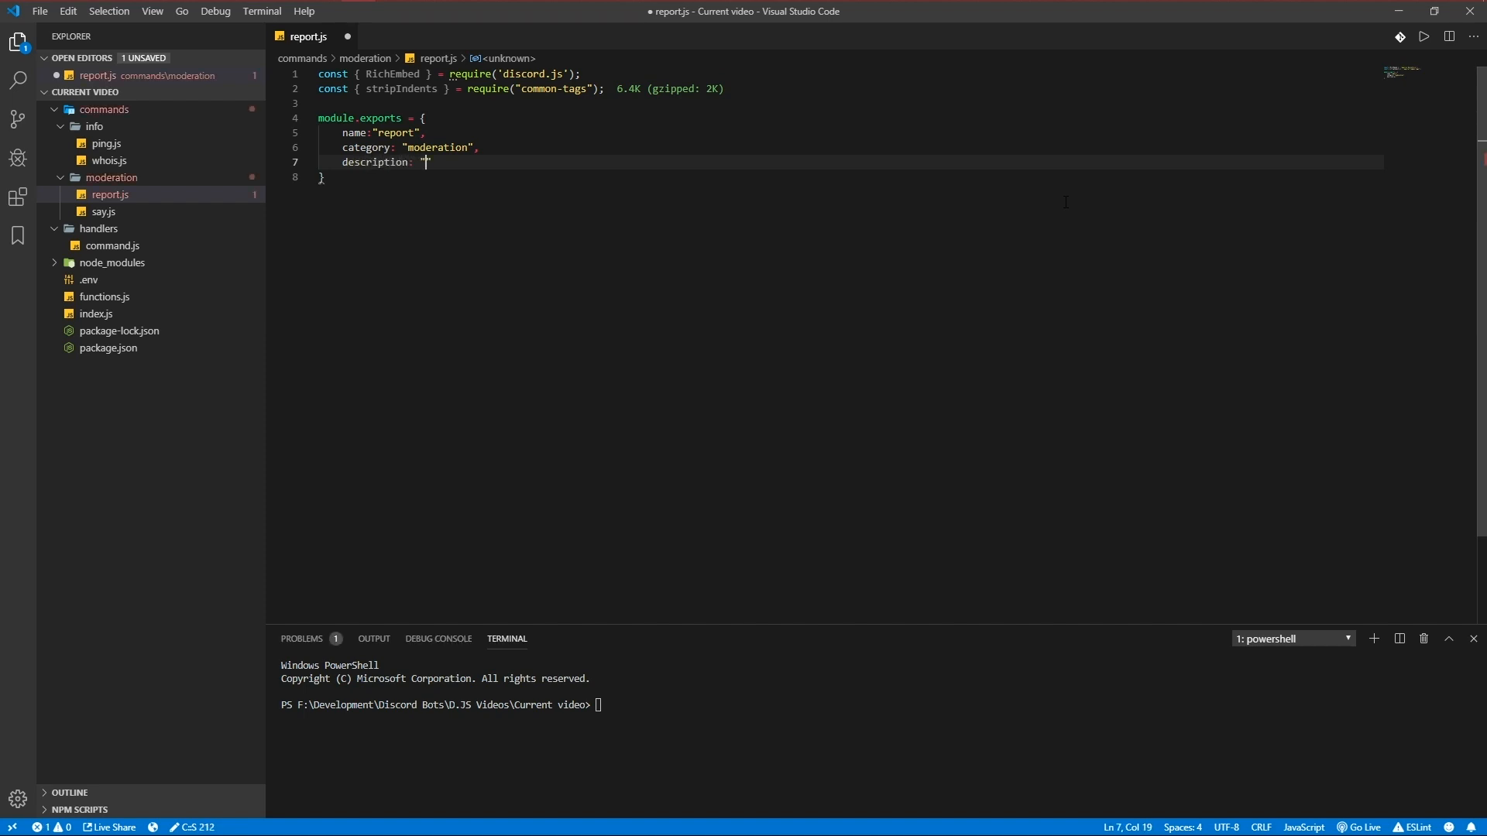
type("Reports")
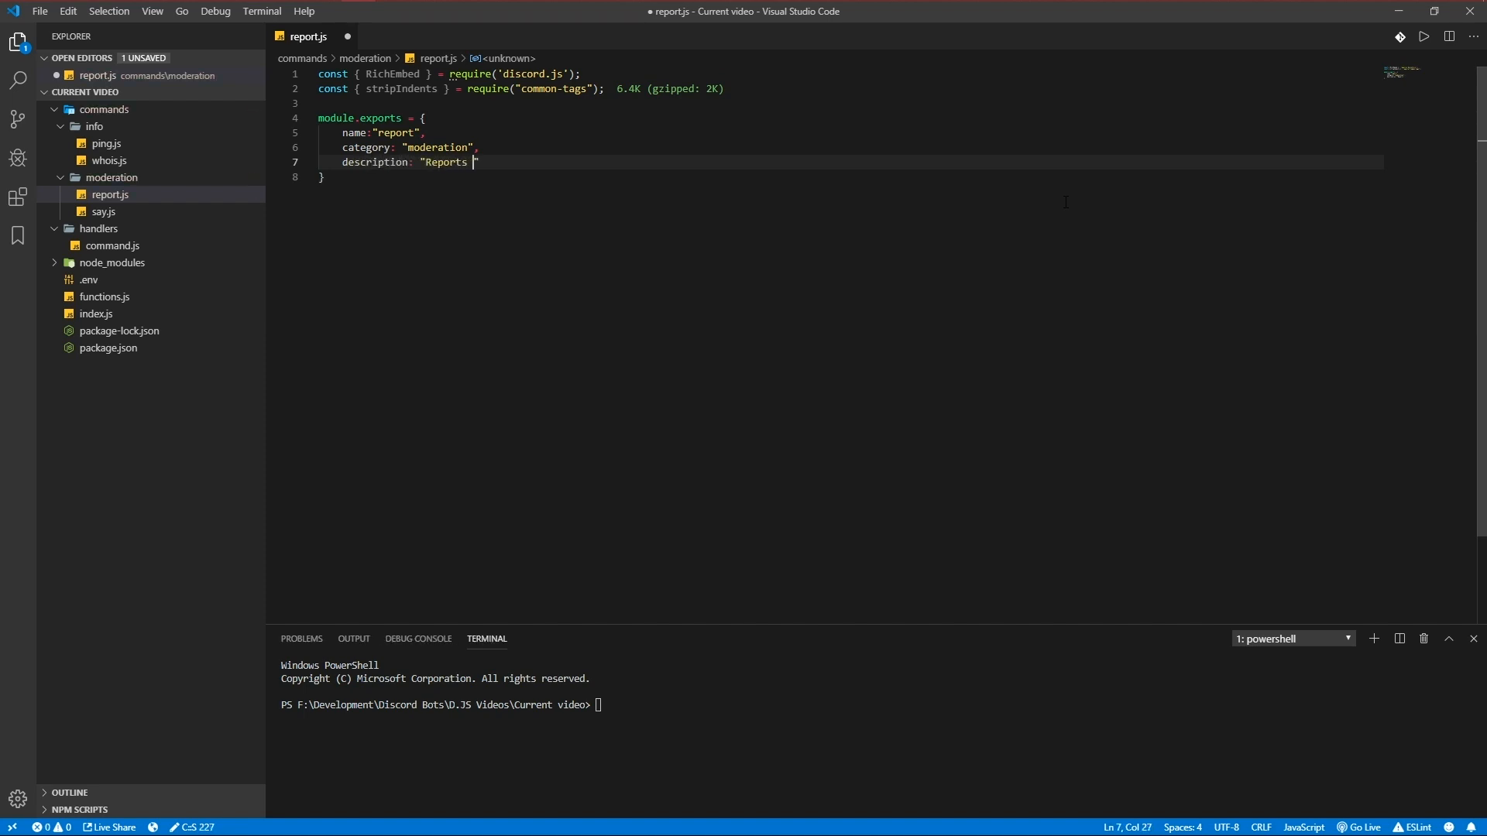
type("a member\",")
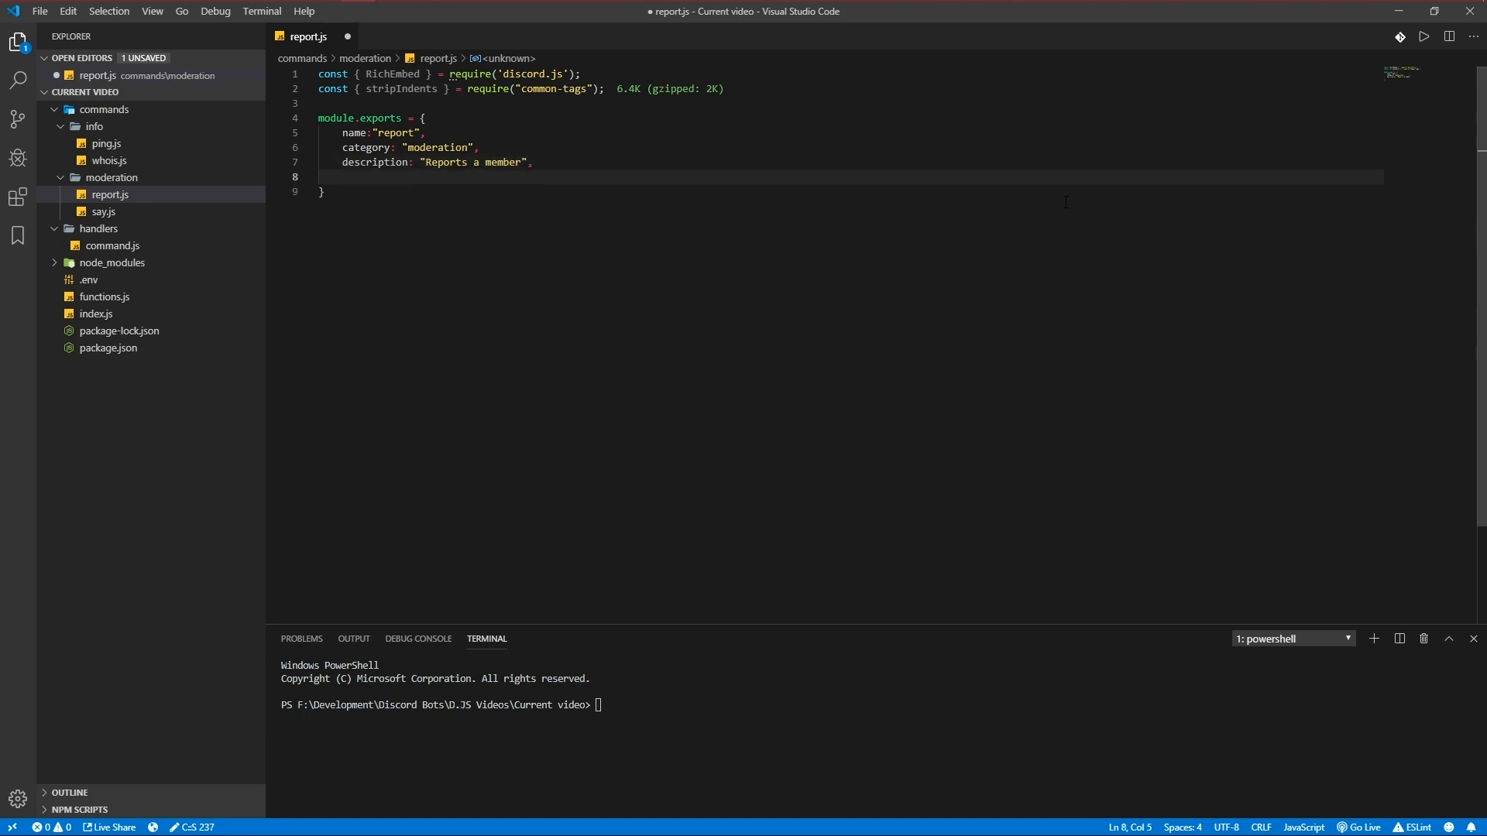
type("usge")
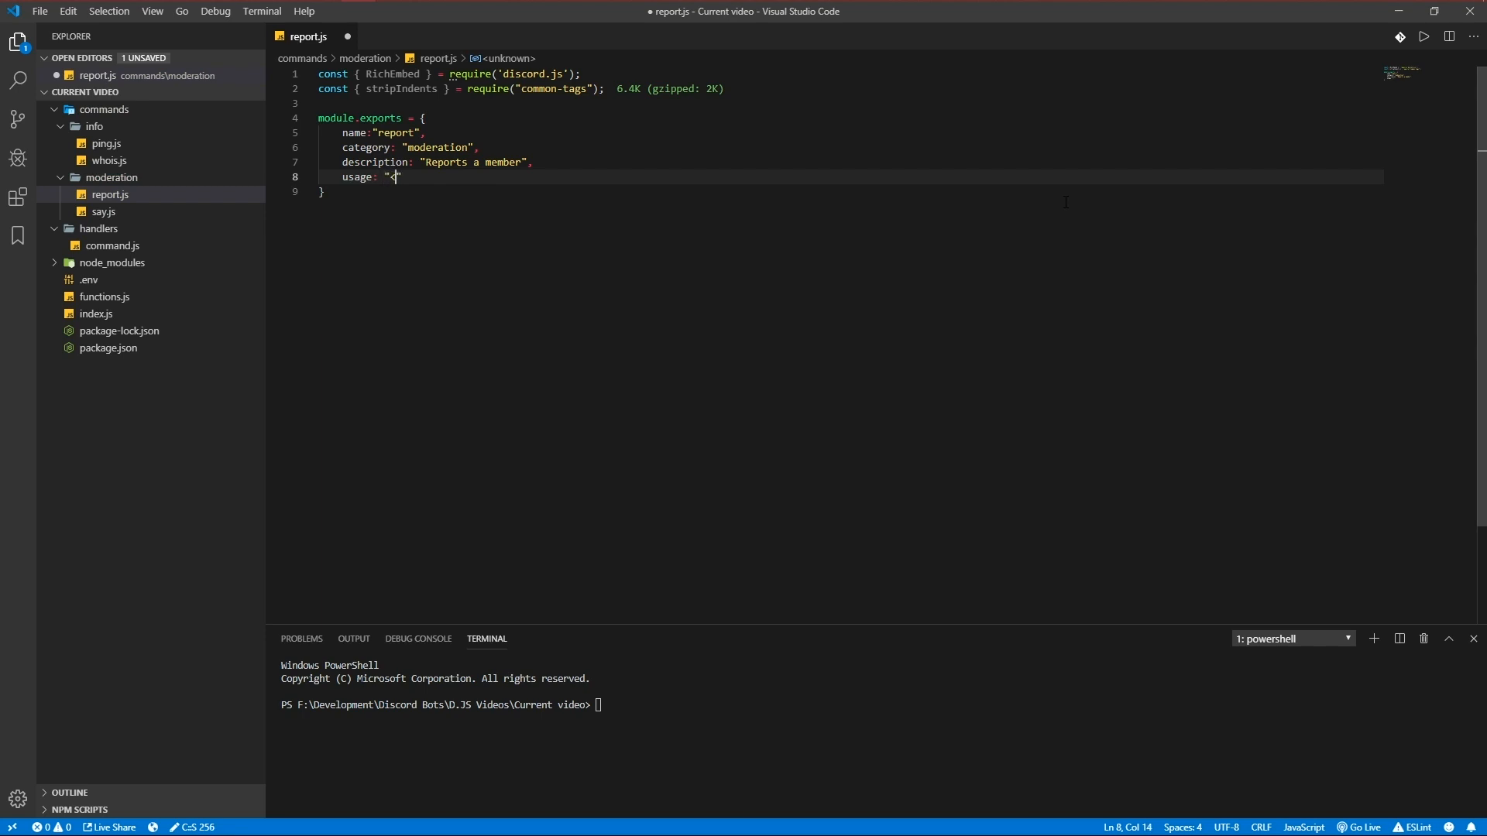
type("mention | id>")
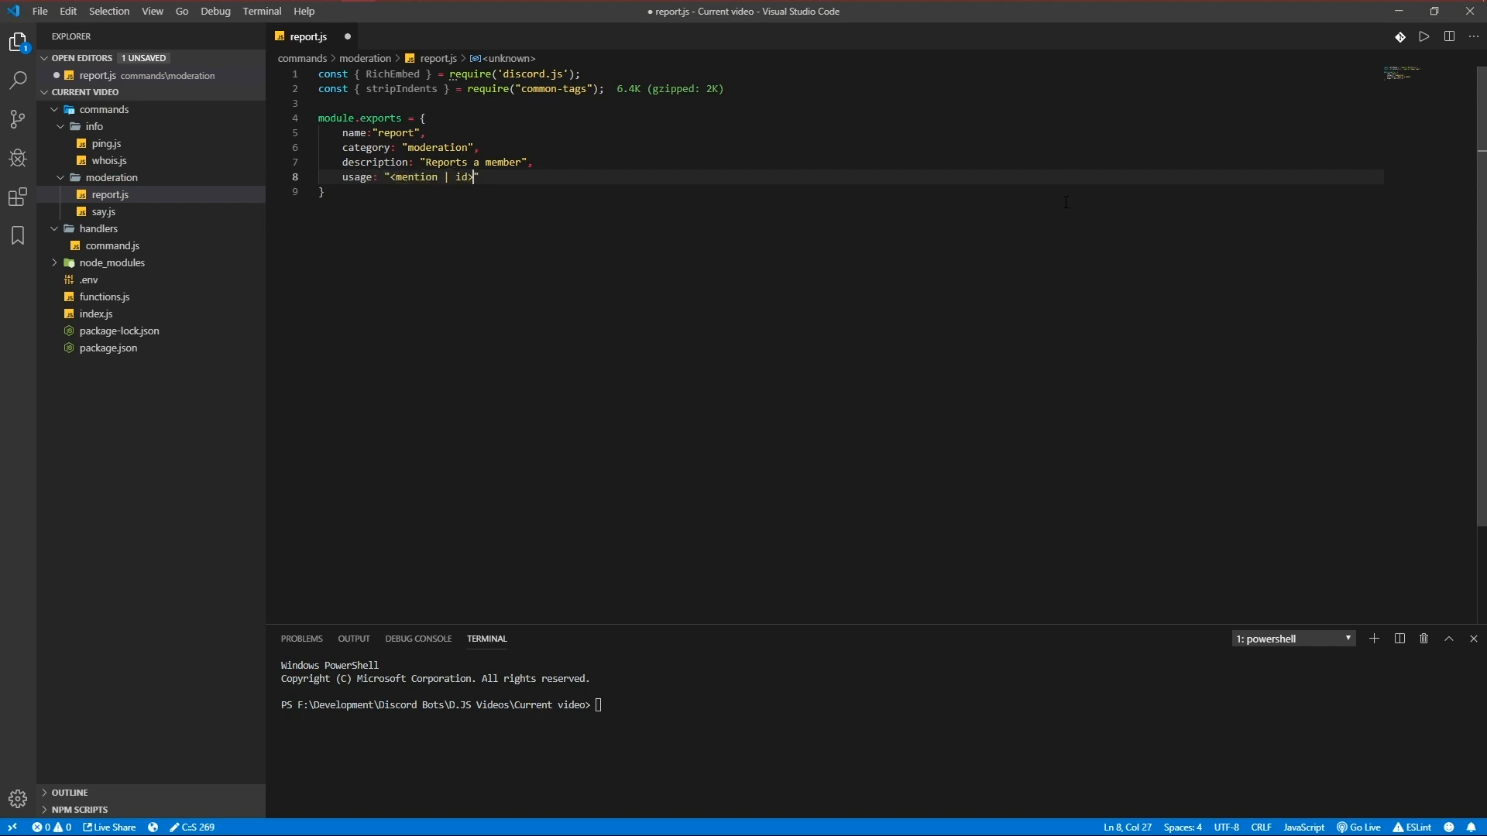
key("Enter")
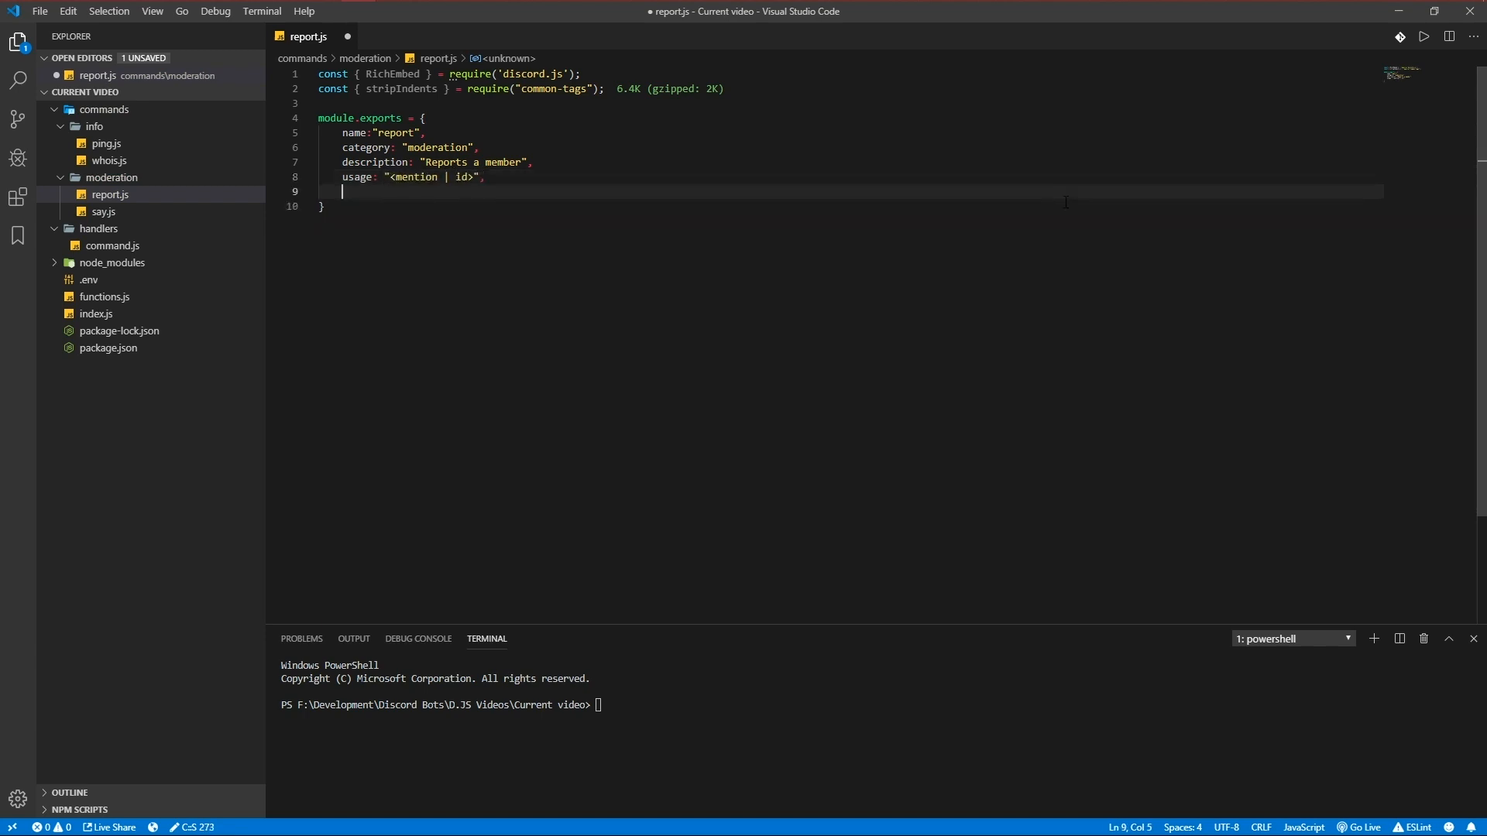
- Add async run(client, message, args) that deletes the command message when deletable
type("run: async ()")
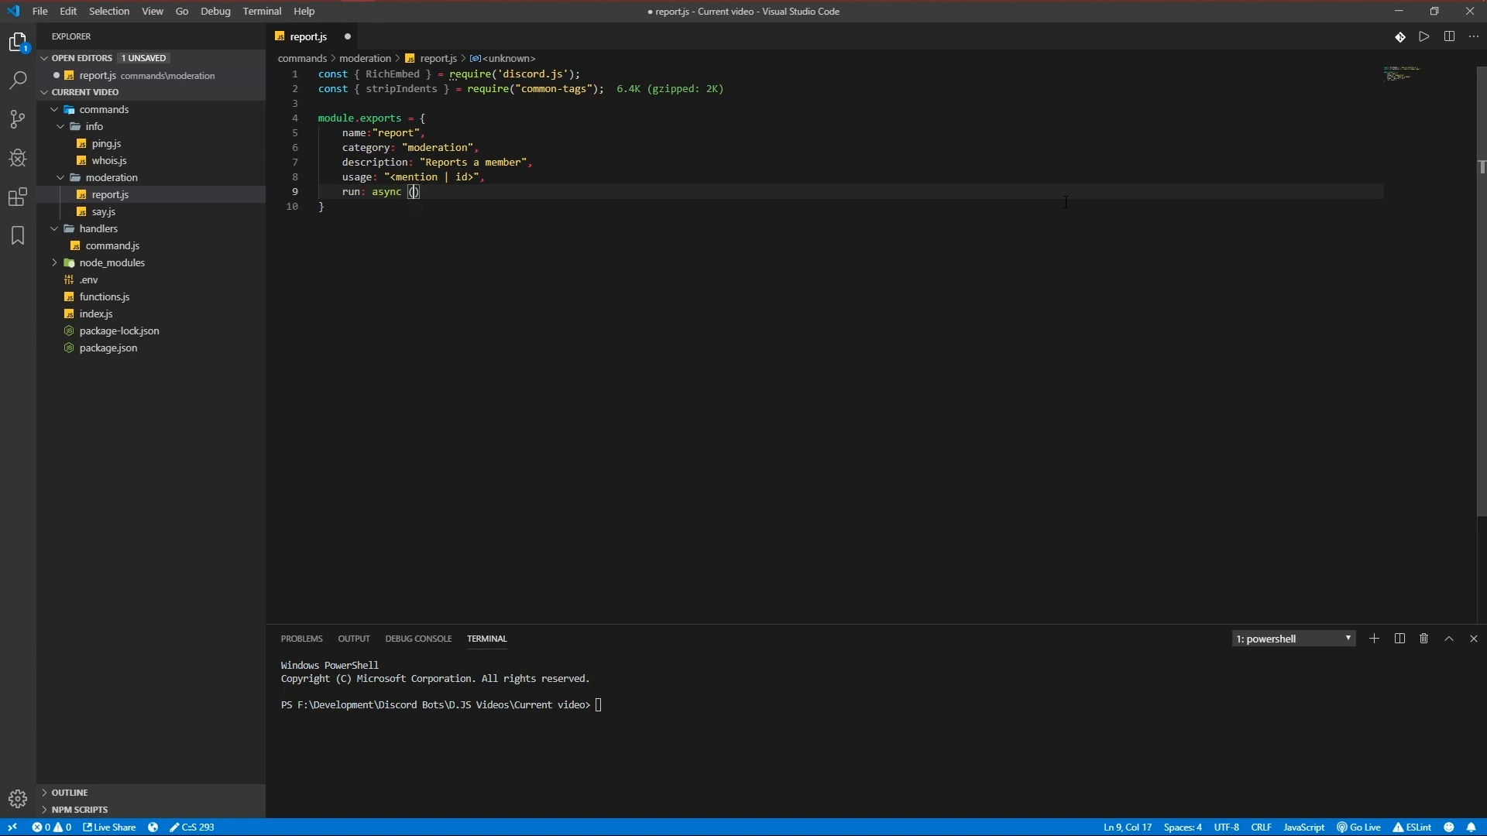
type("cle")
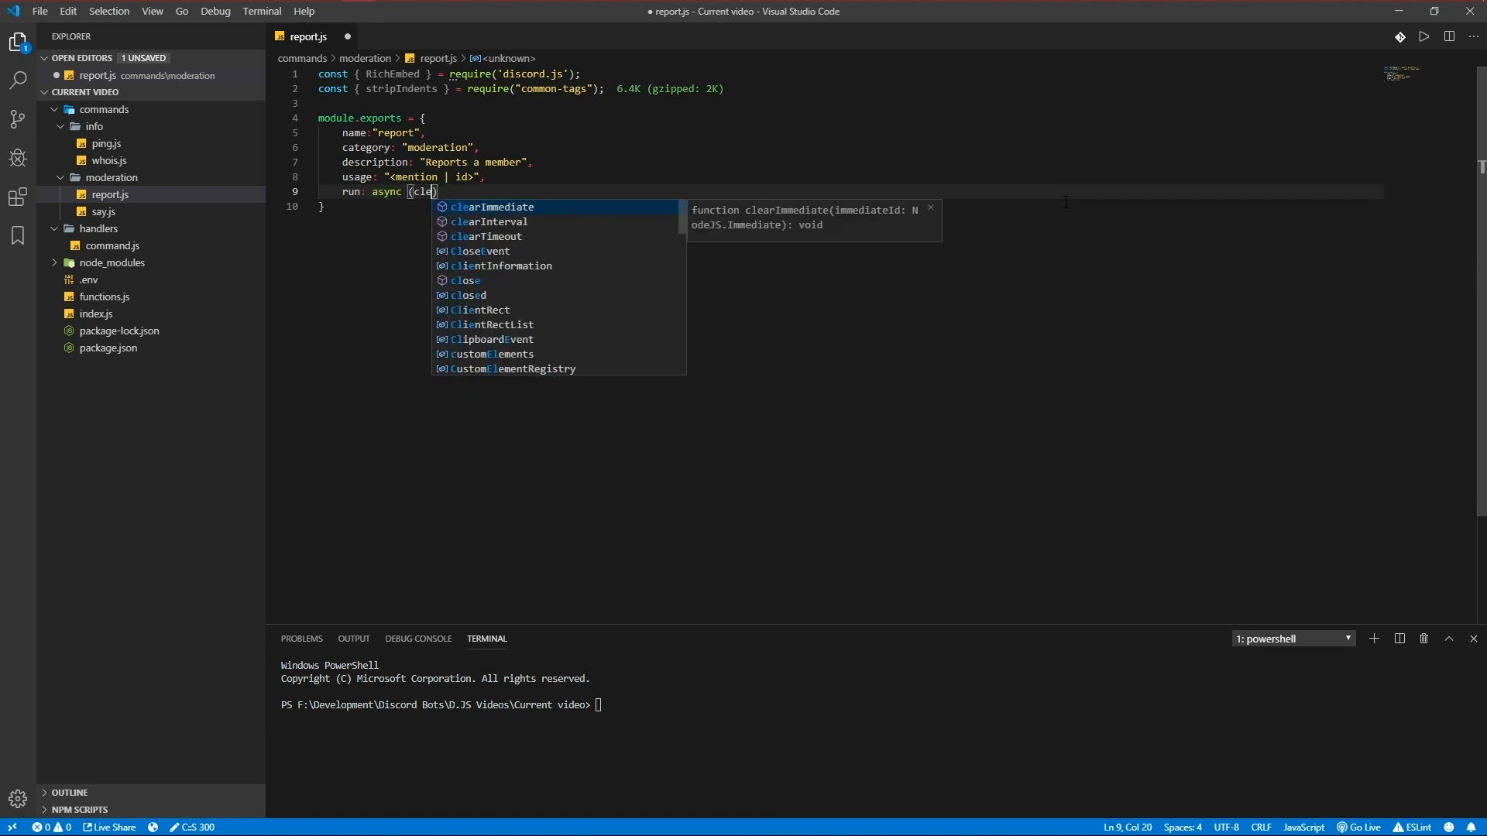
type("client, message, args)")
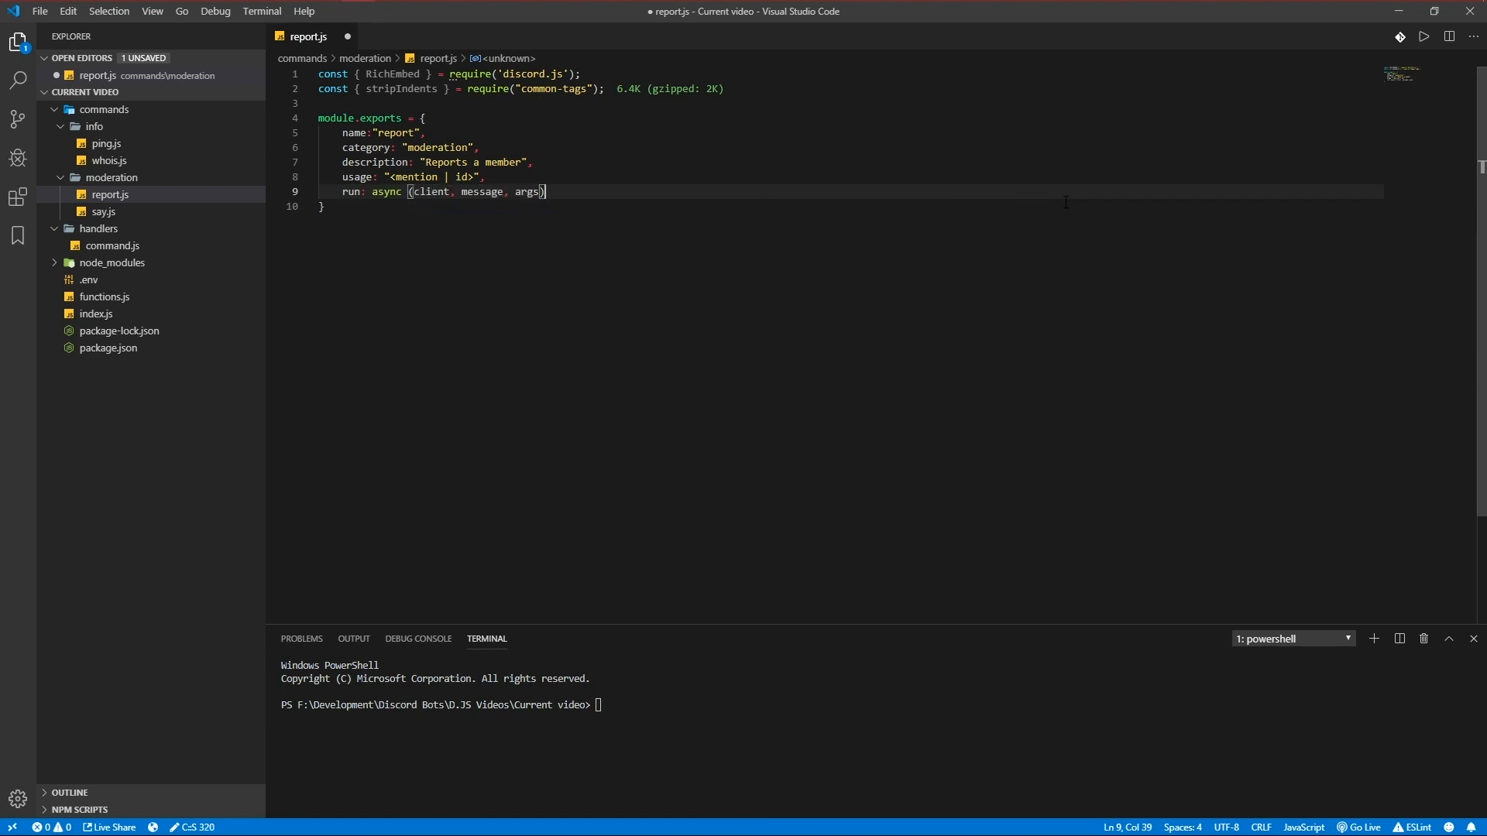
type("=> {")
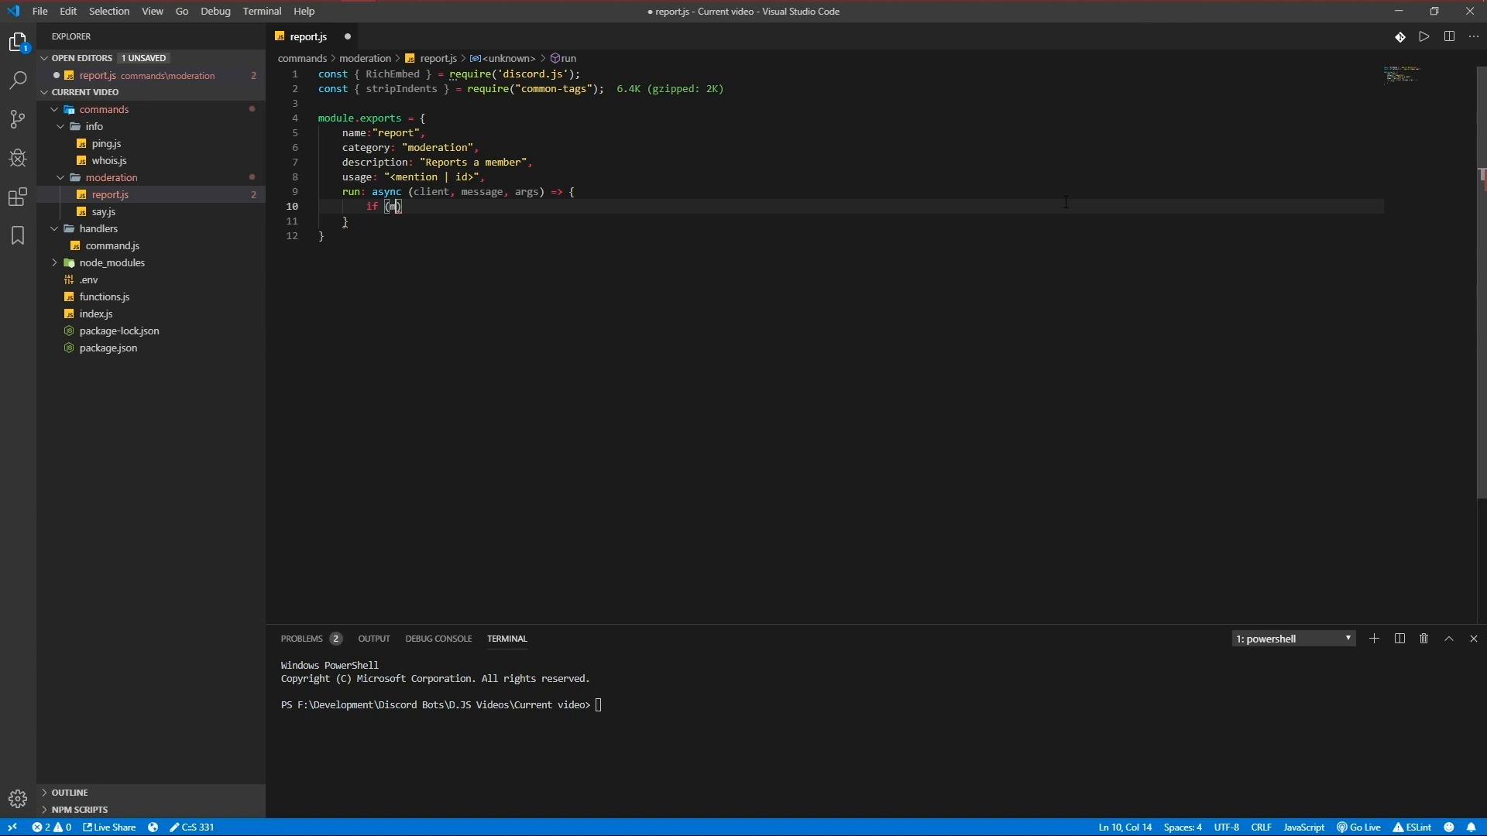
type("essage.delt")
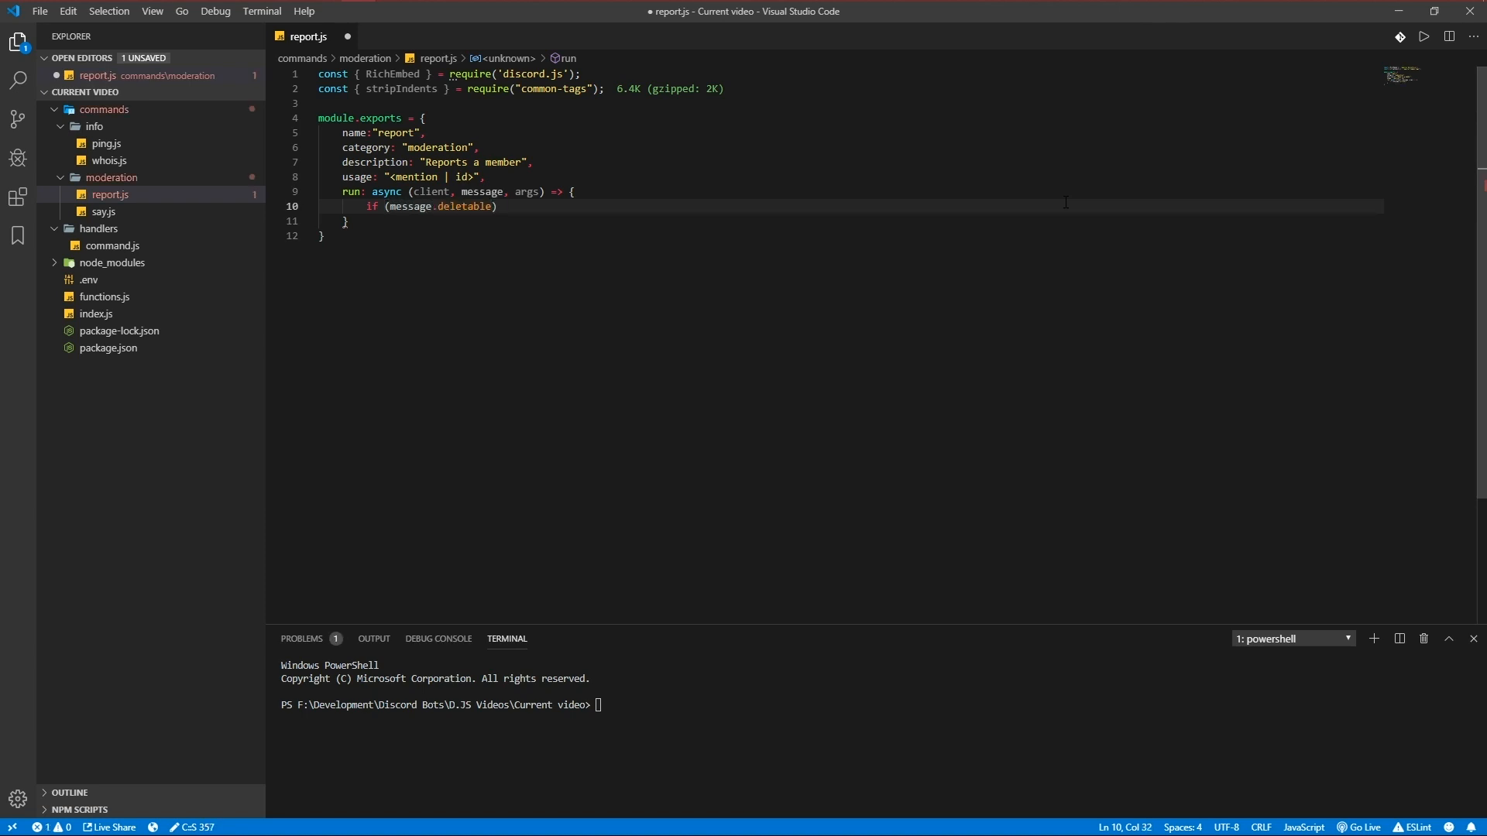
type("message.delete();")
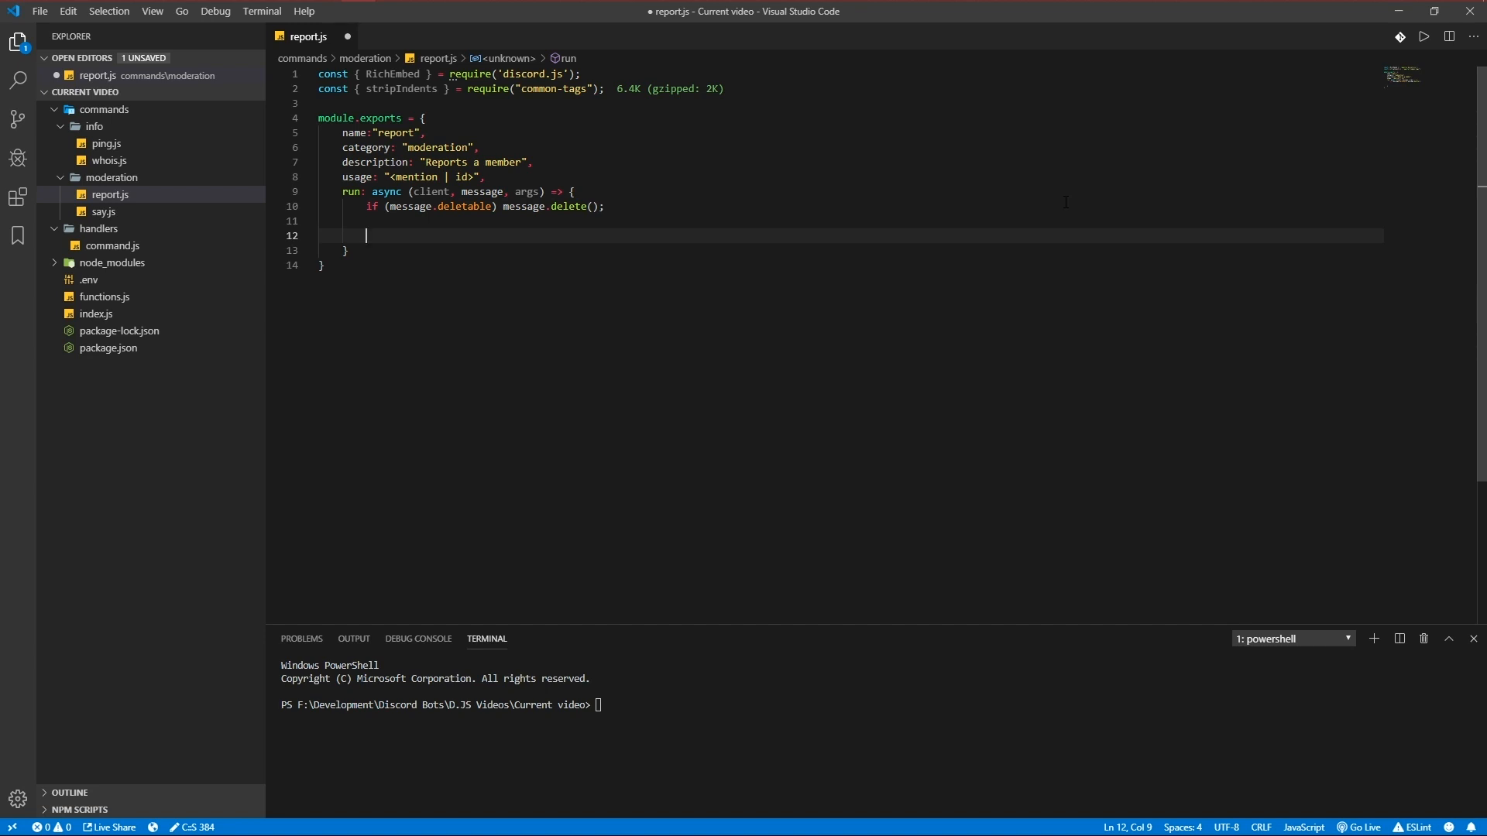
- Define rMember as the first mentioned member or the guild member with ID args[0]
type("let rMember = me")
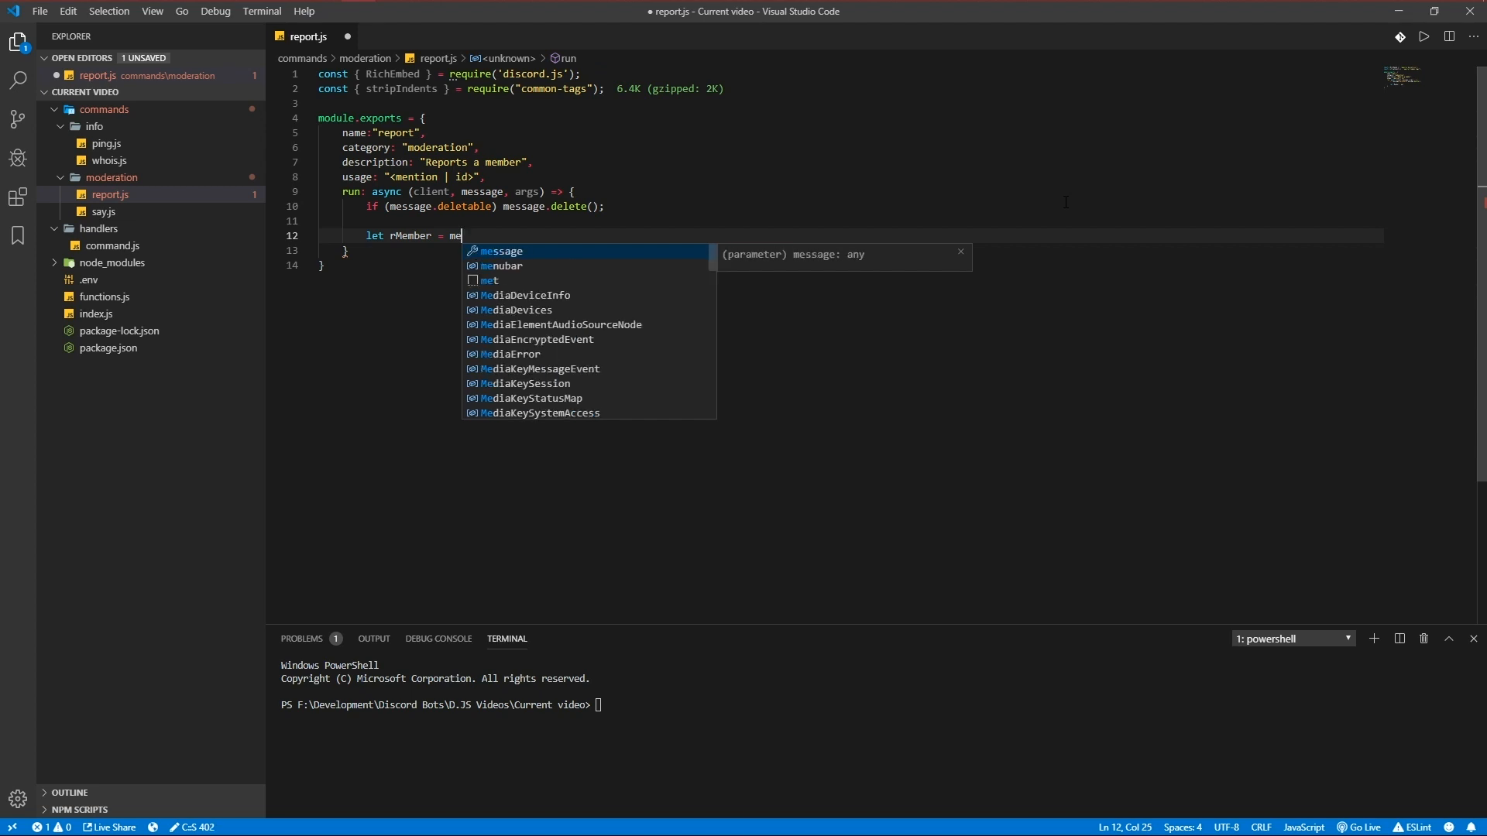
type("ssage.mentions.members.f")
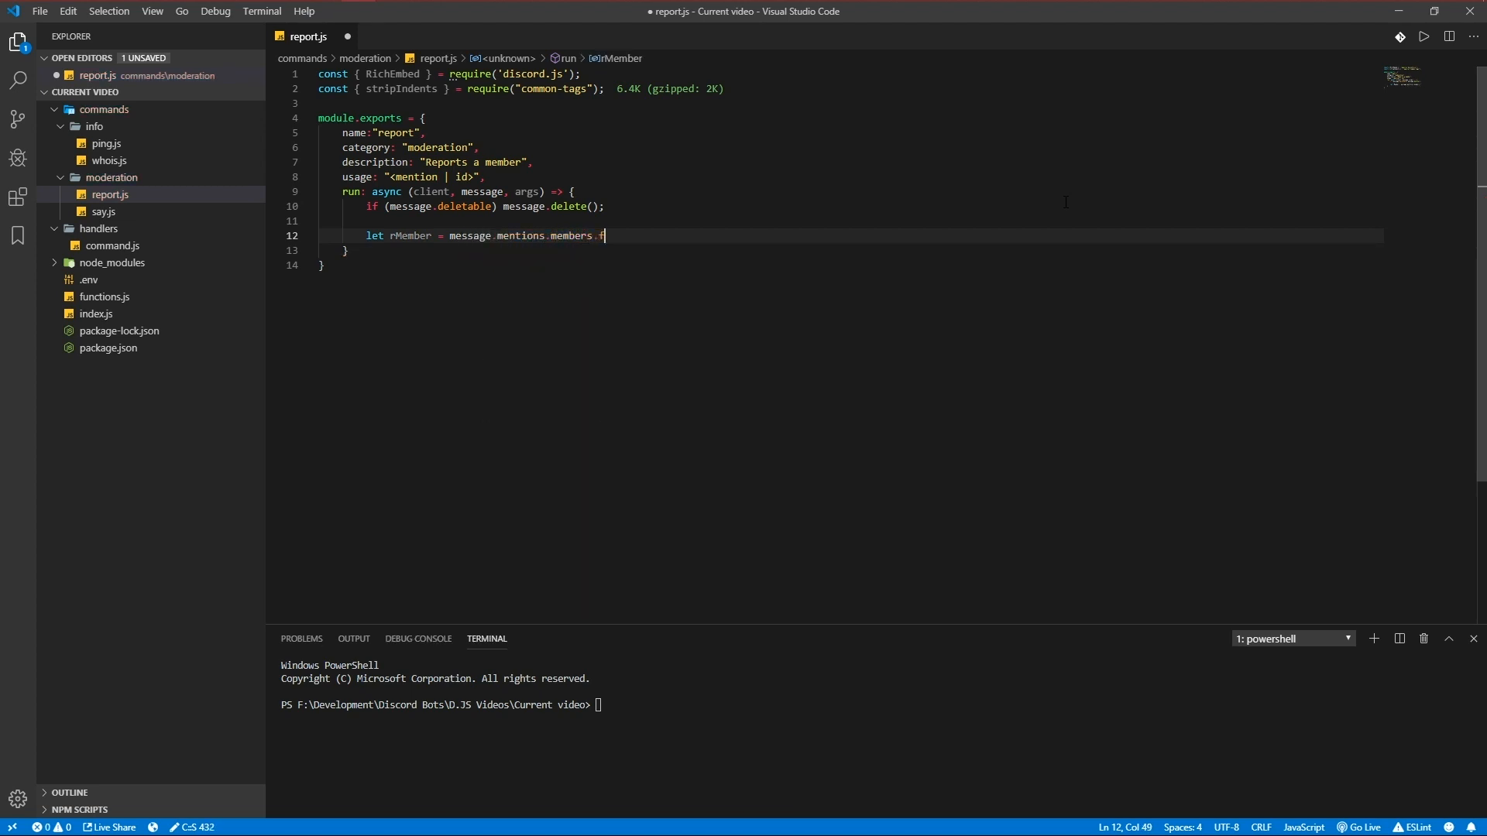
type("irst() || message.guildme")
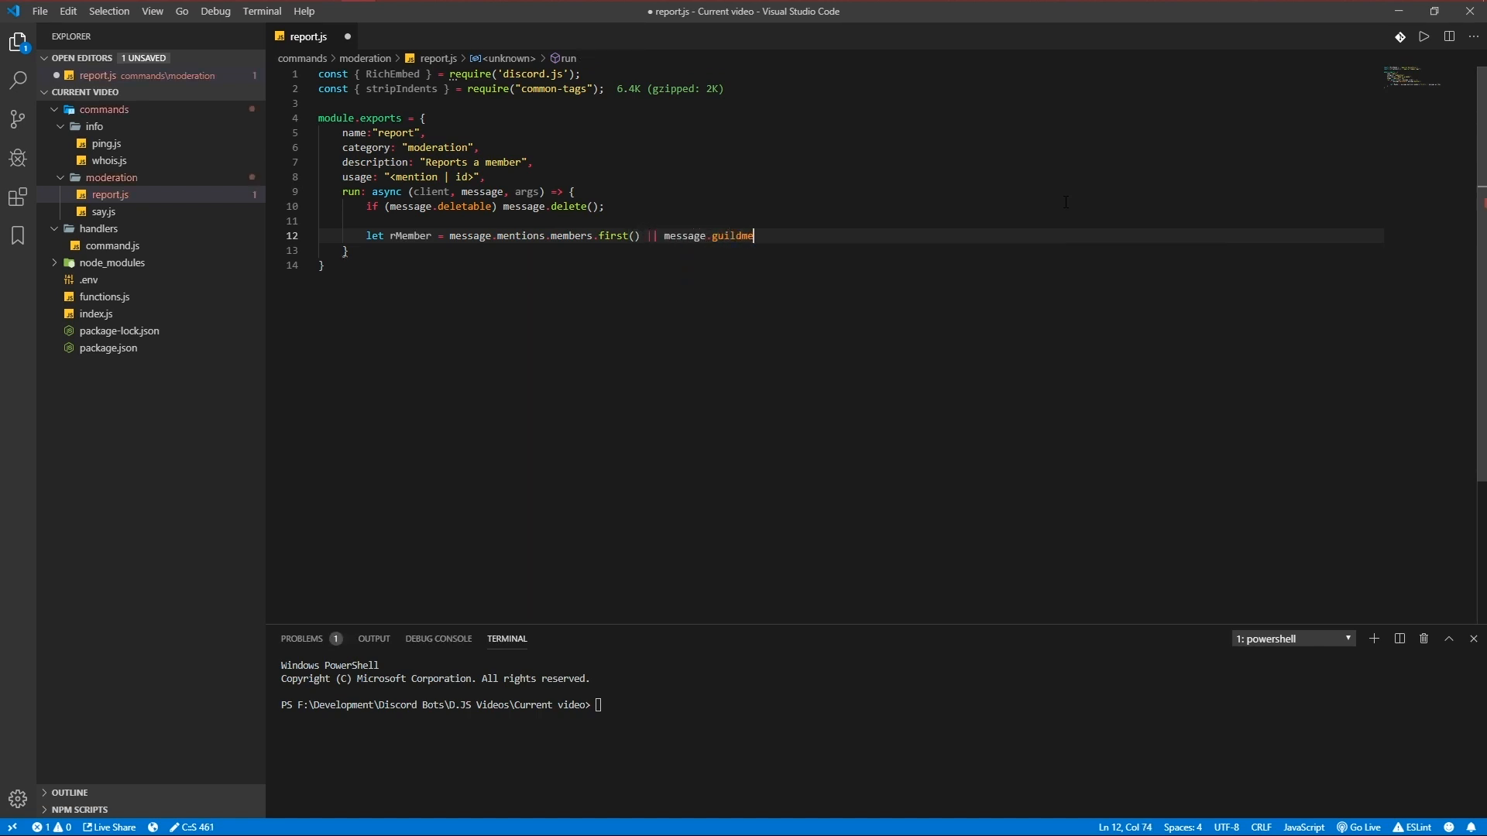
type(".meb.")
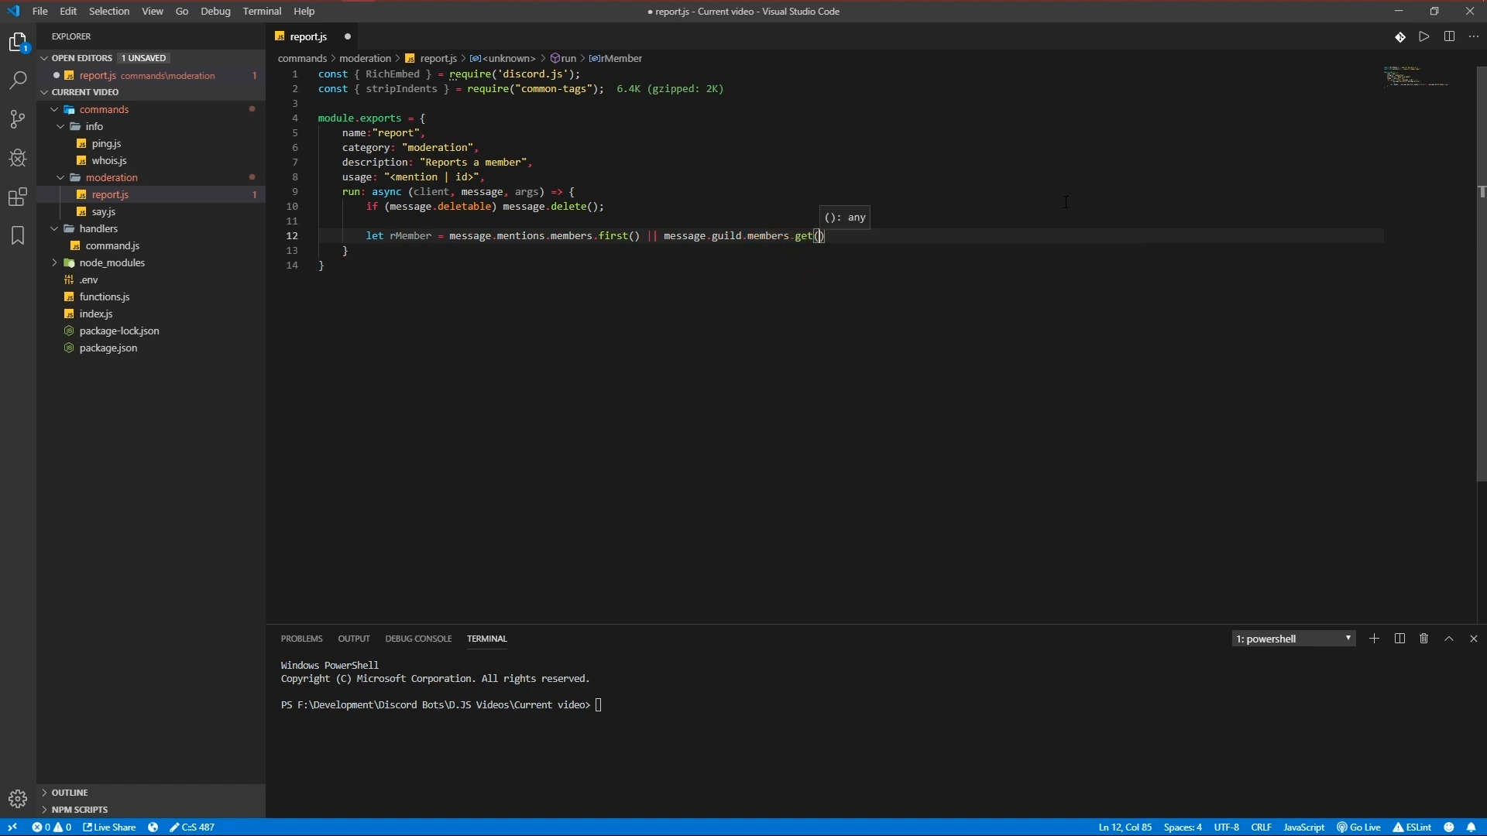
type("args[0]")
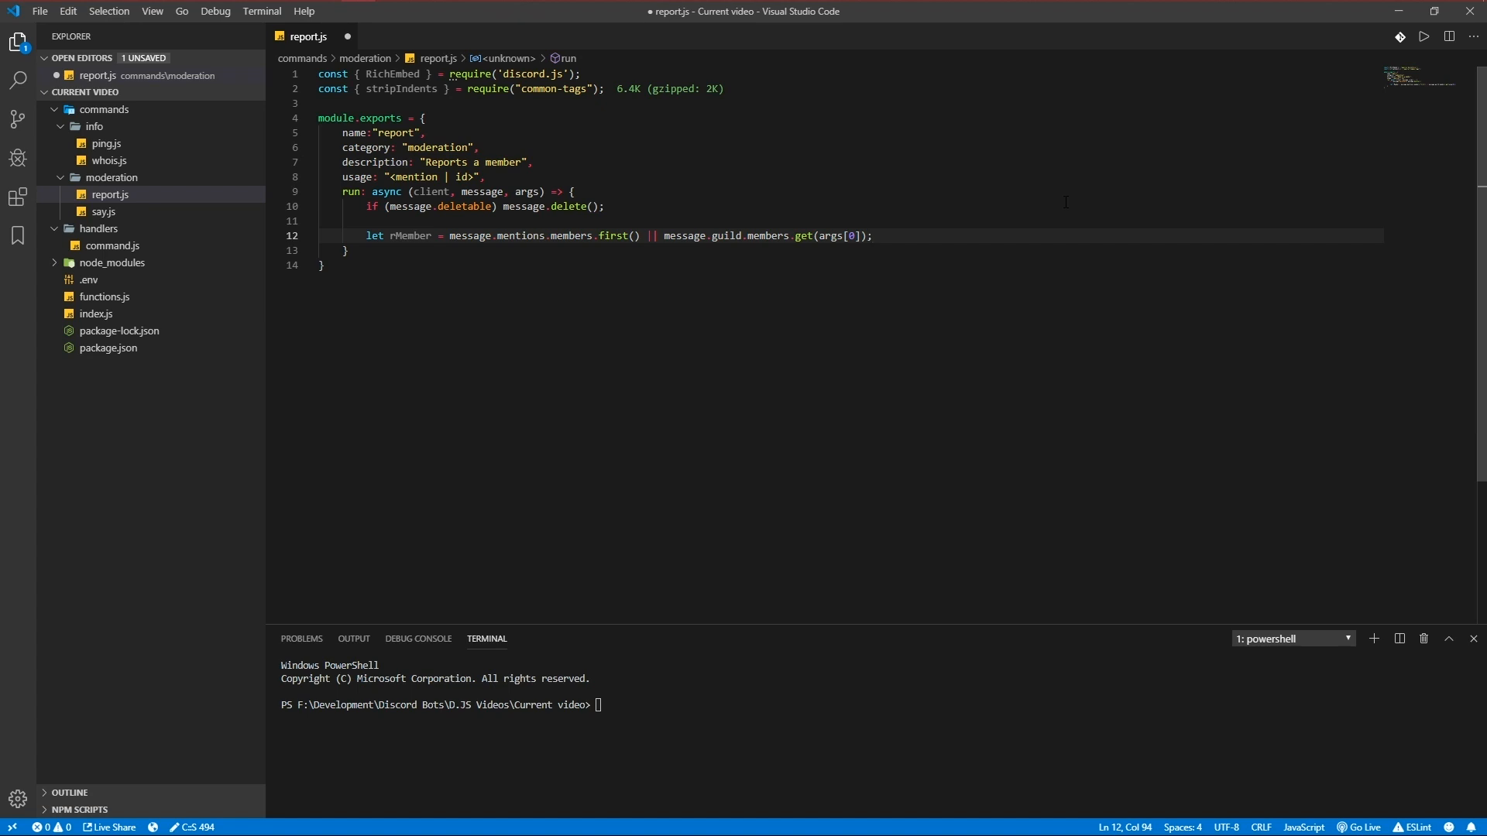
- If rMember is missing, reply "Couldn't find that person" and delete it after 5 seconds
type("if ()")
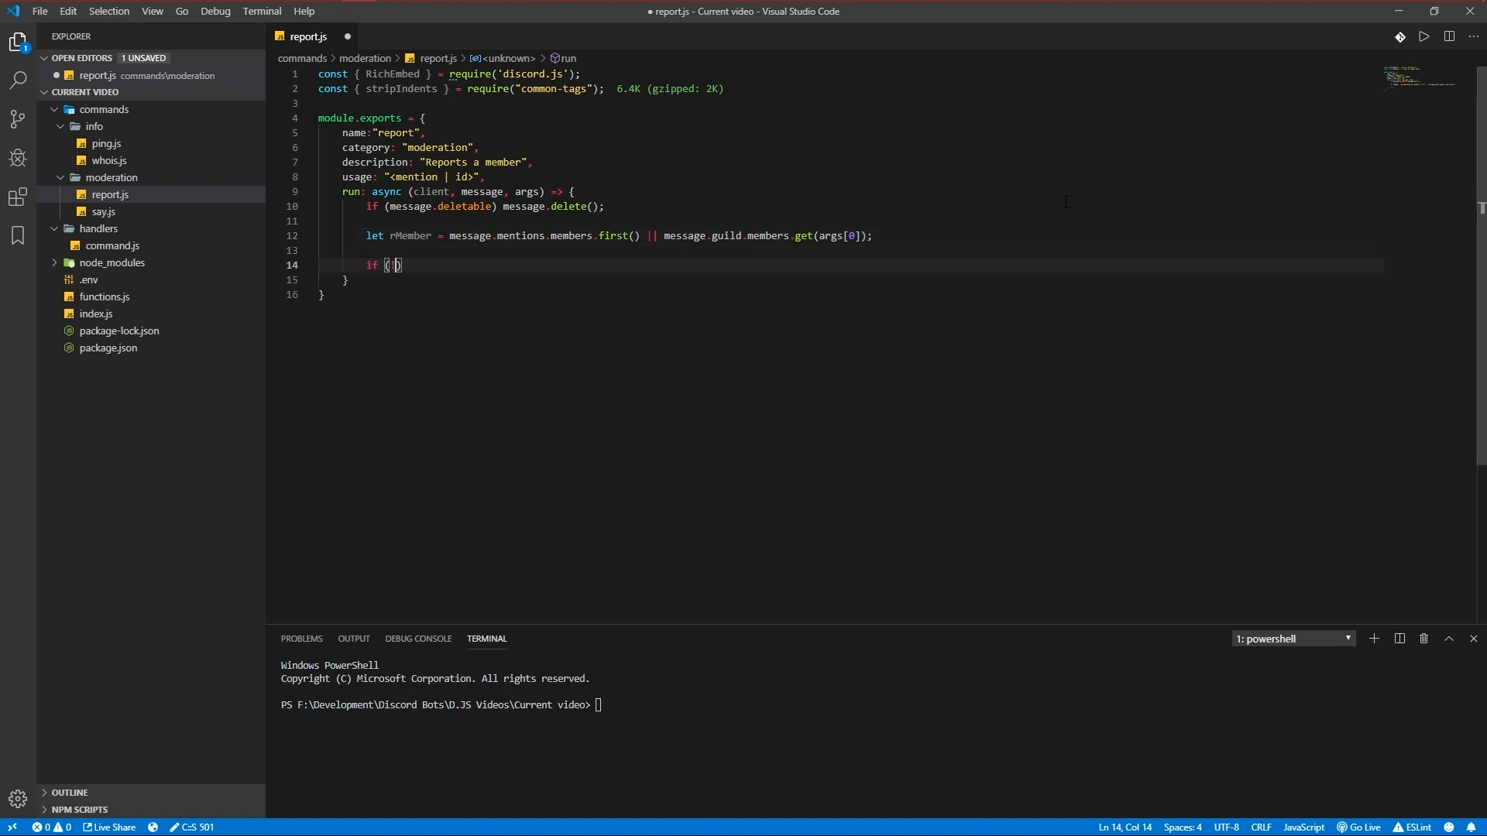
type("!rMember")
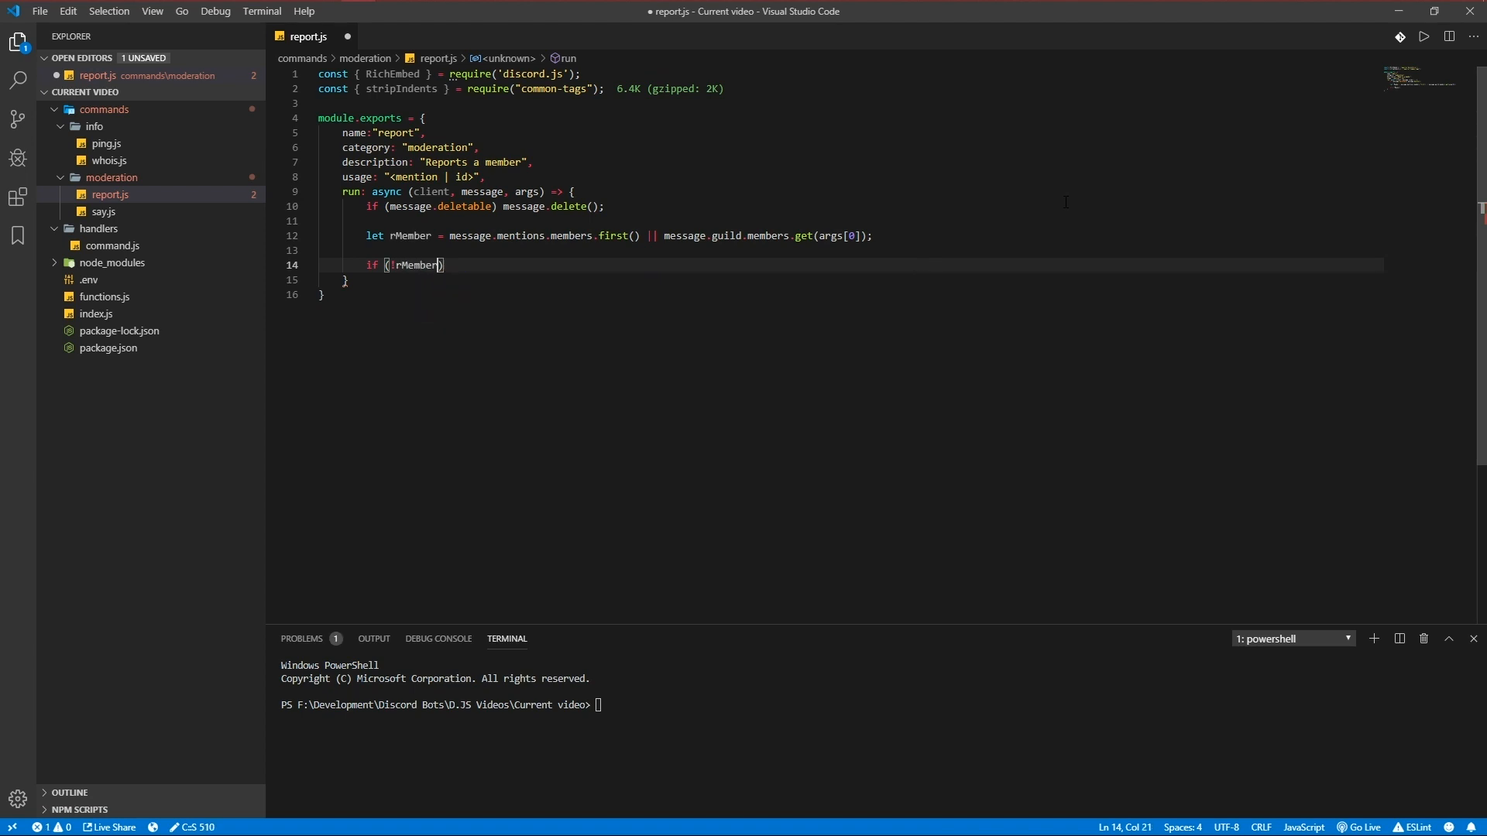
key("enter")
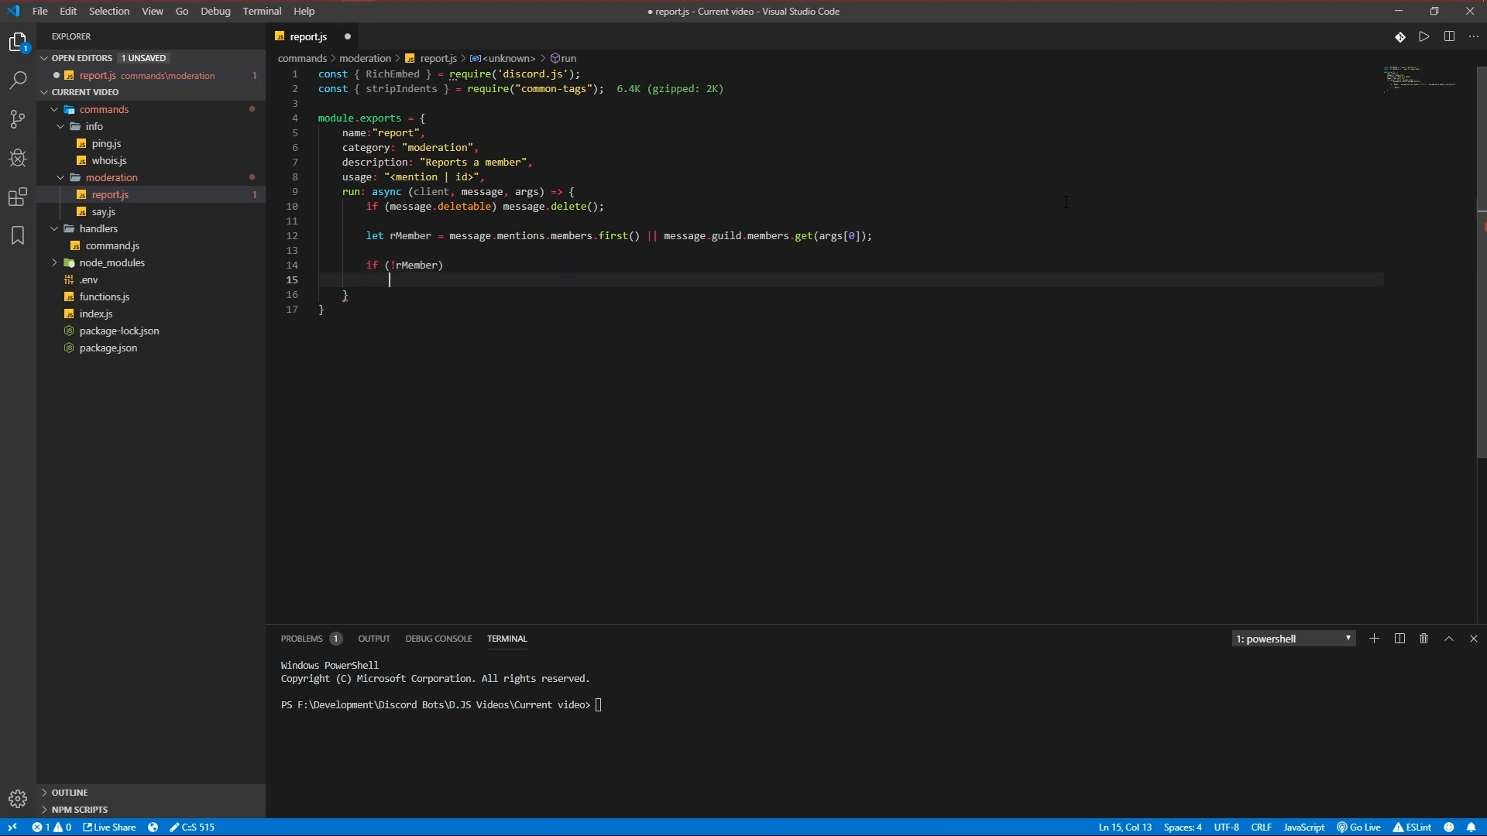
type("return message.rpel")
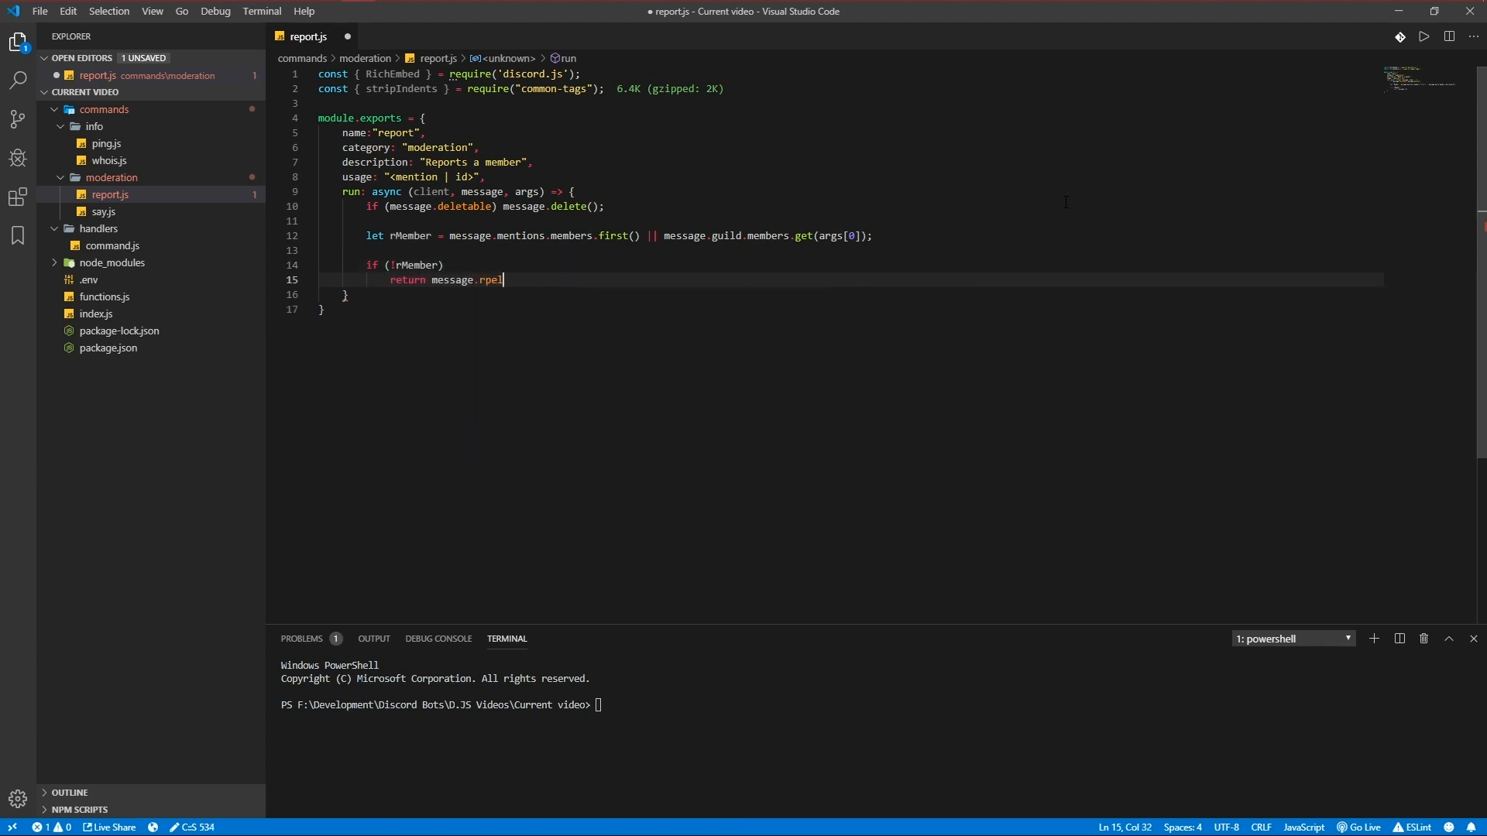
key("BackSpace")
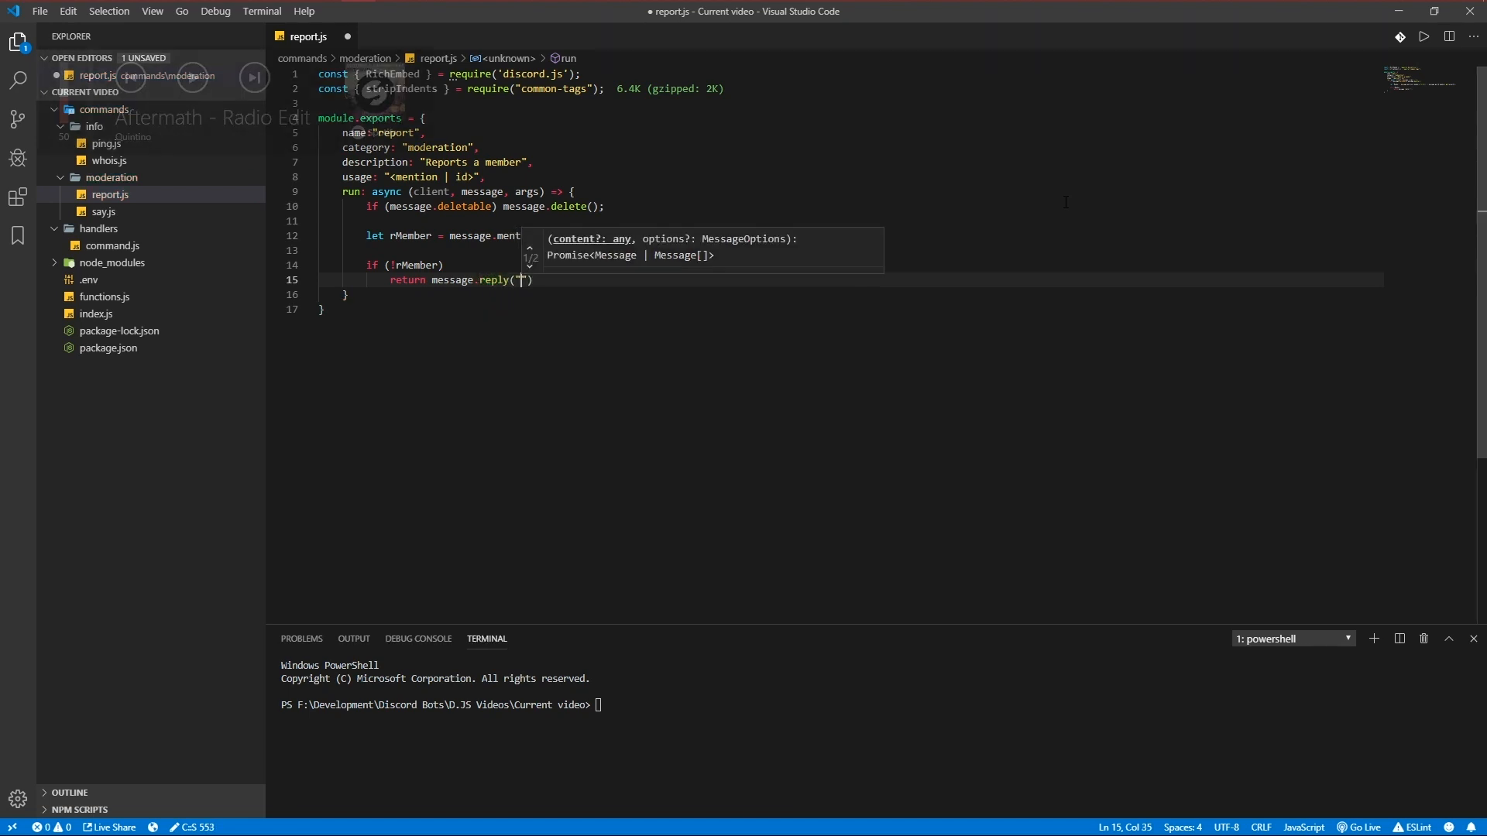
type("Couldn't find that person")
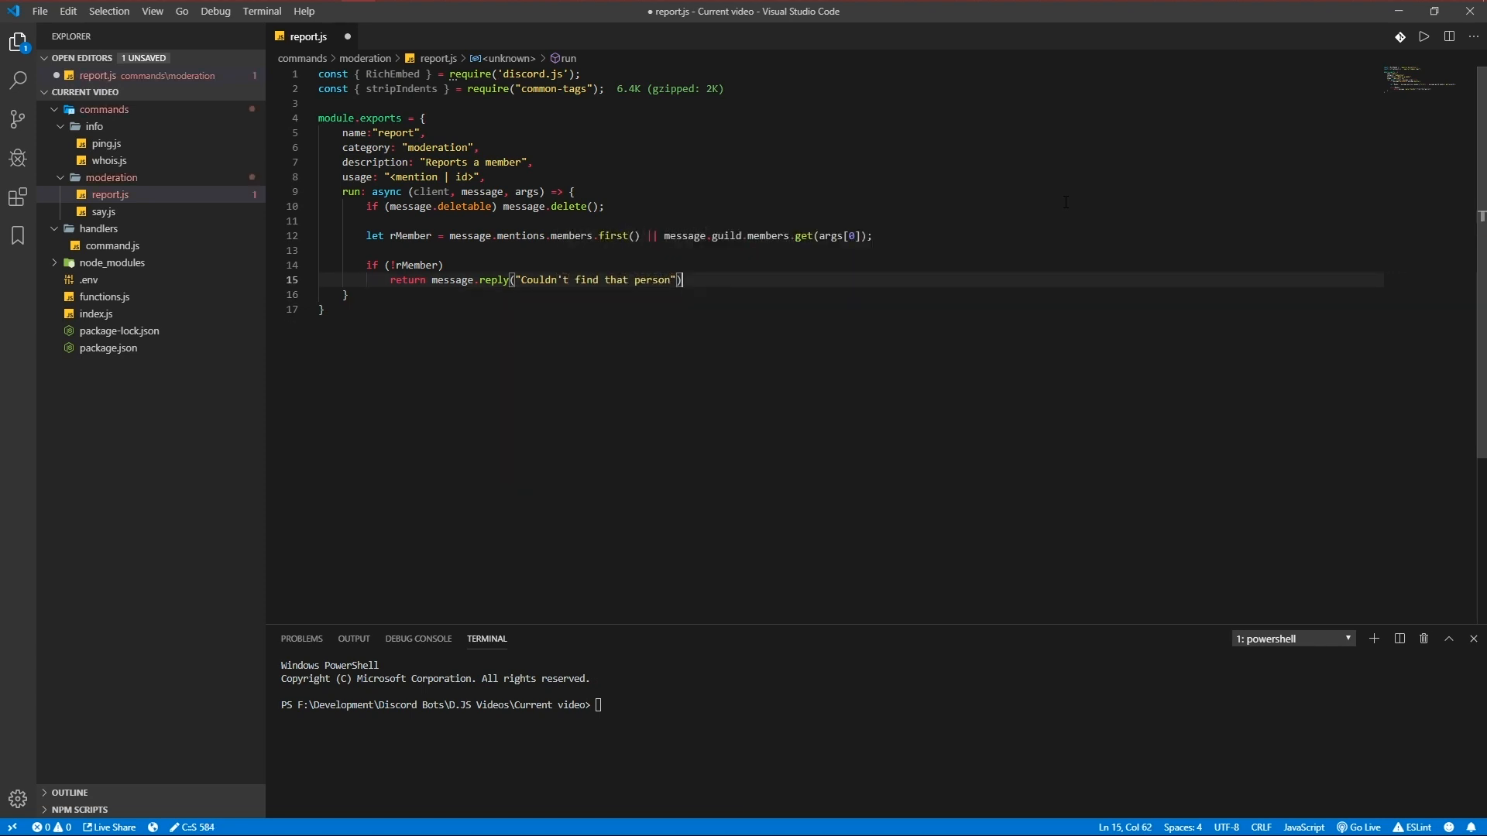
type(".then(m => m.delete(5000));")
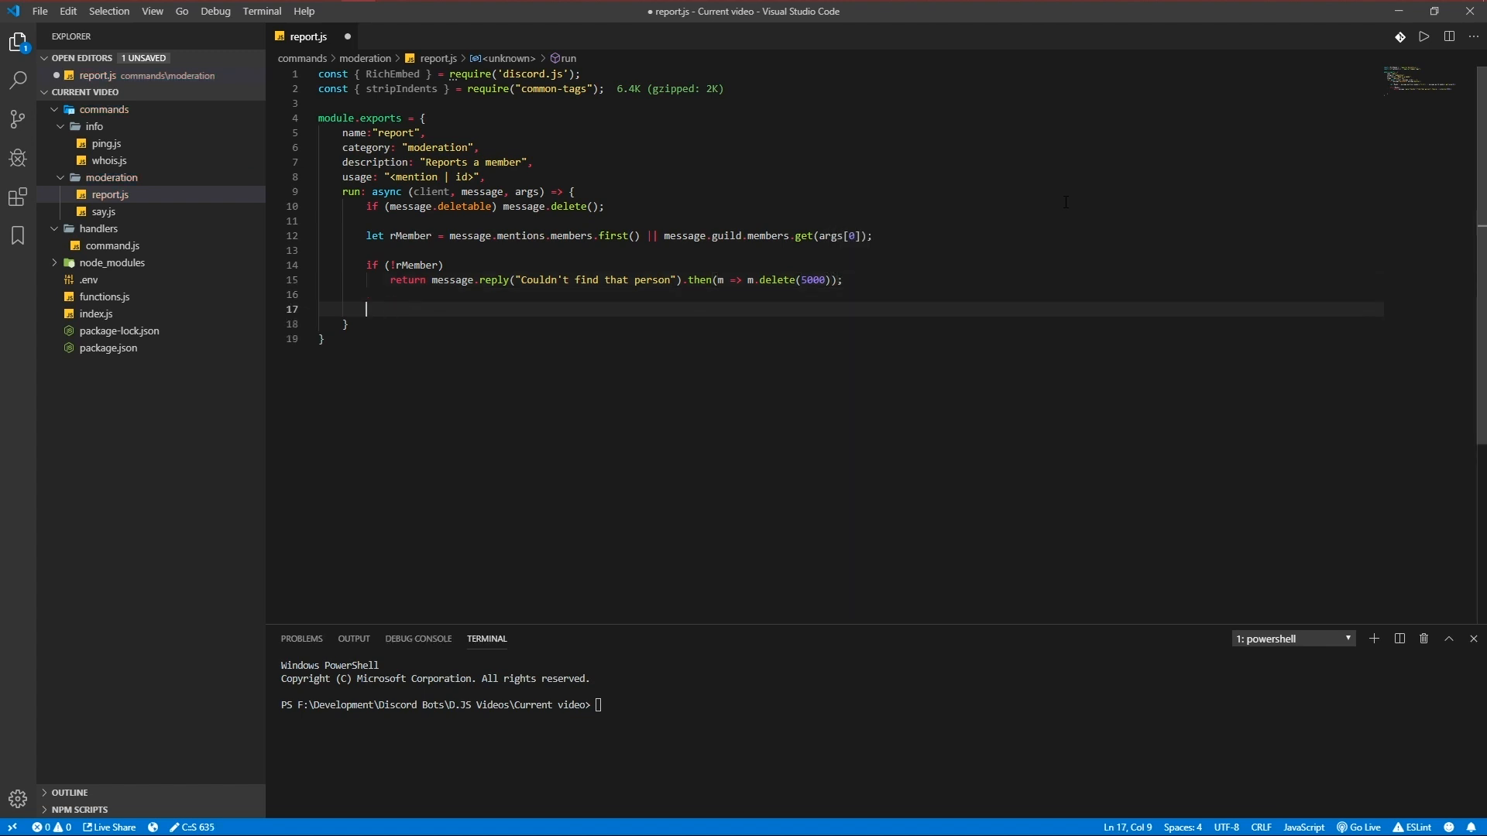
- Check whether rMember has BAN_MEMBERS permission or is a bot
type("if (r")
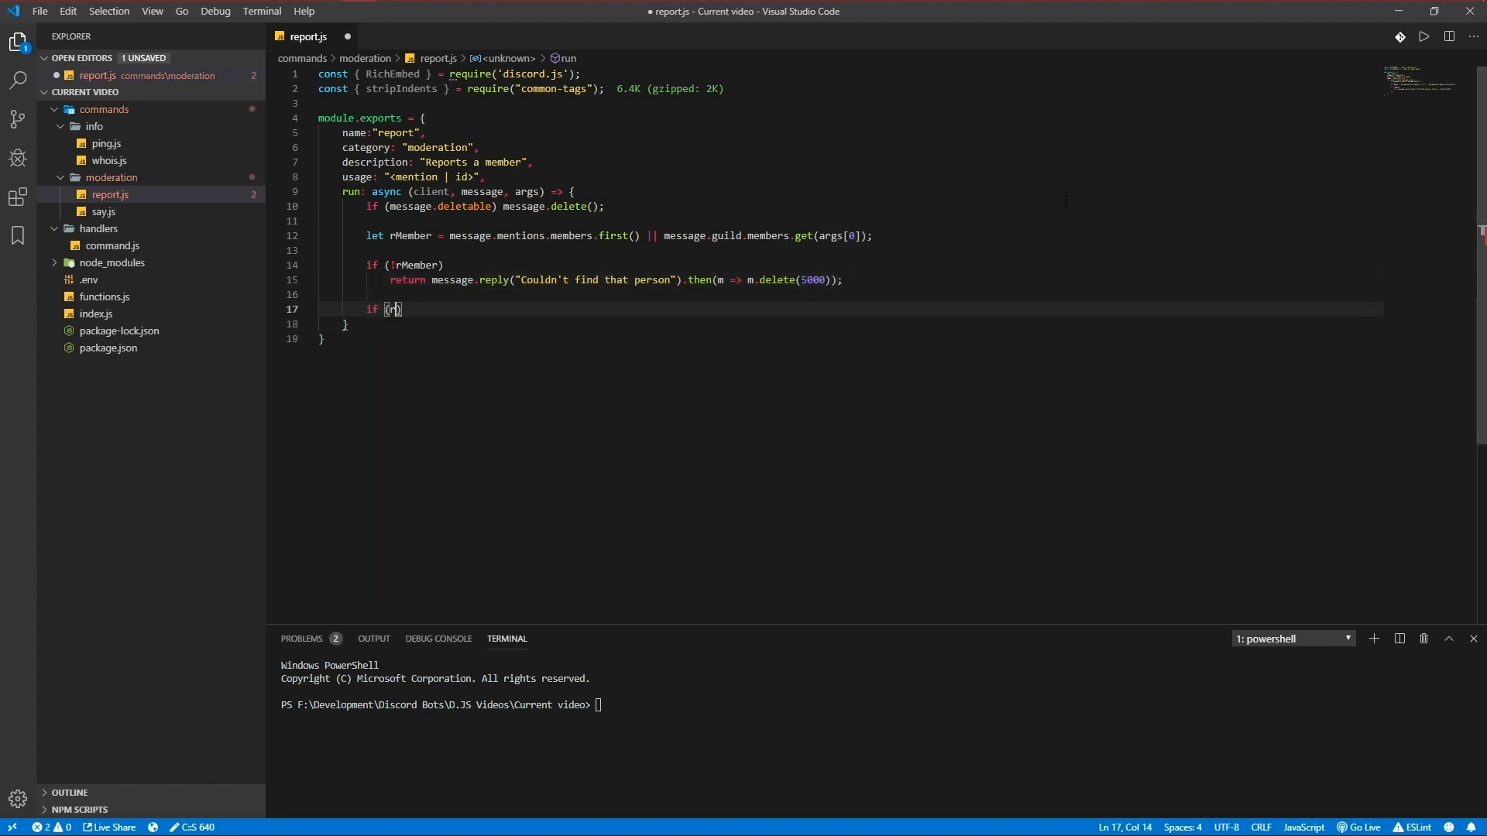
type("r")
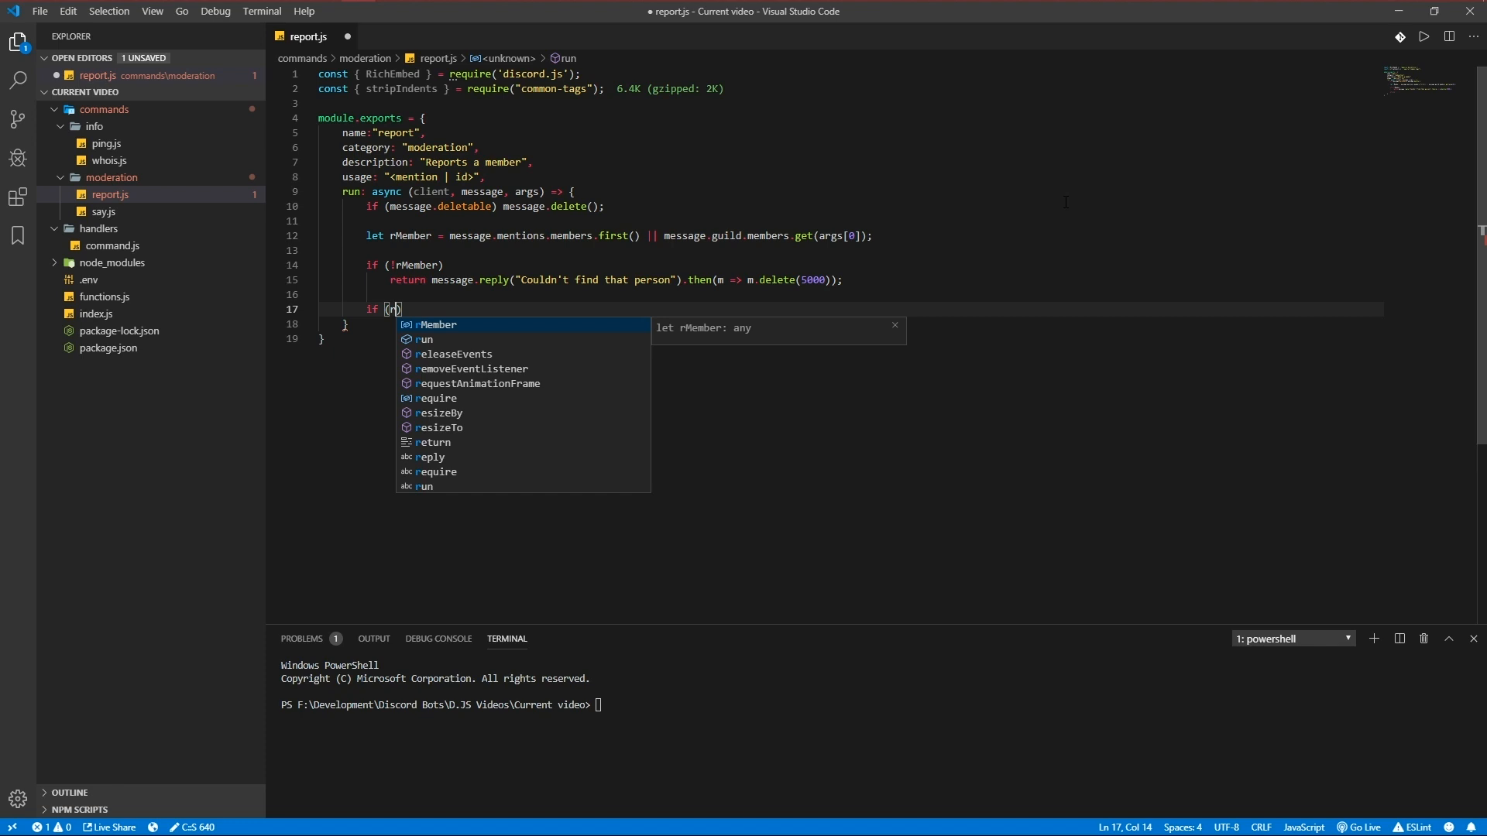
type("mber.")
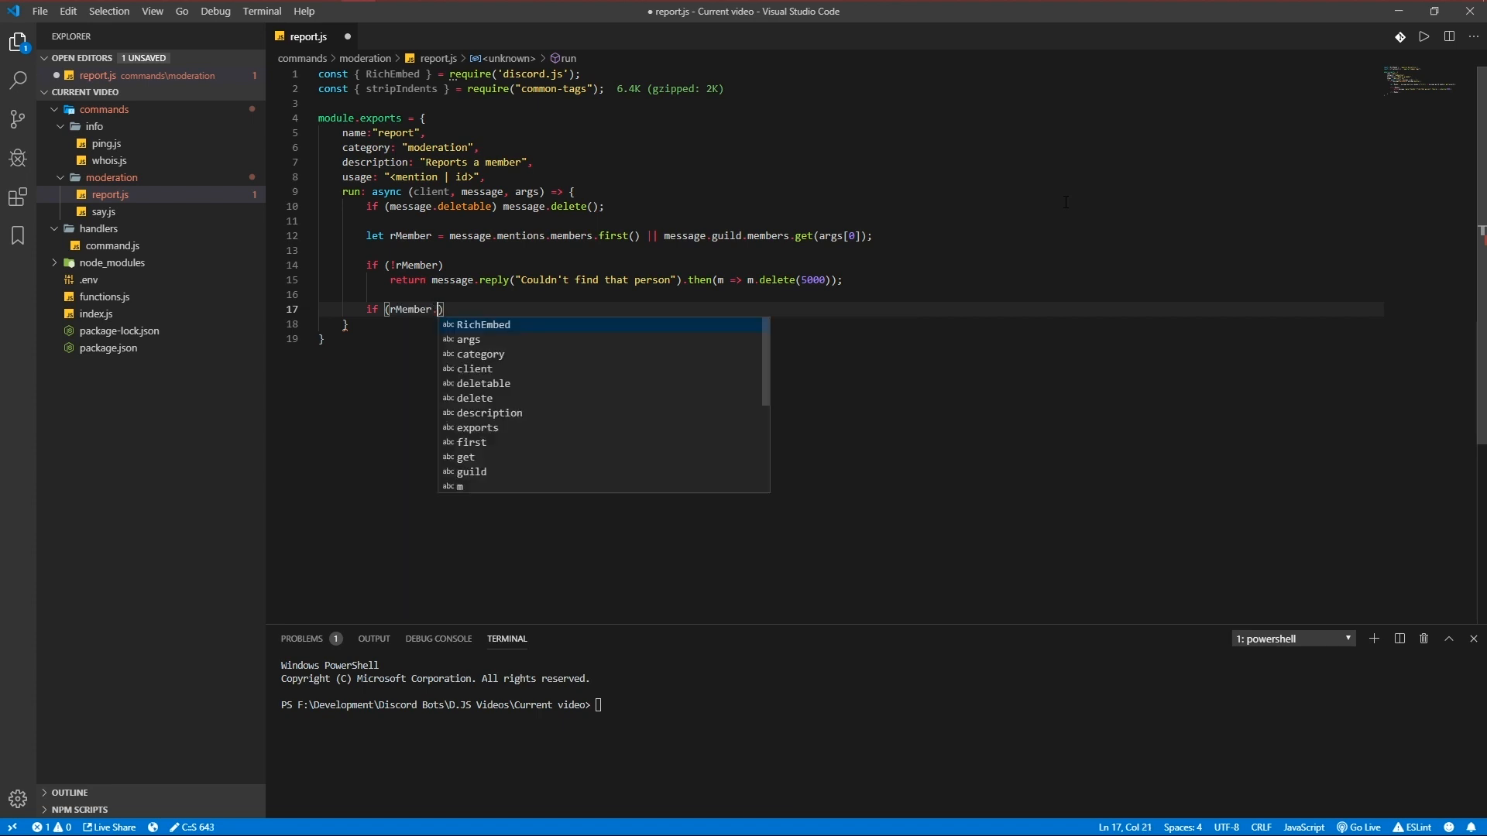
type("hasPermissio")
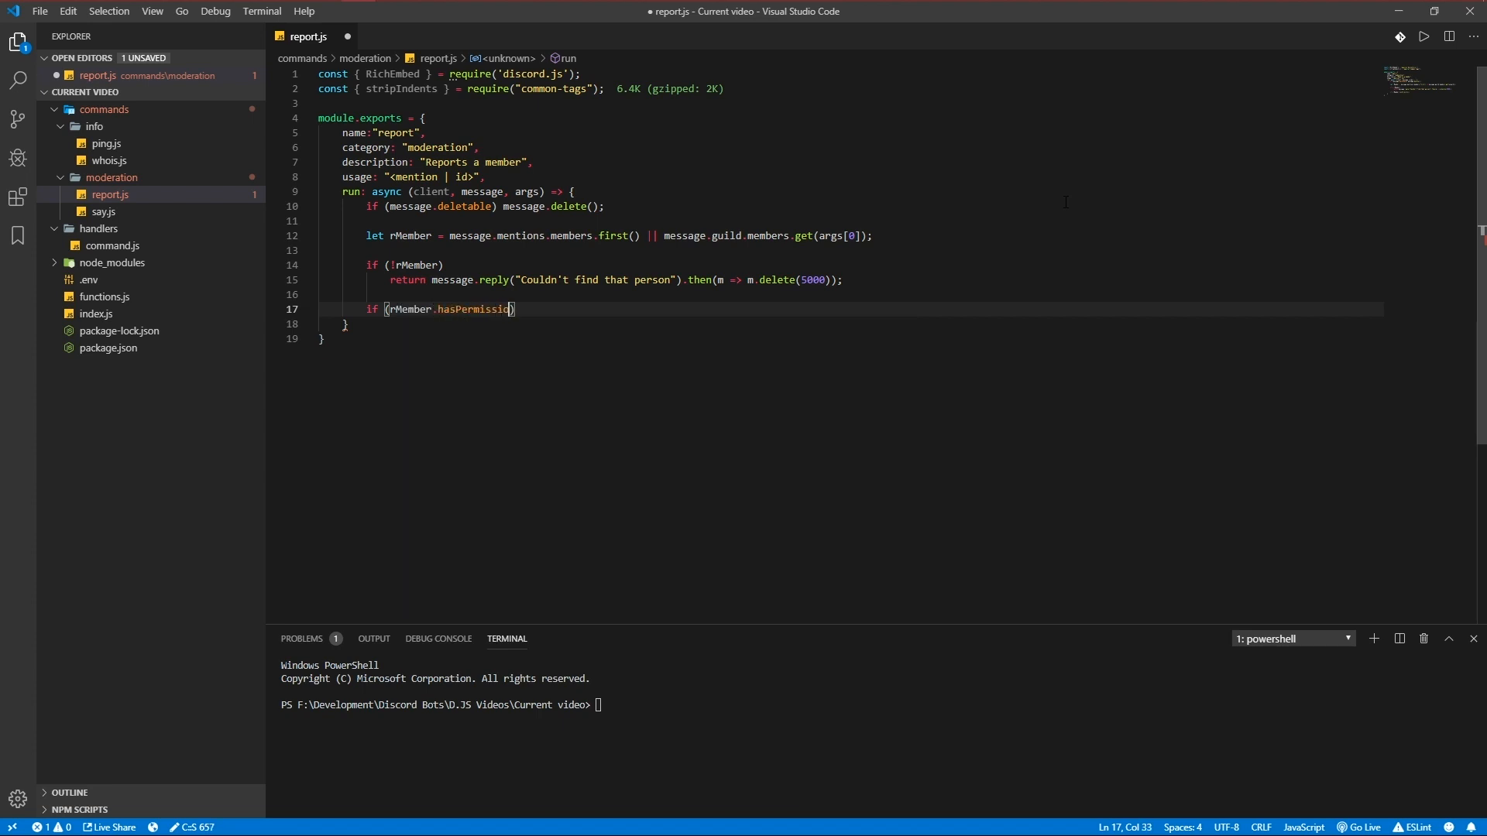
type("n(\"BAN")
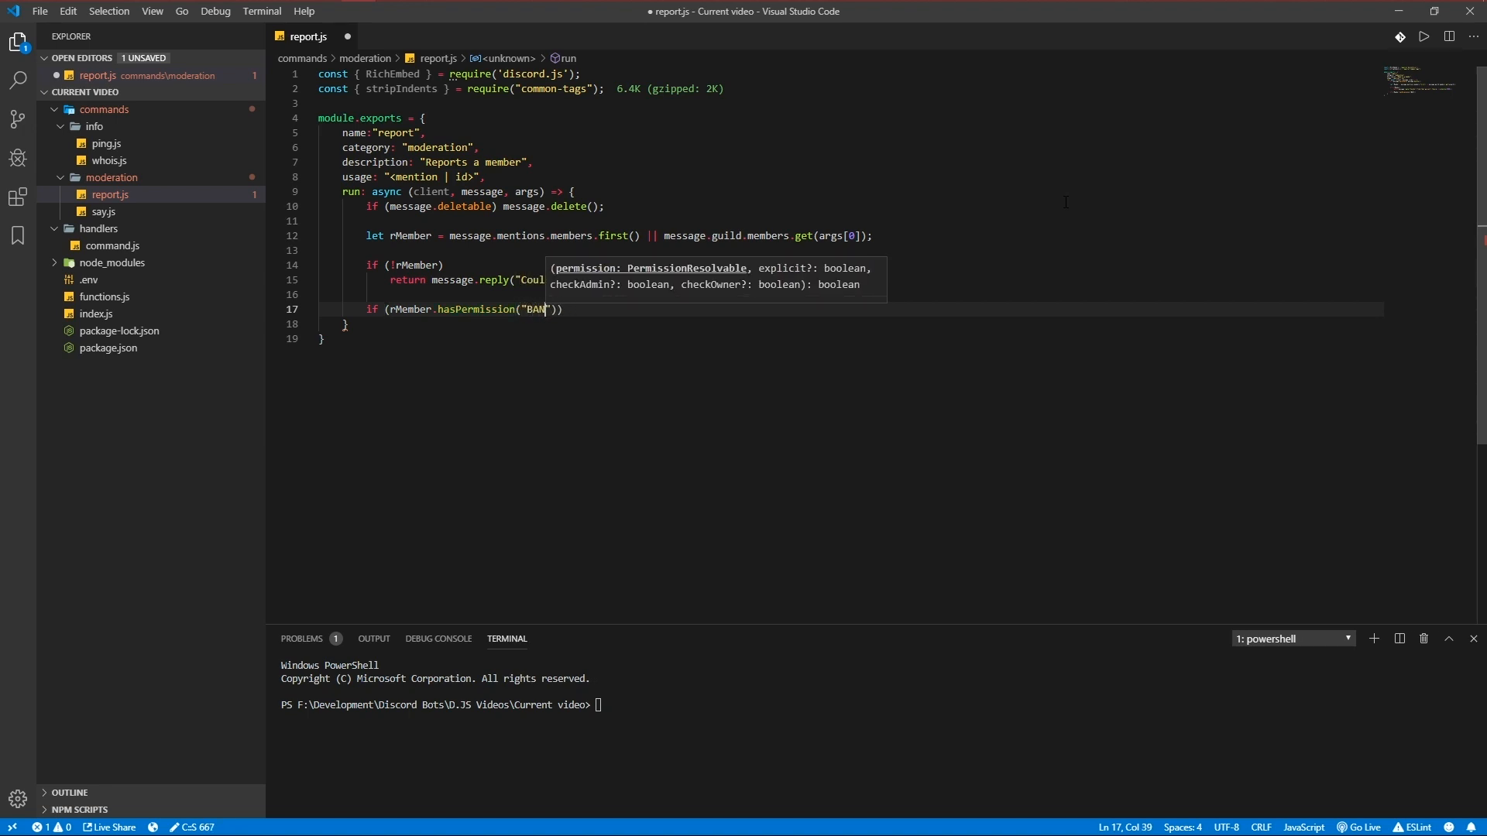
type("_MEMBERS")
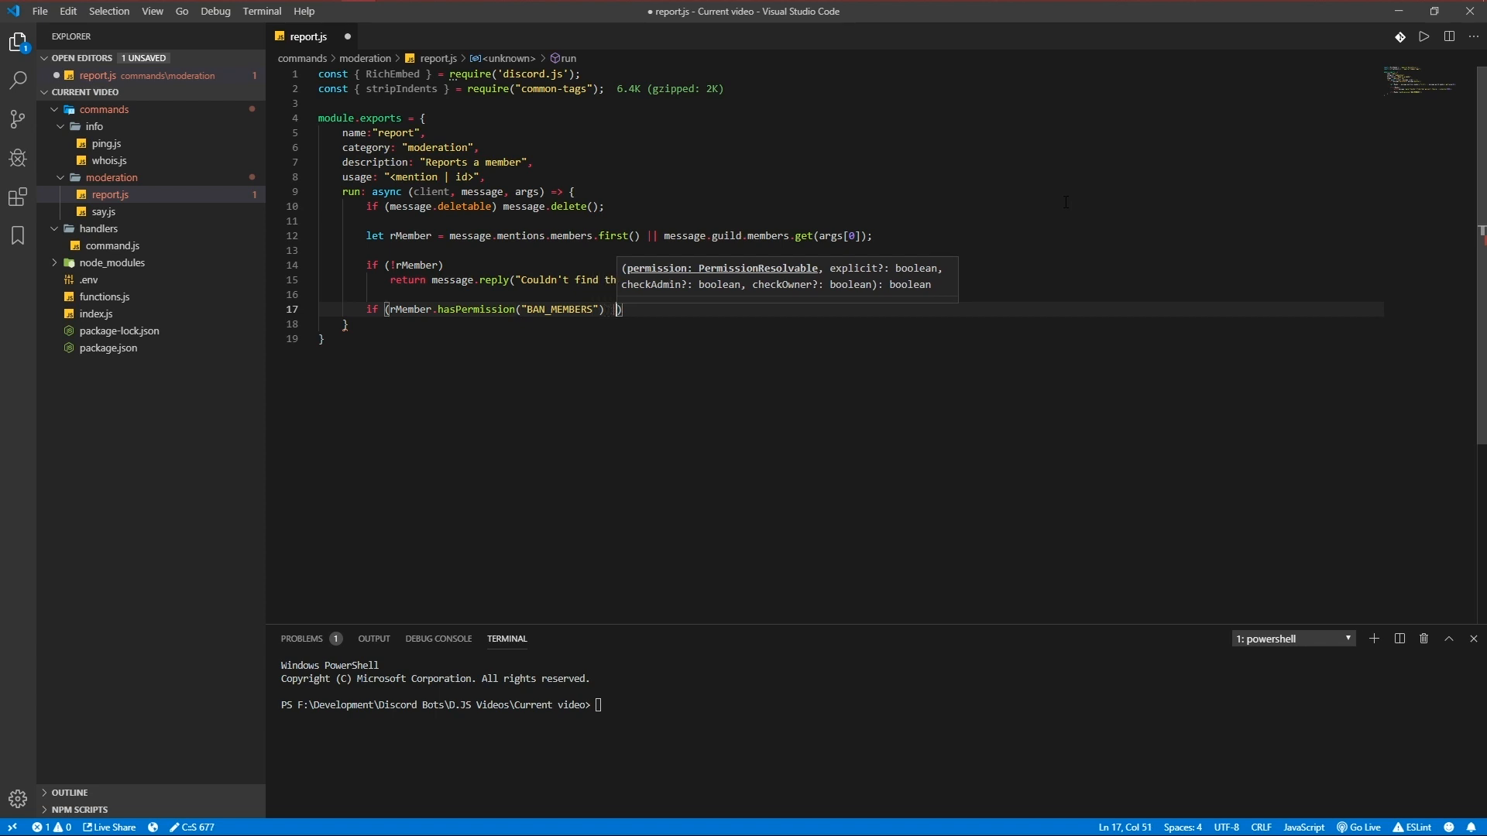
type("|| rMember.user.bot")
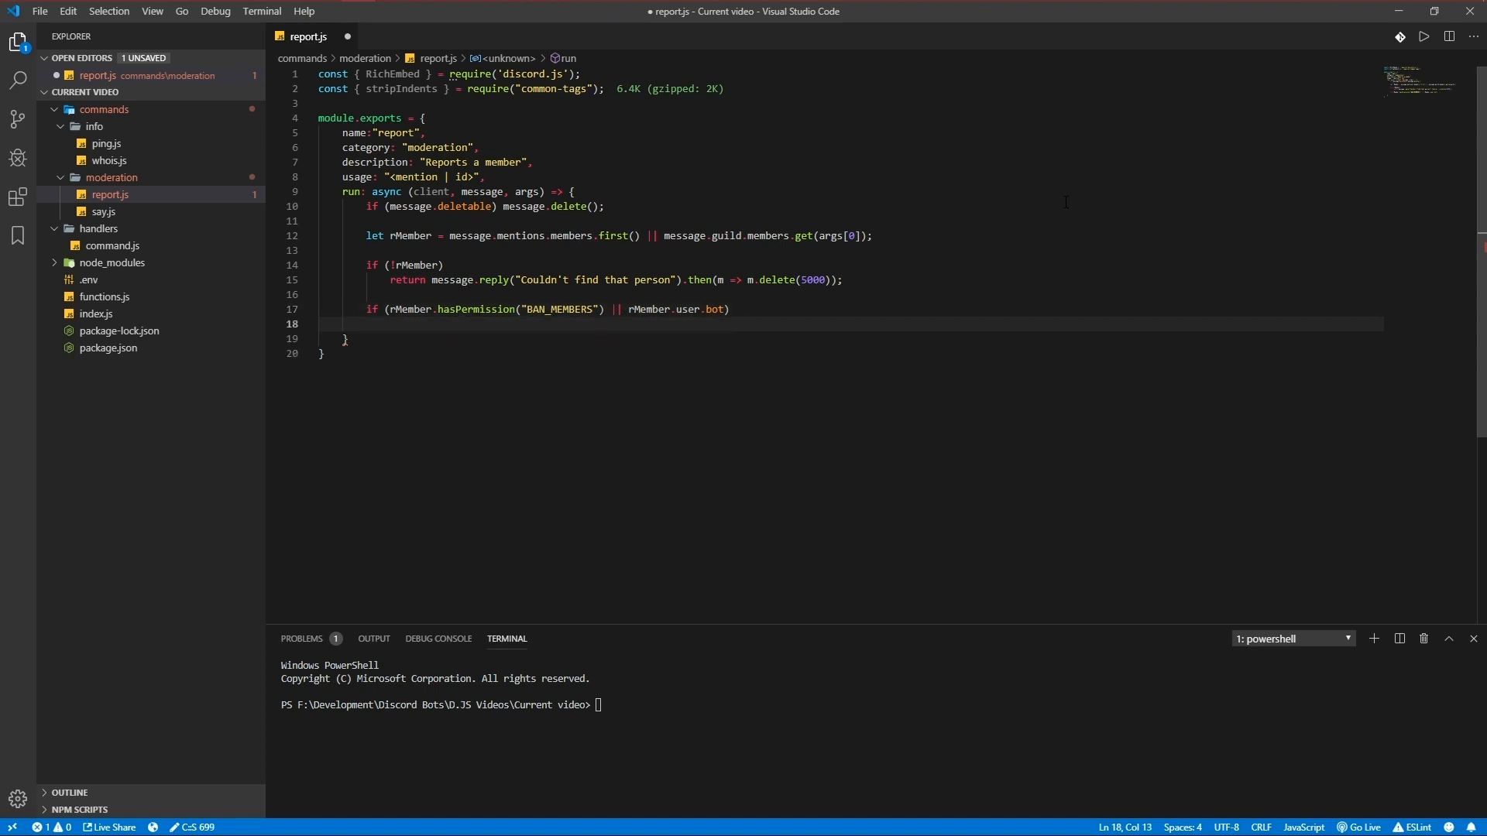
- Return a "Can't report that member" reply that deletes after 5 seconds
type("return")
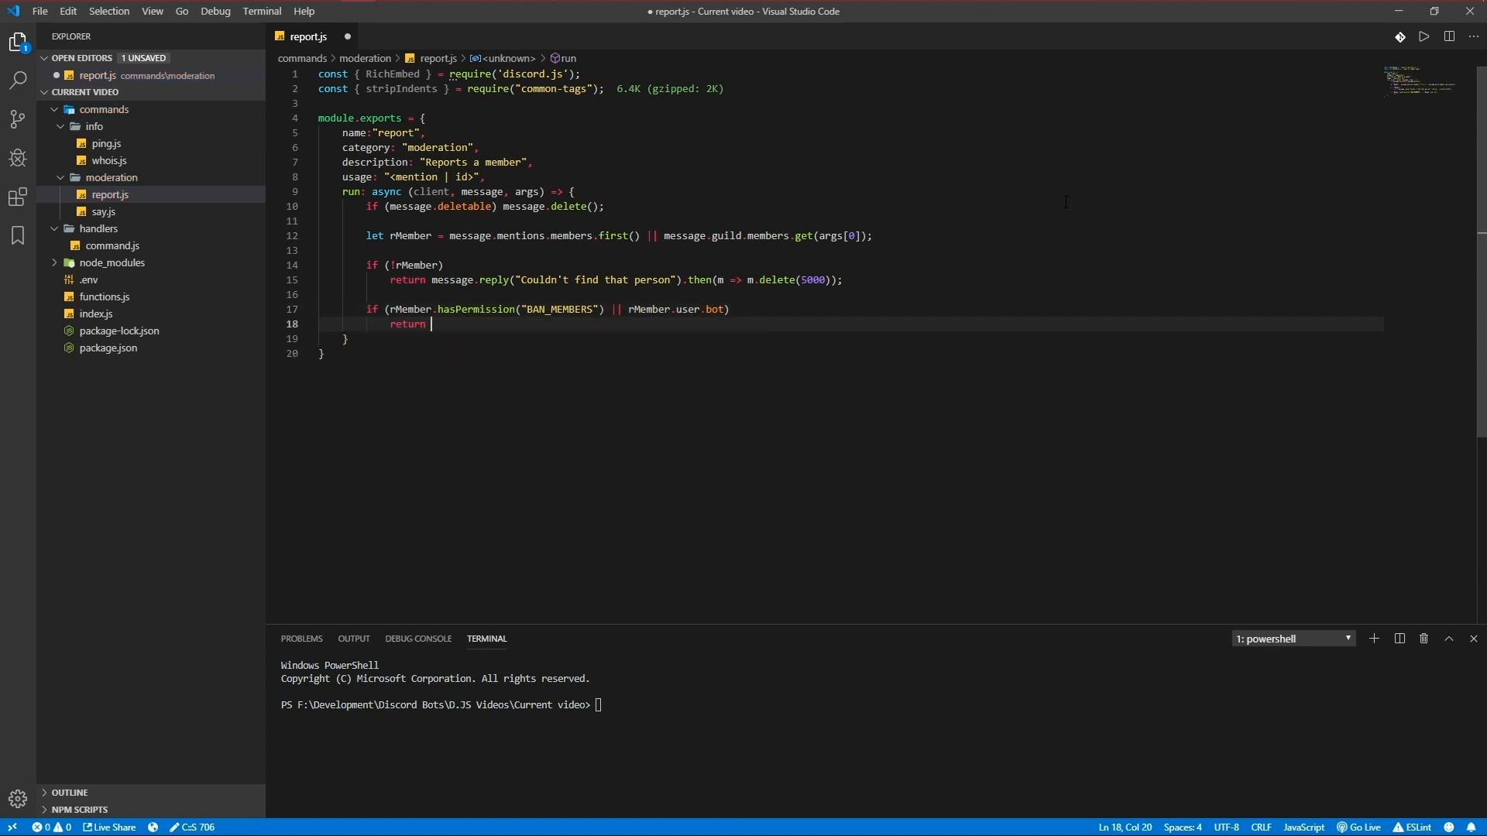
type("message.reply()")
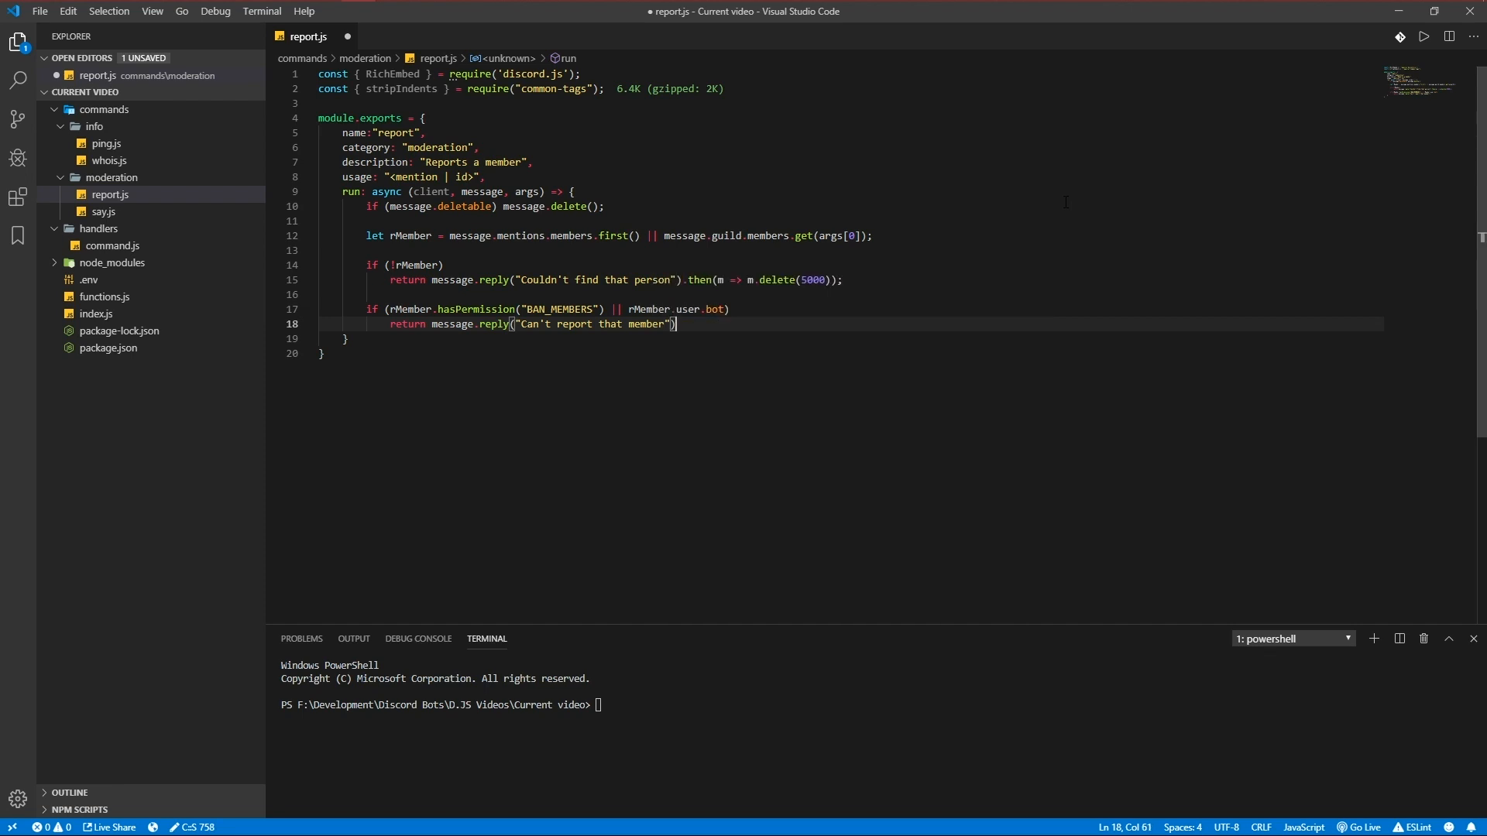
type(".then(m => m.delete(5000));")
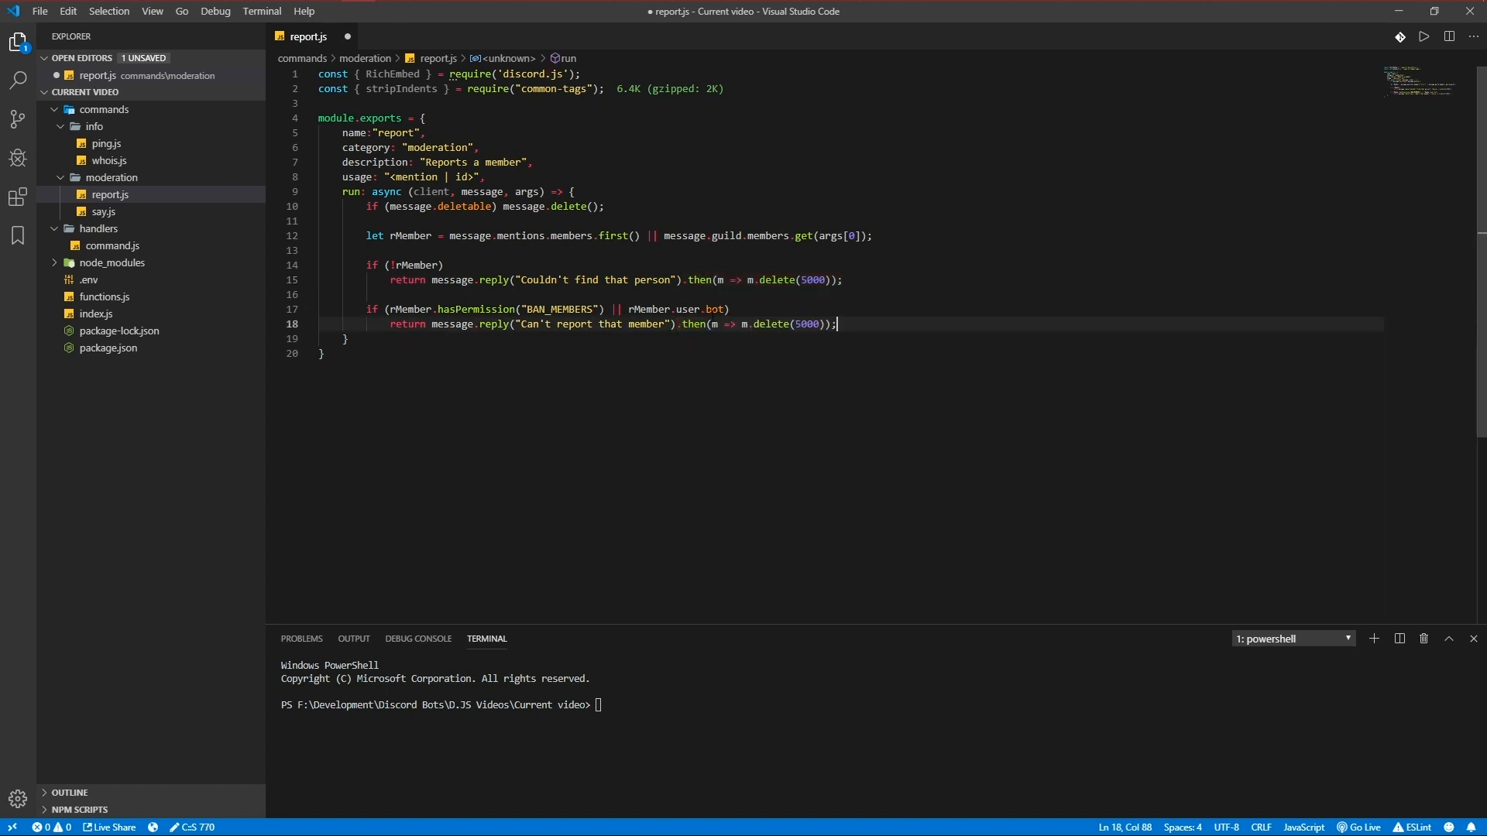
type("if")
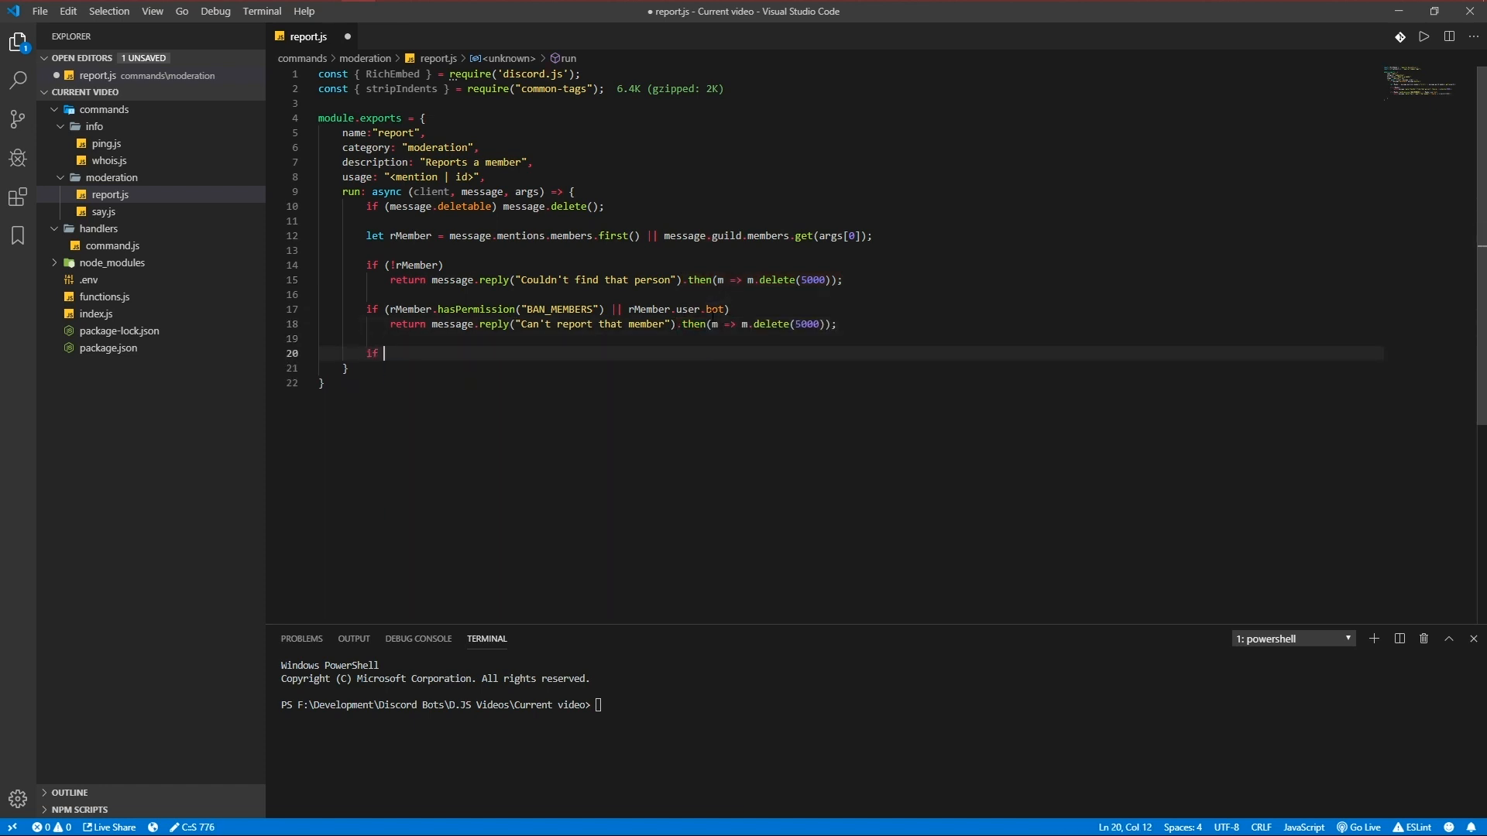
- When no args are given, send "Please provide a reason for the report!" and delete after 5 seconds
type("(!args[1")
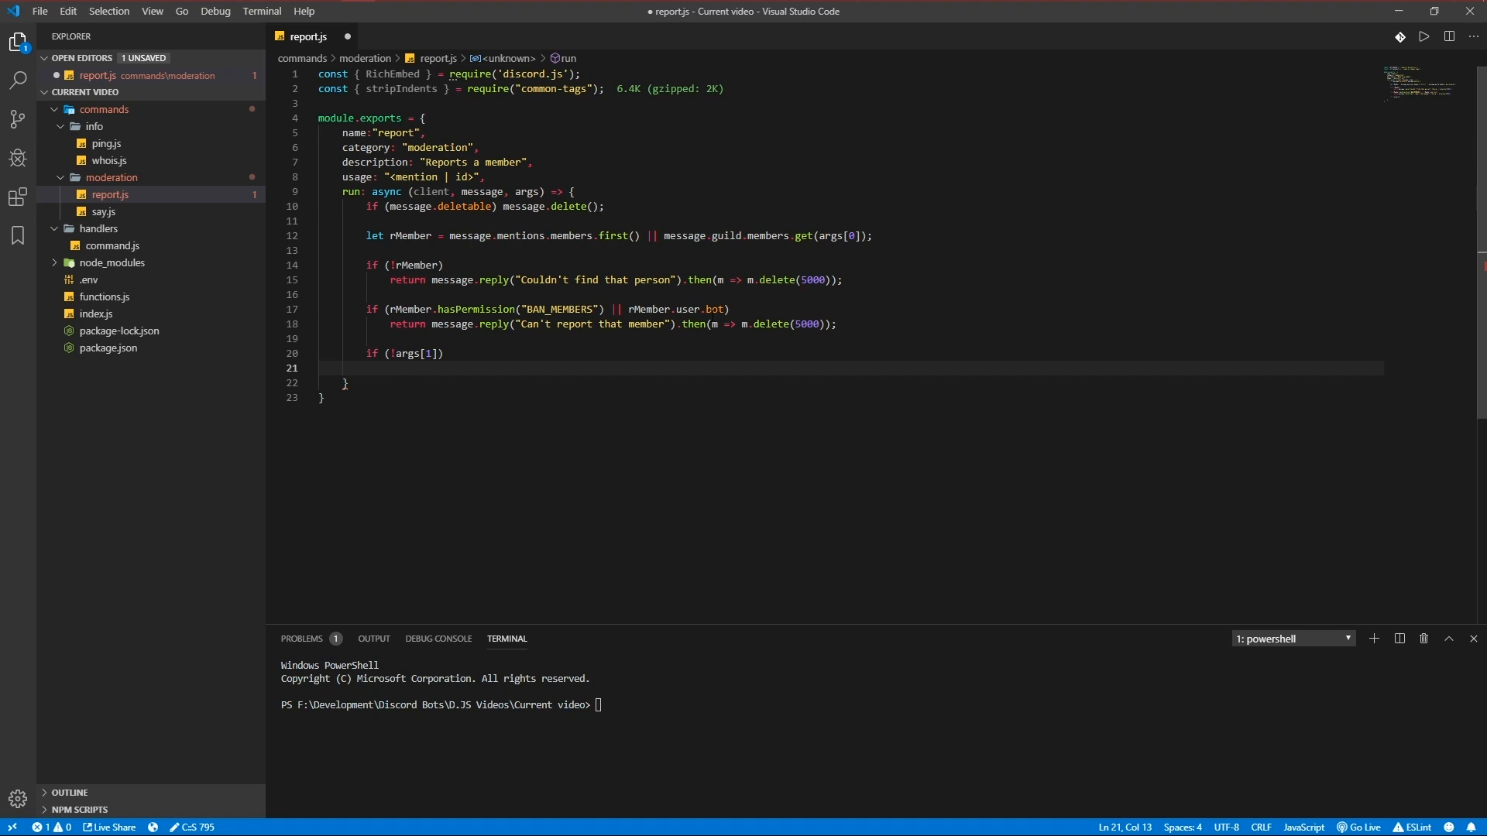
type("return")
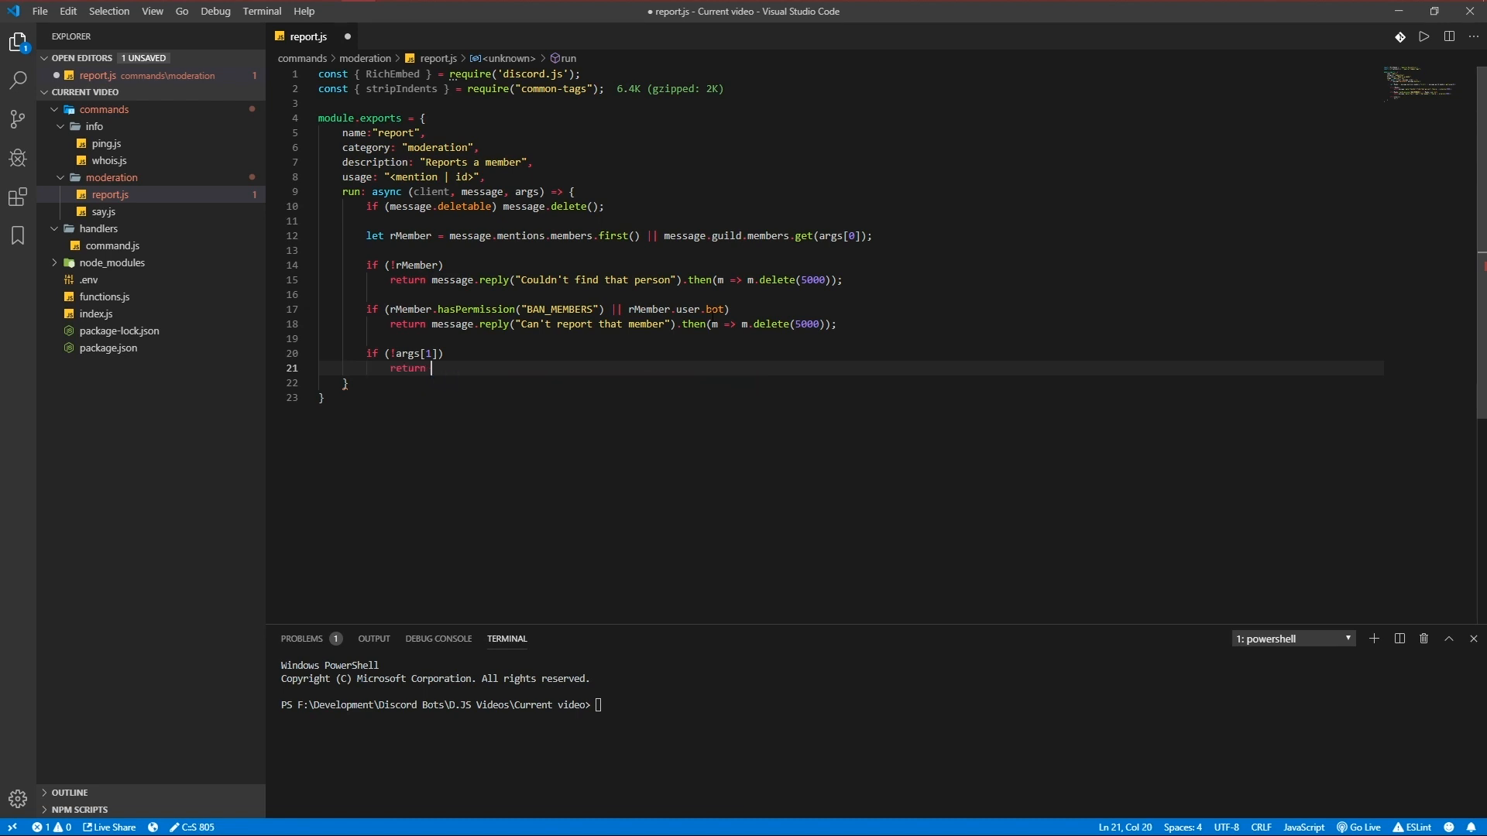
type("message.channel.send(\"Please provide a reason for the re")
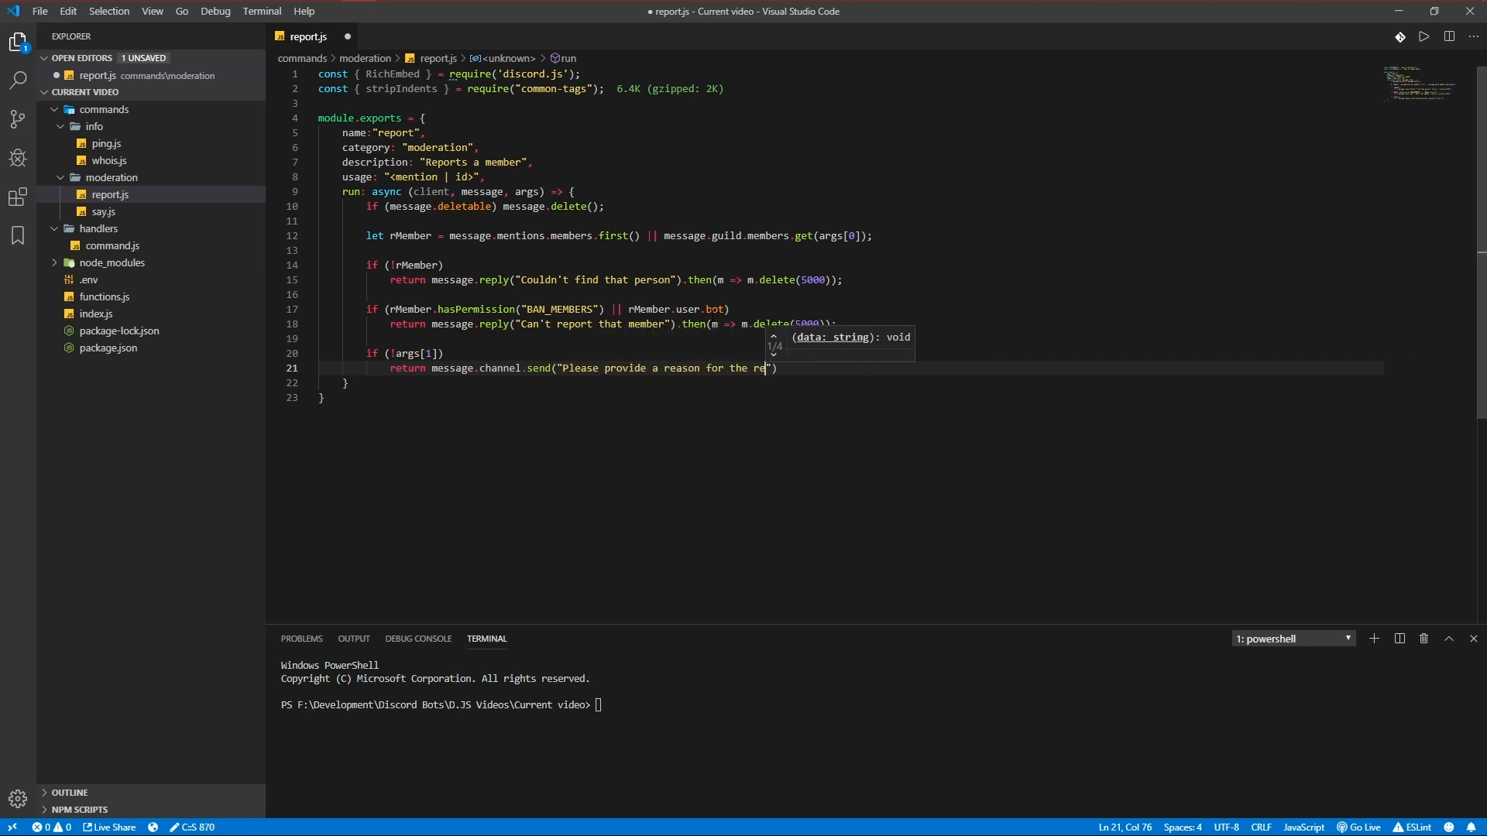
type("port!\").then(m => m.delete(5000));")
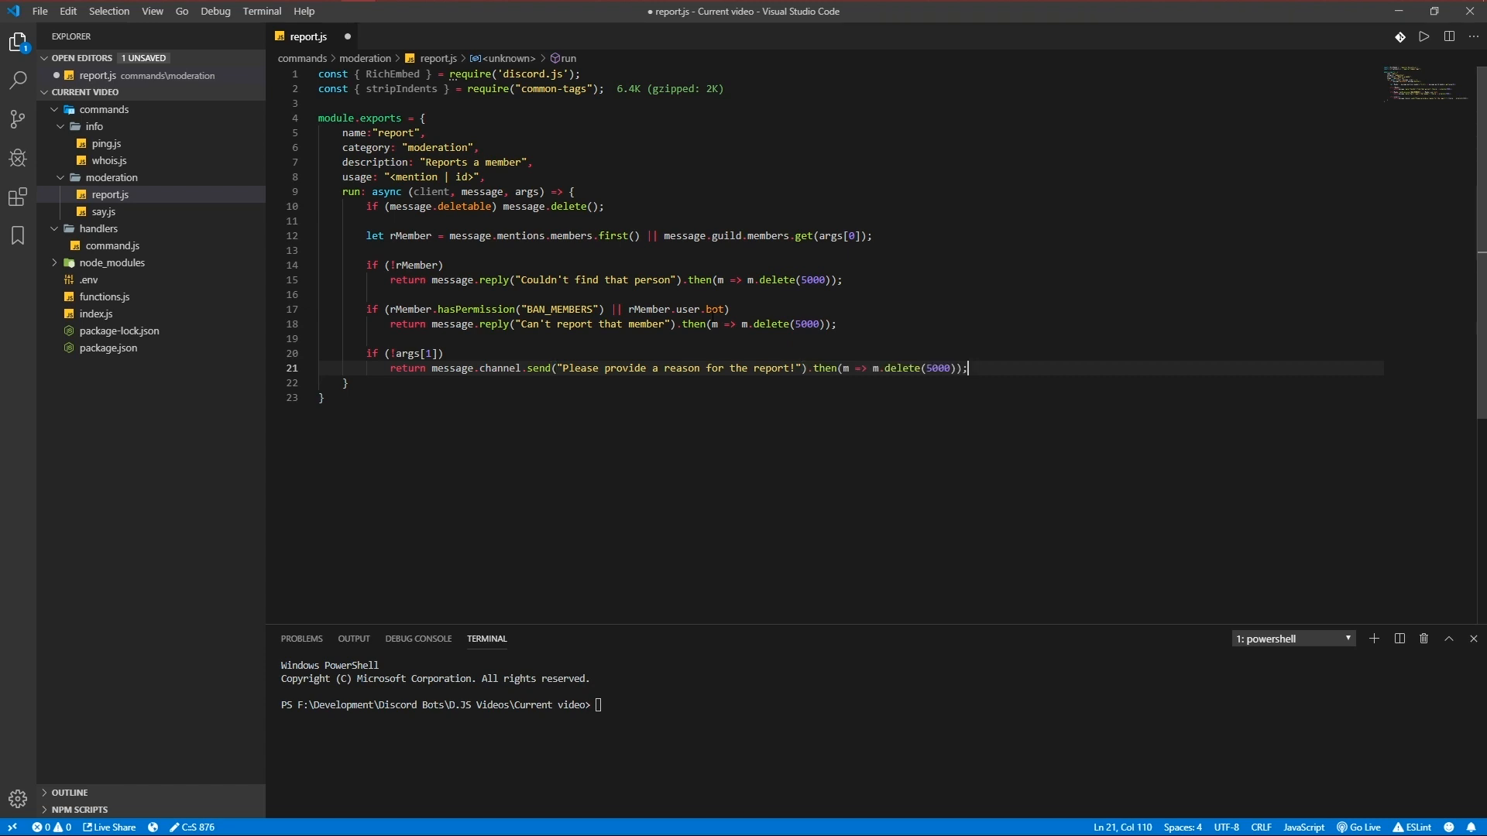
key("Enter")
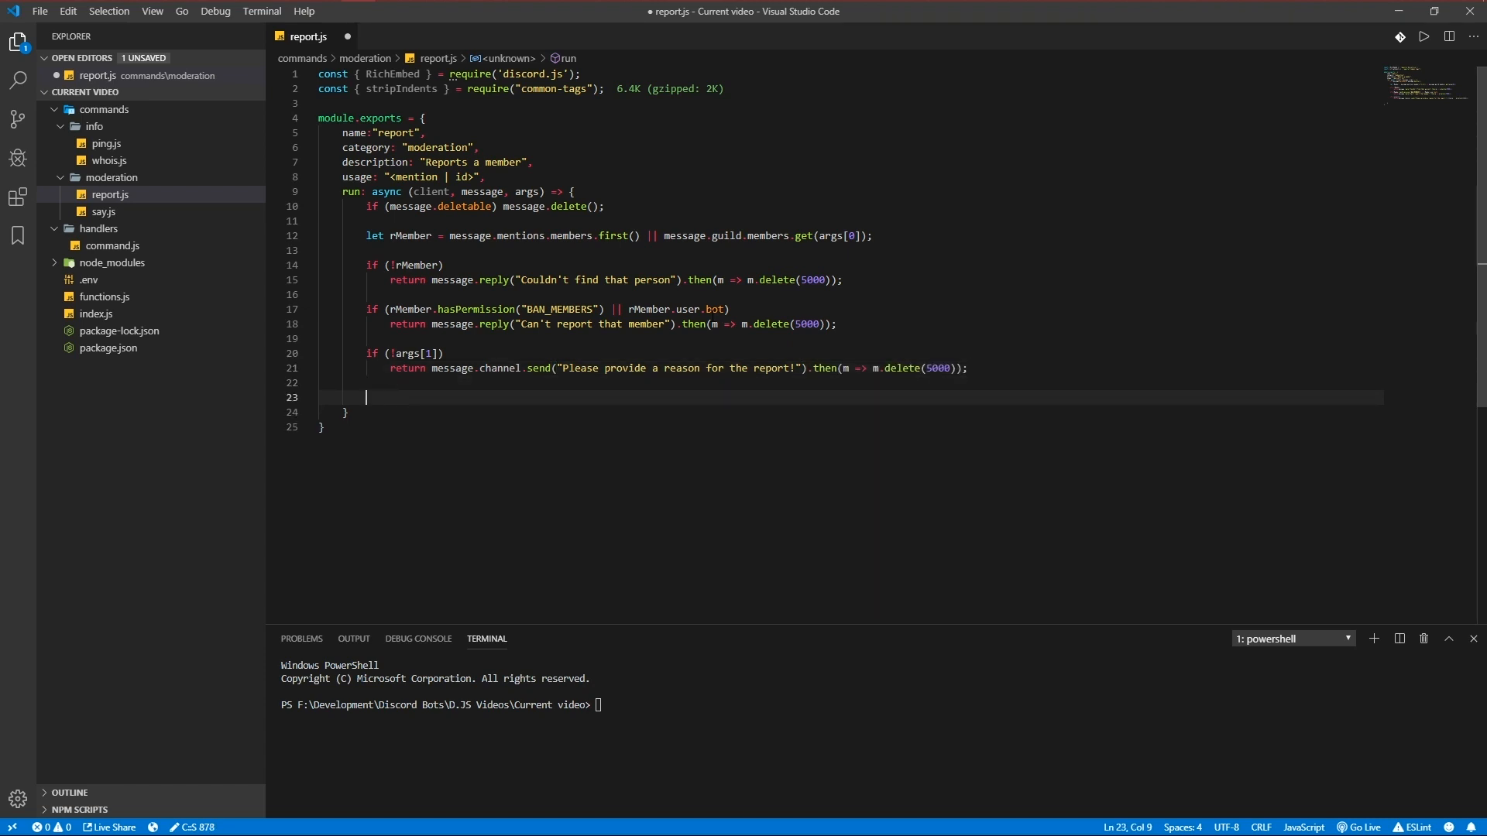
- Store the guild channel named "reports" as const channel via channels.find
type("const channel")
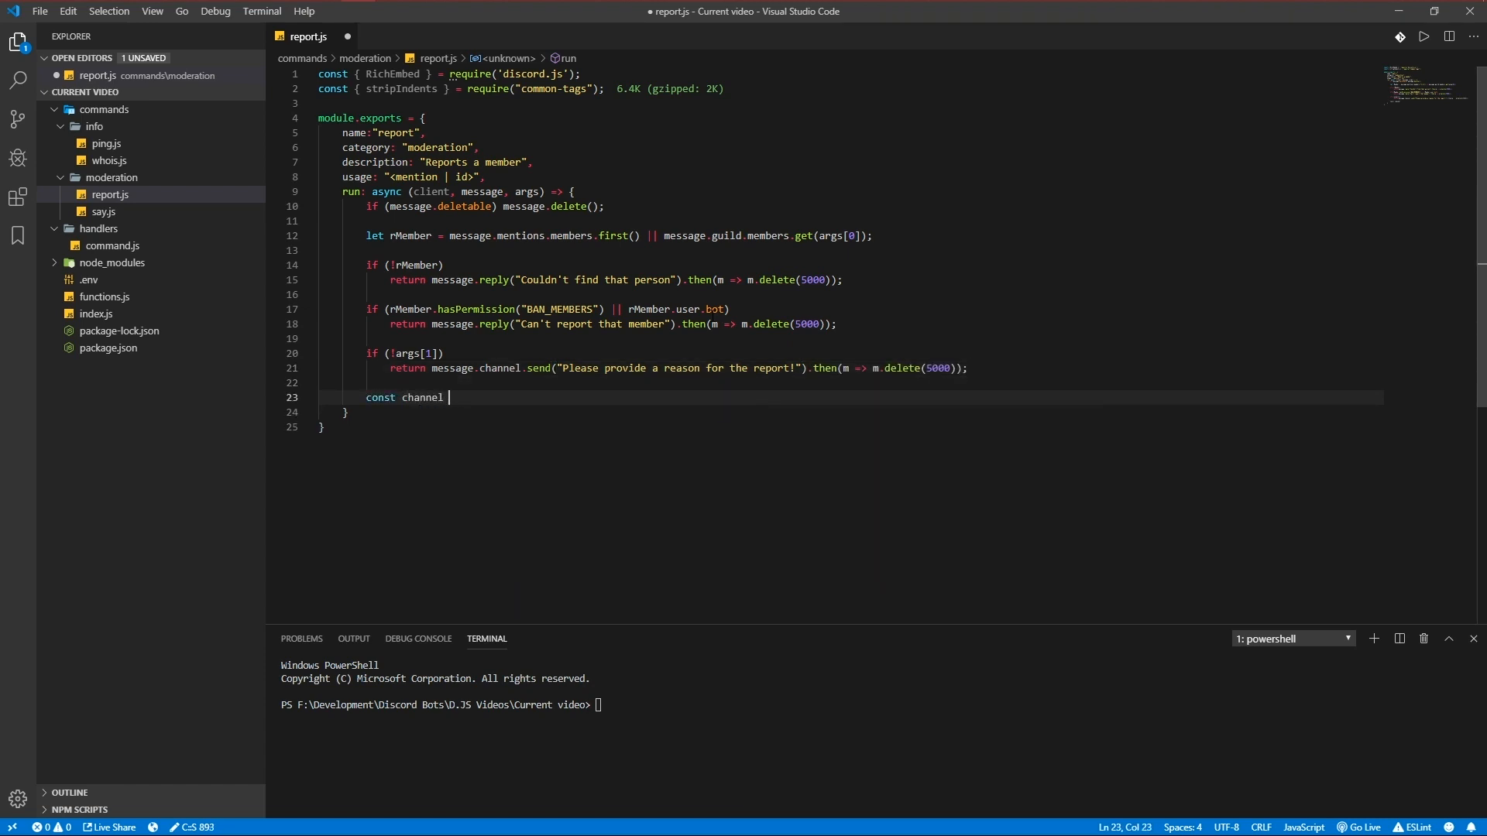
type("=")
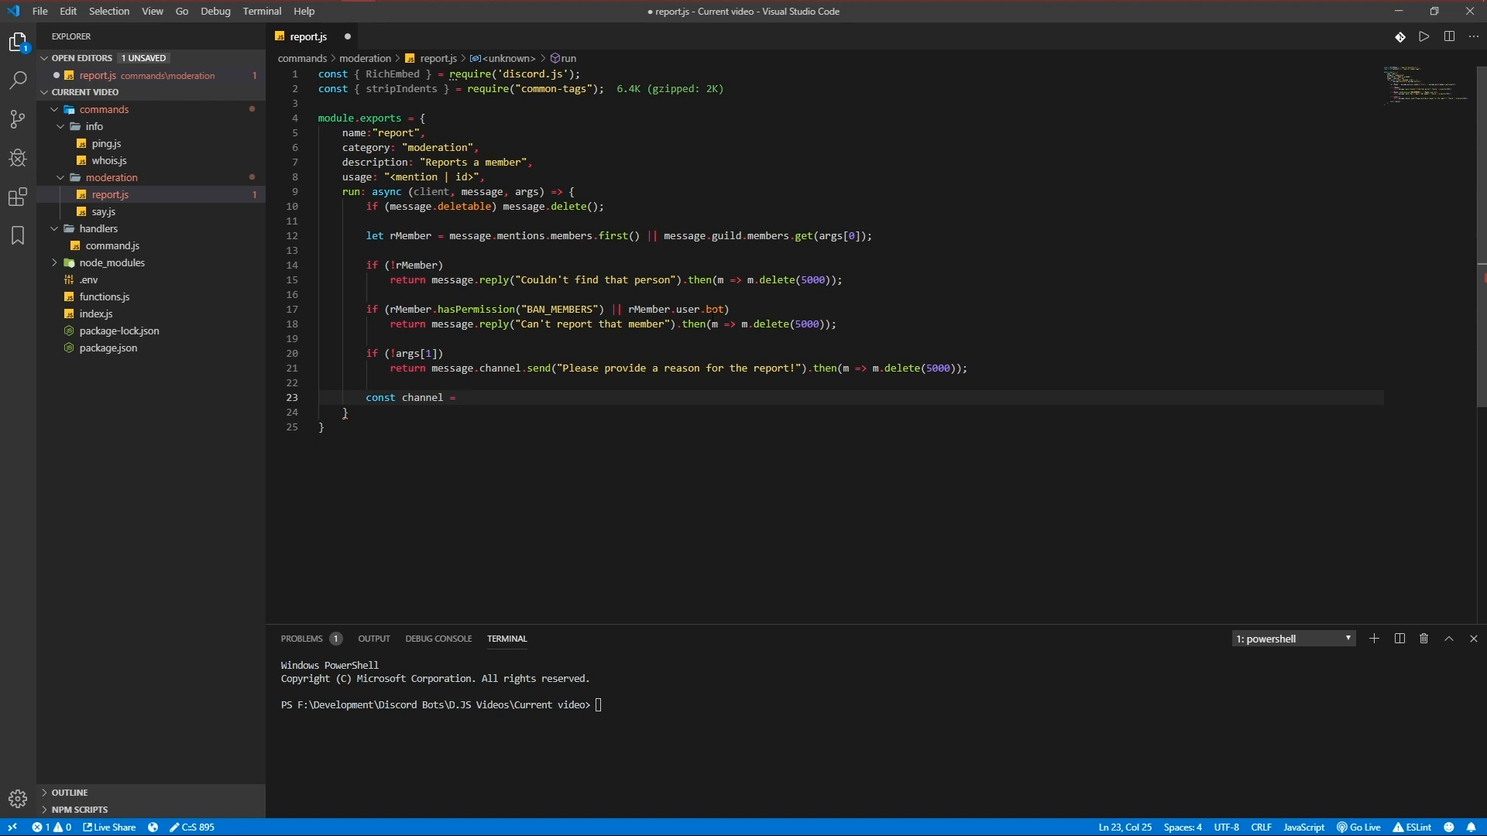
type("message.guild")
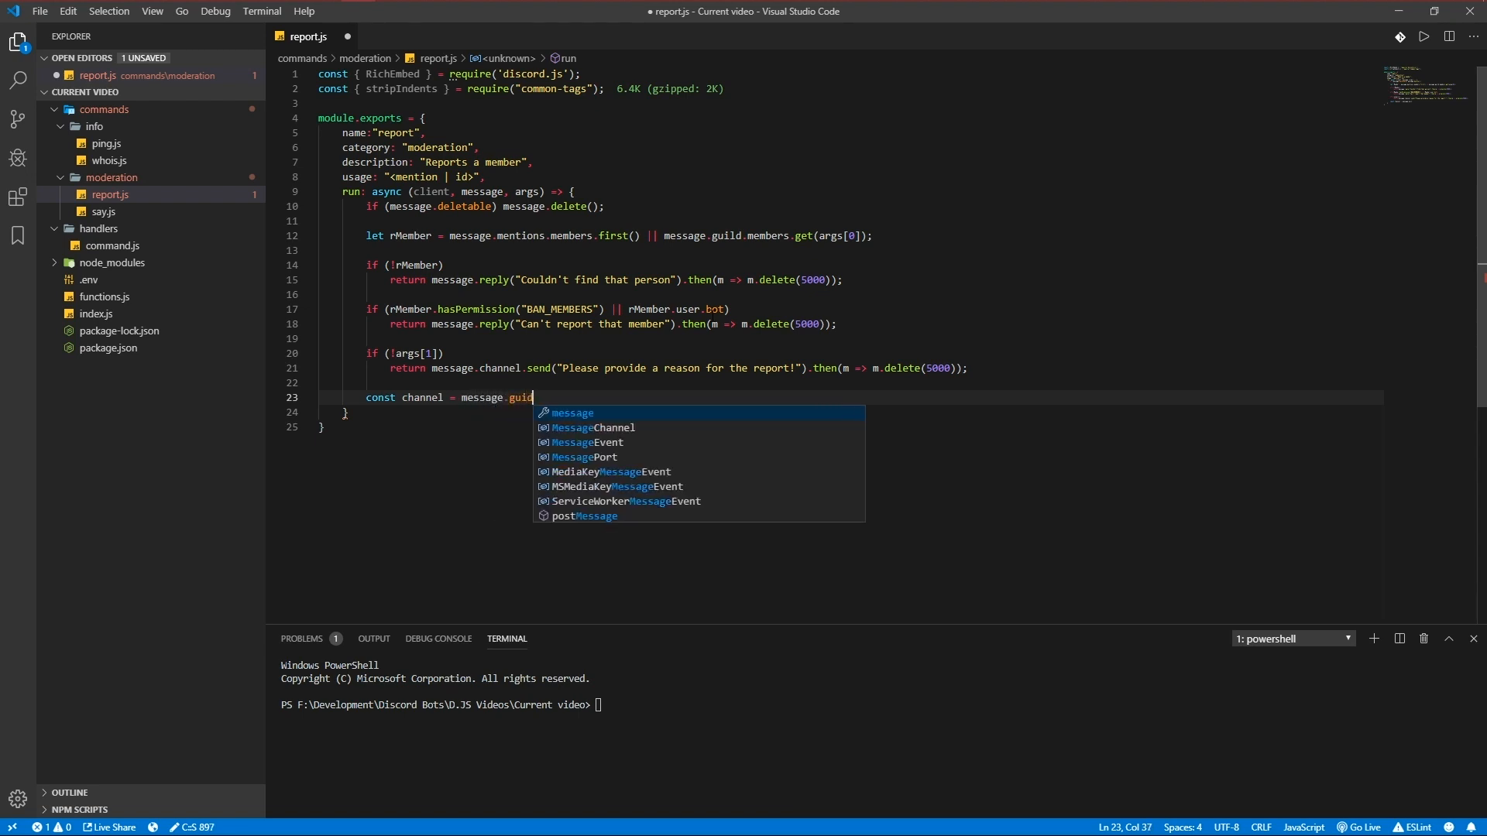
type(".c")
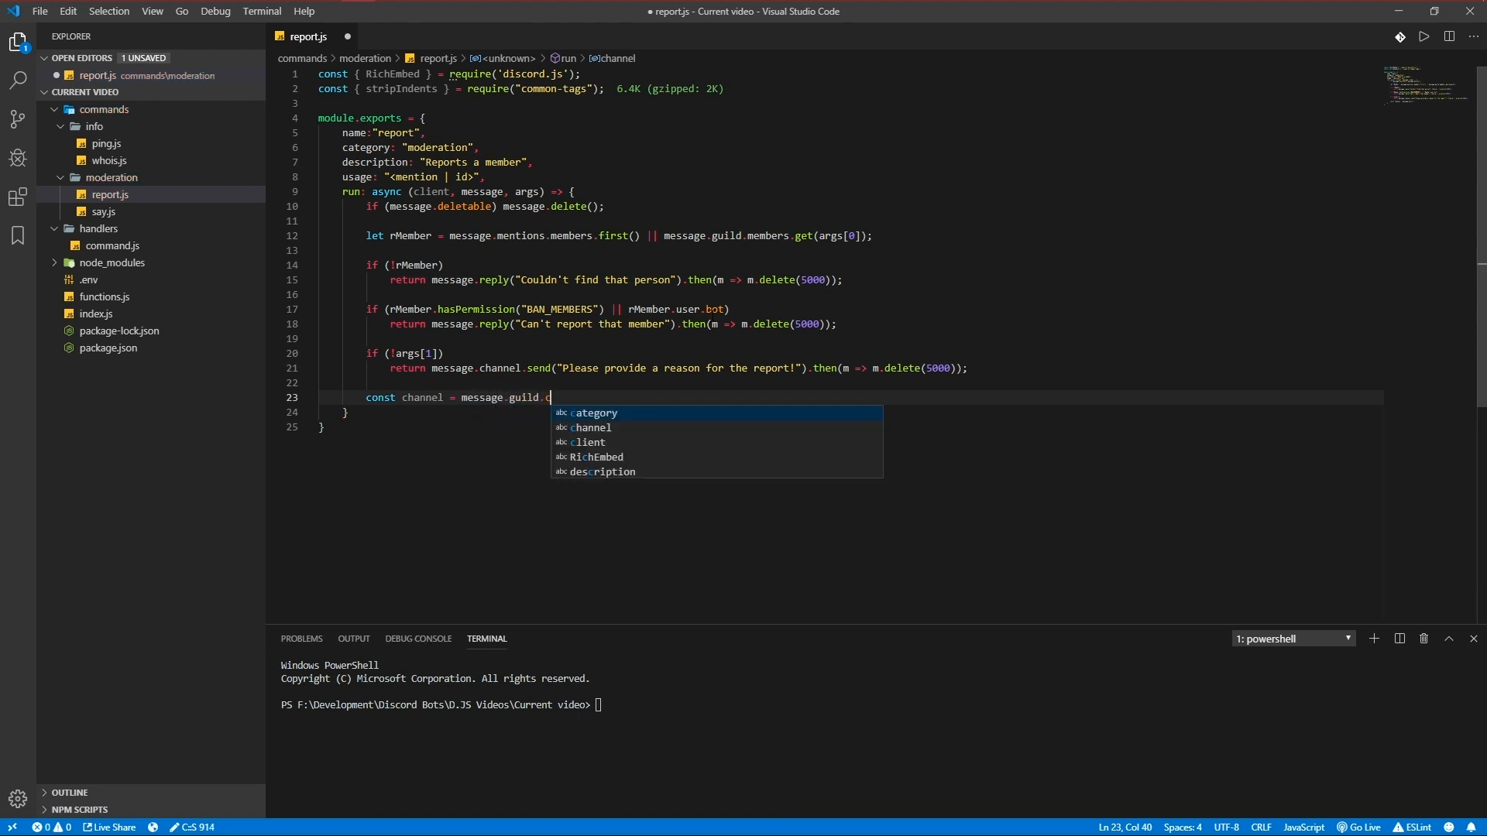
type("hannels.find(")
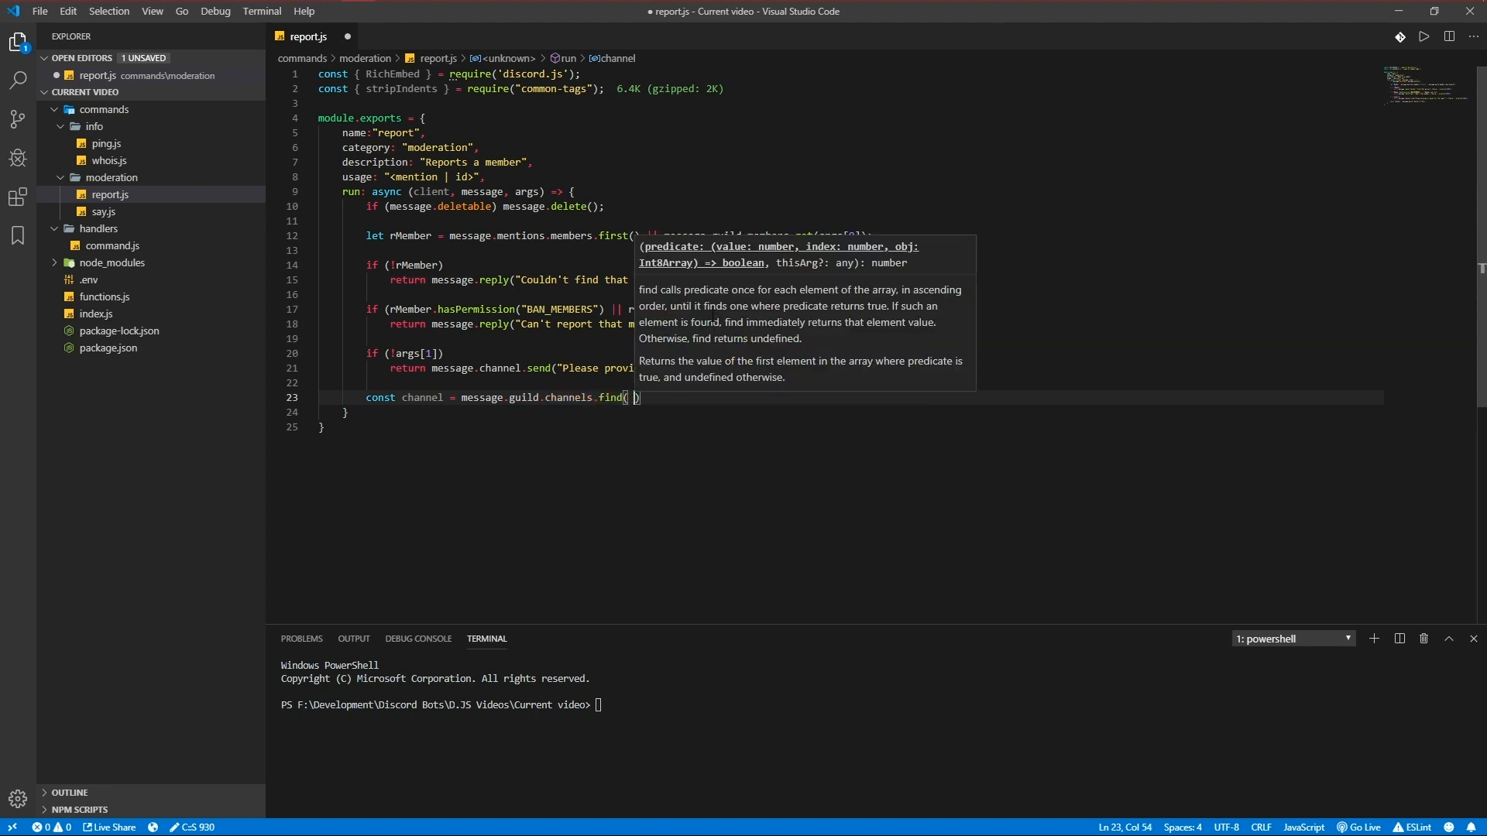
type("channel => channel.name === \"logs")
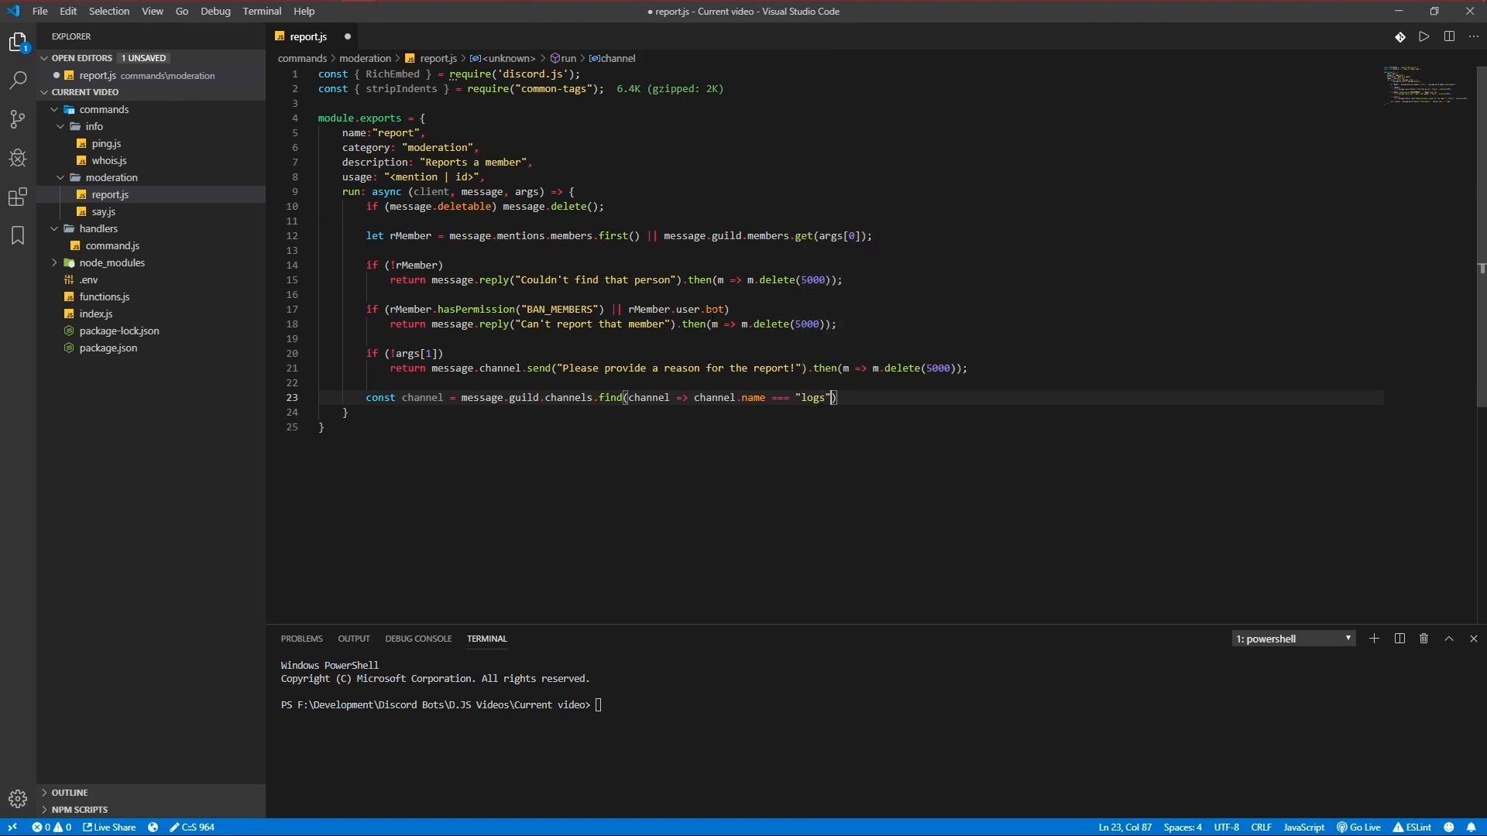
type("reports")
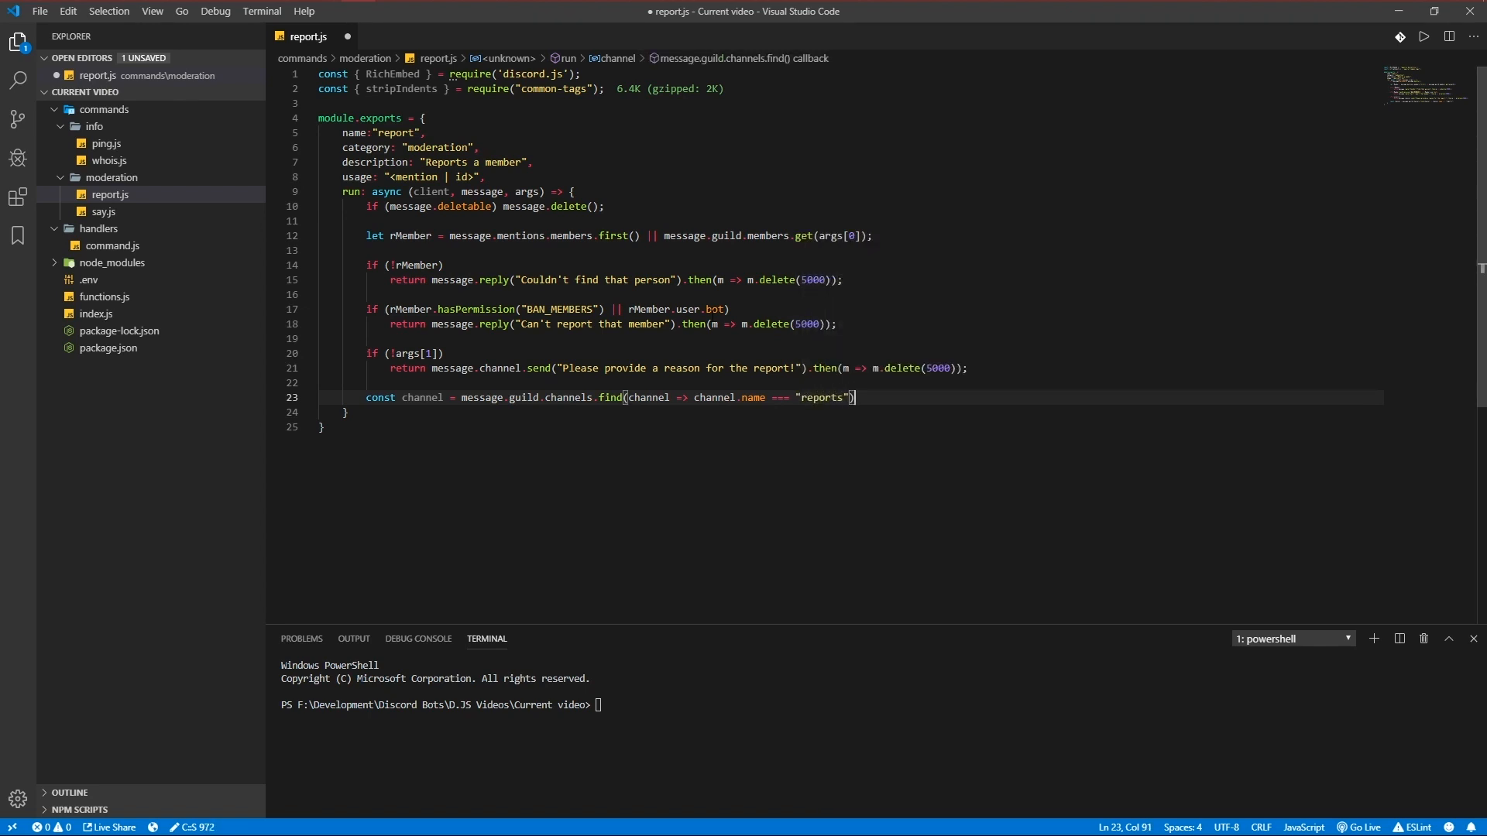
type("if (!")
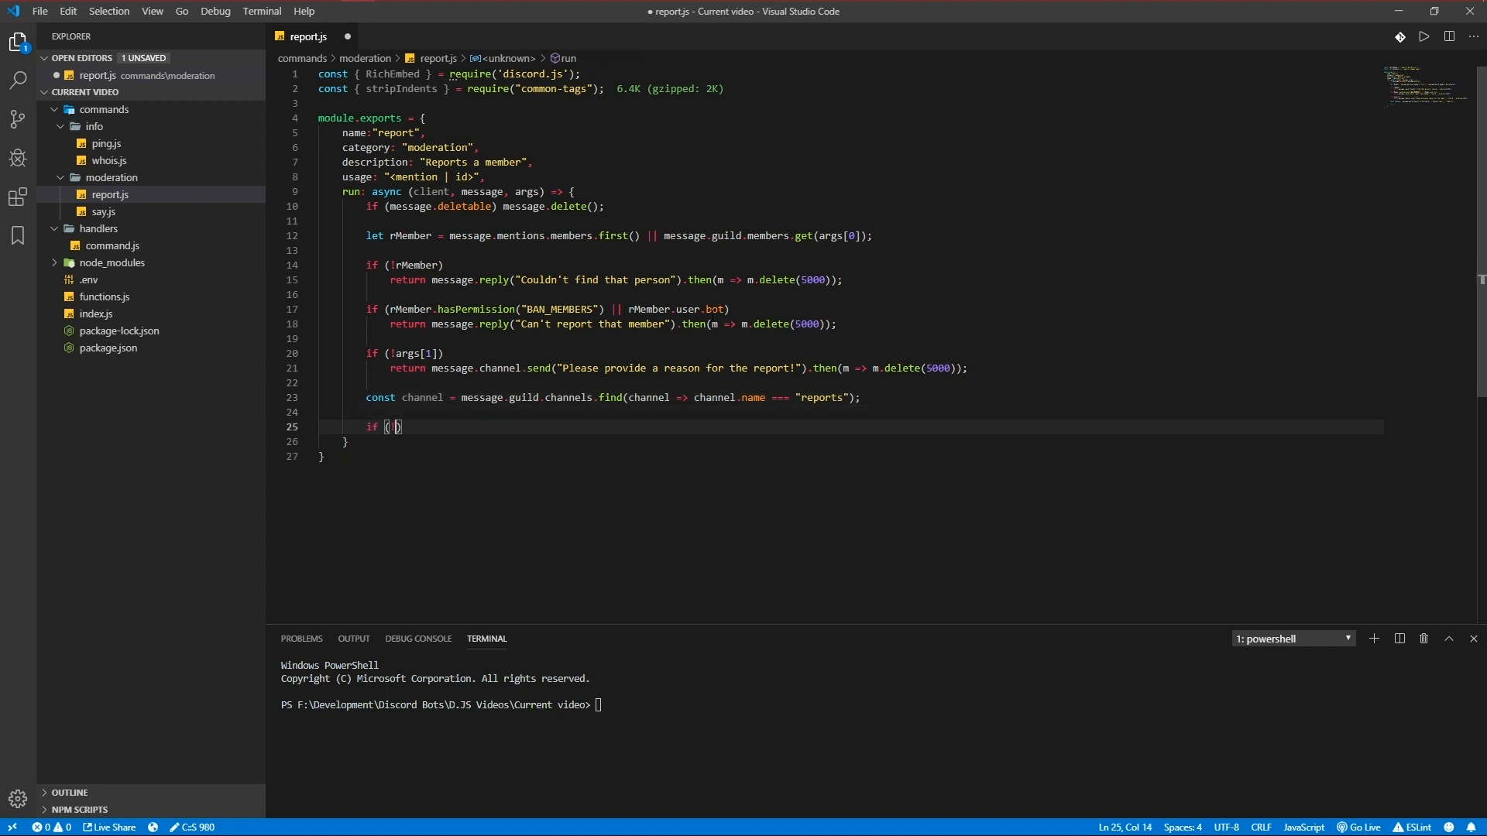
- If channel is missing, send "I could not find a `#reports` channel" and delete after 5 seconds
type("channel)")
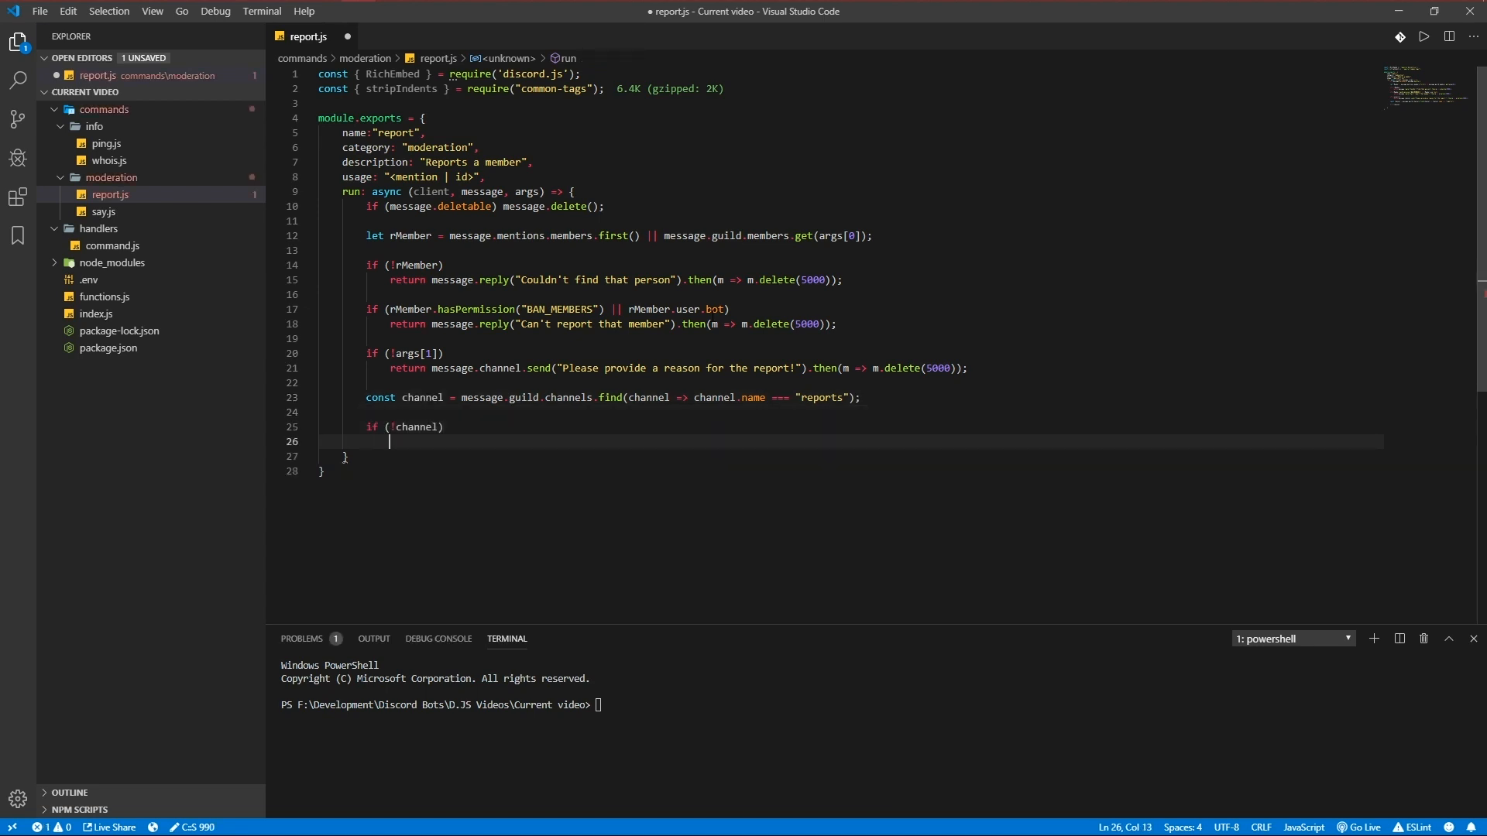
type("return message.c")
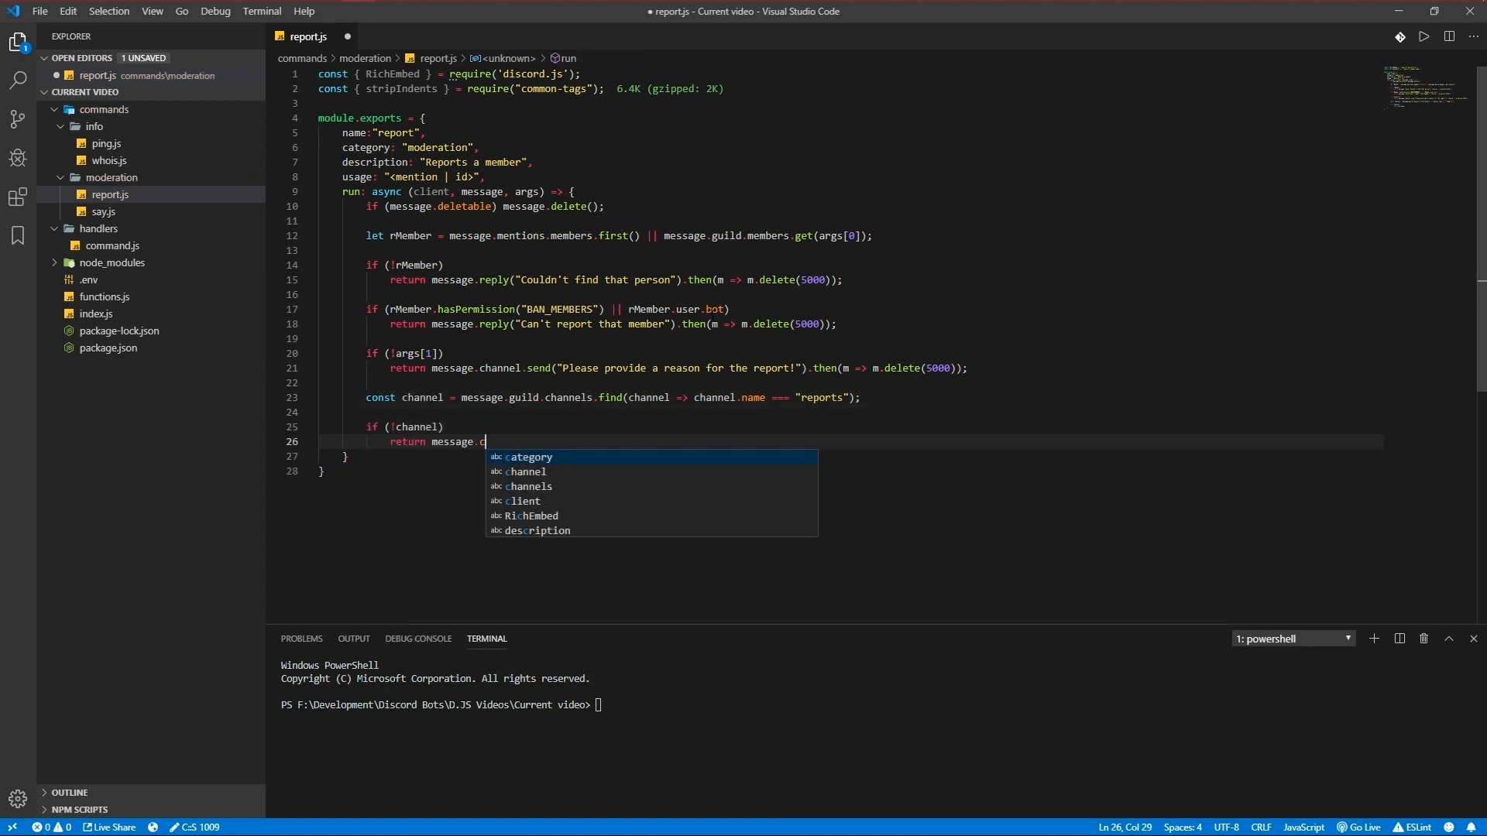
type("hannel.send")
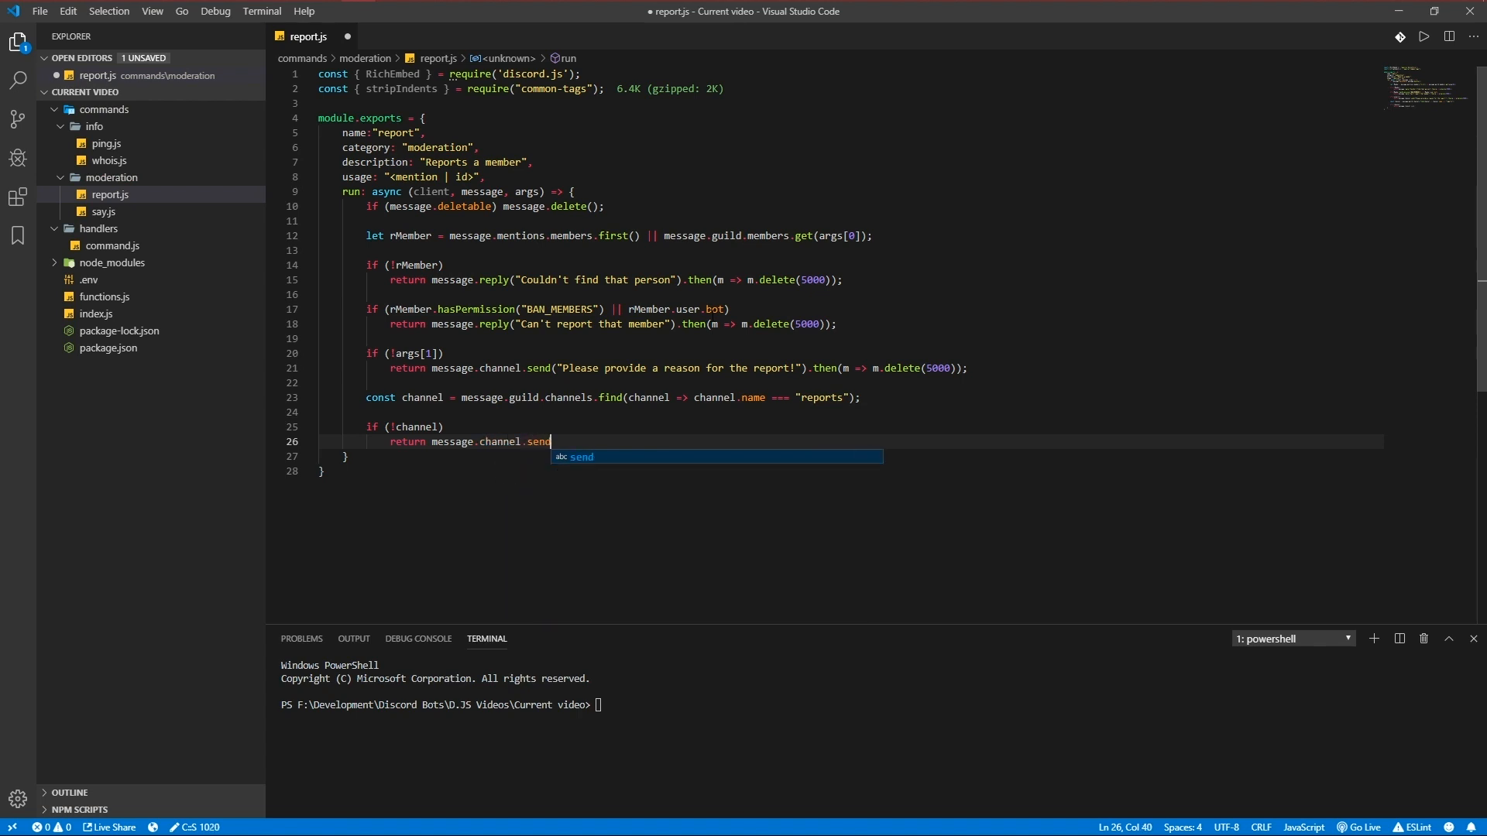
type("(\"I could not find a")
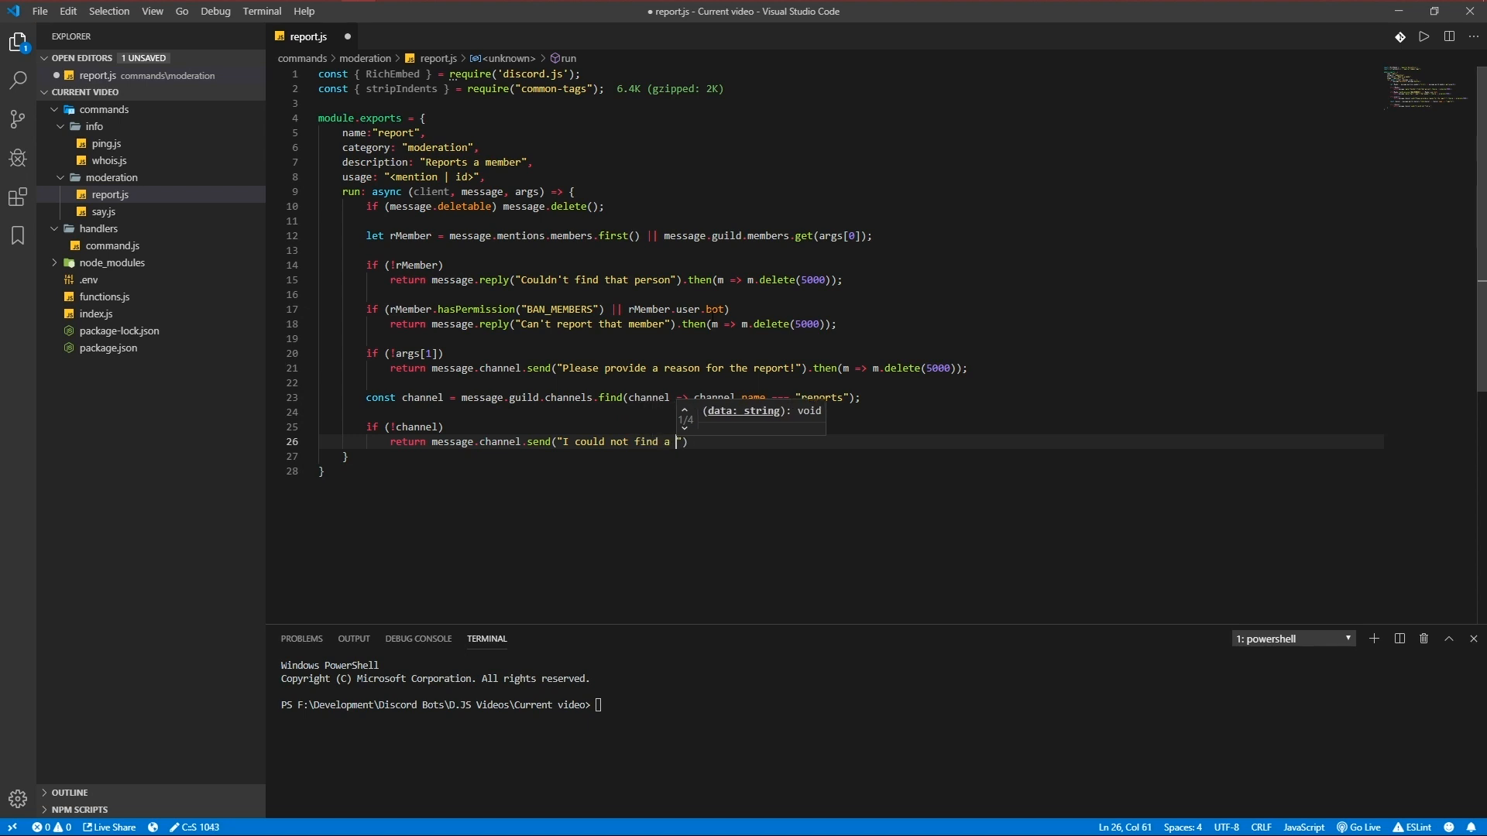
type("\\")
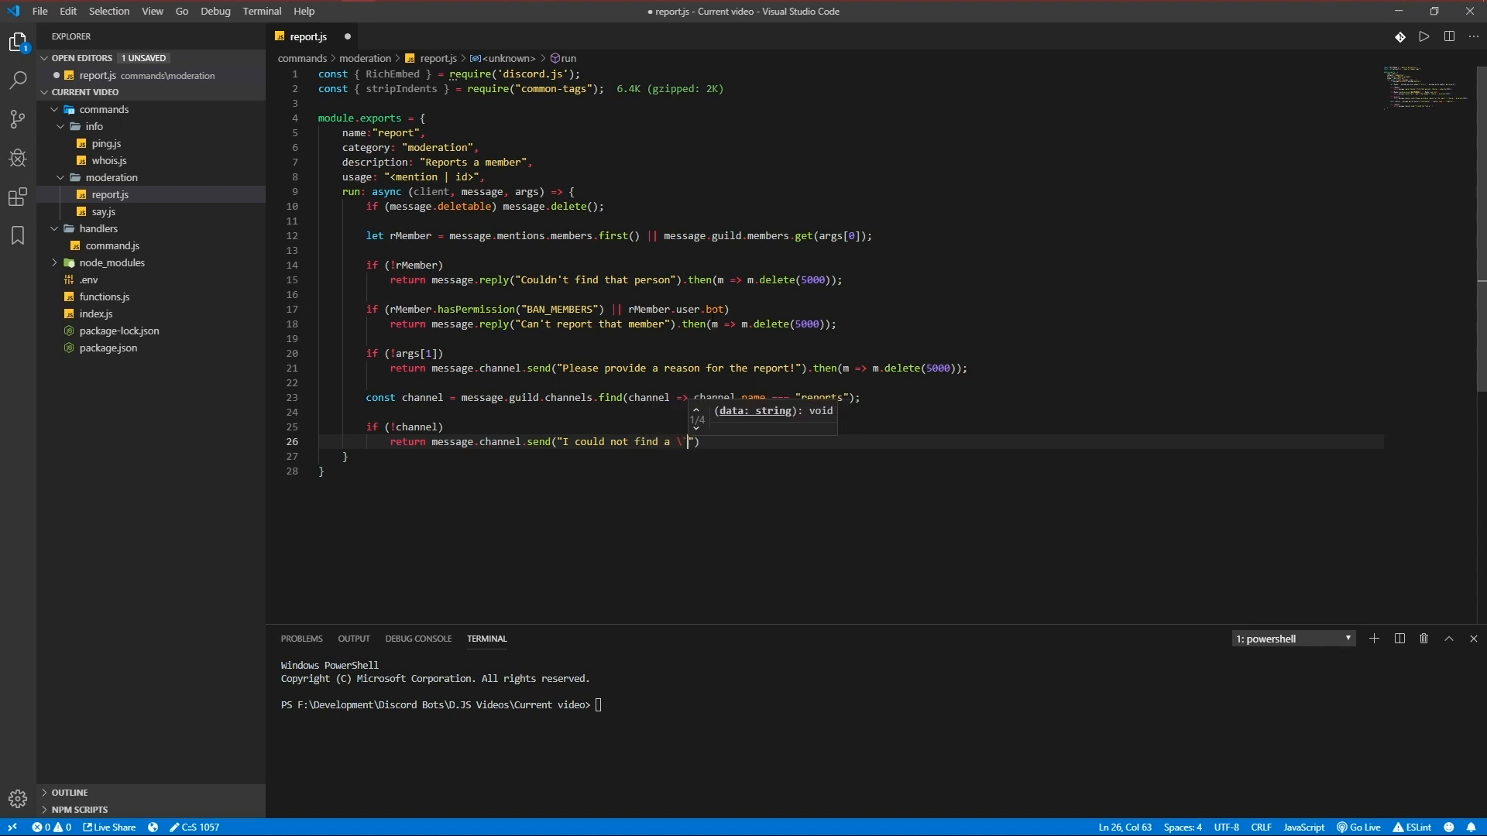
type("#reports\\` channel")
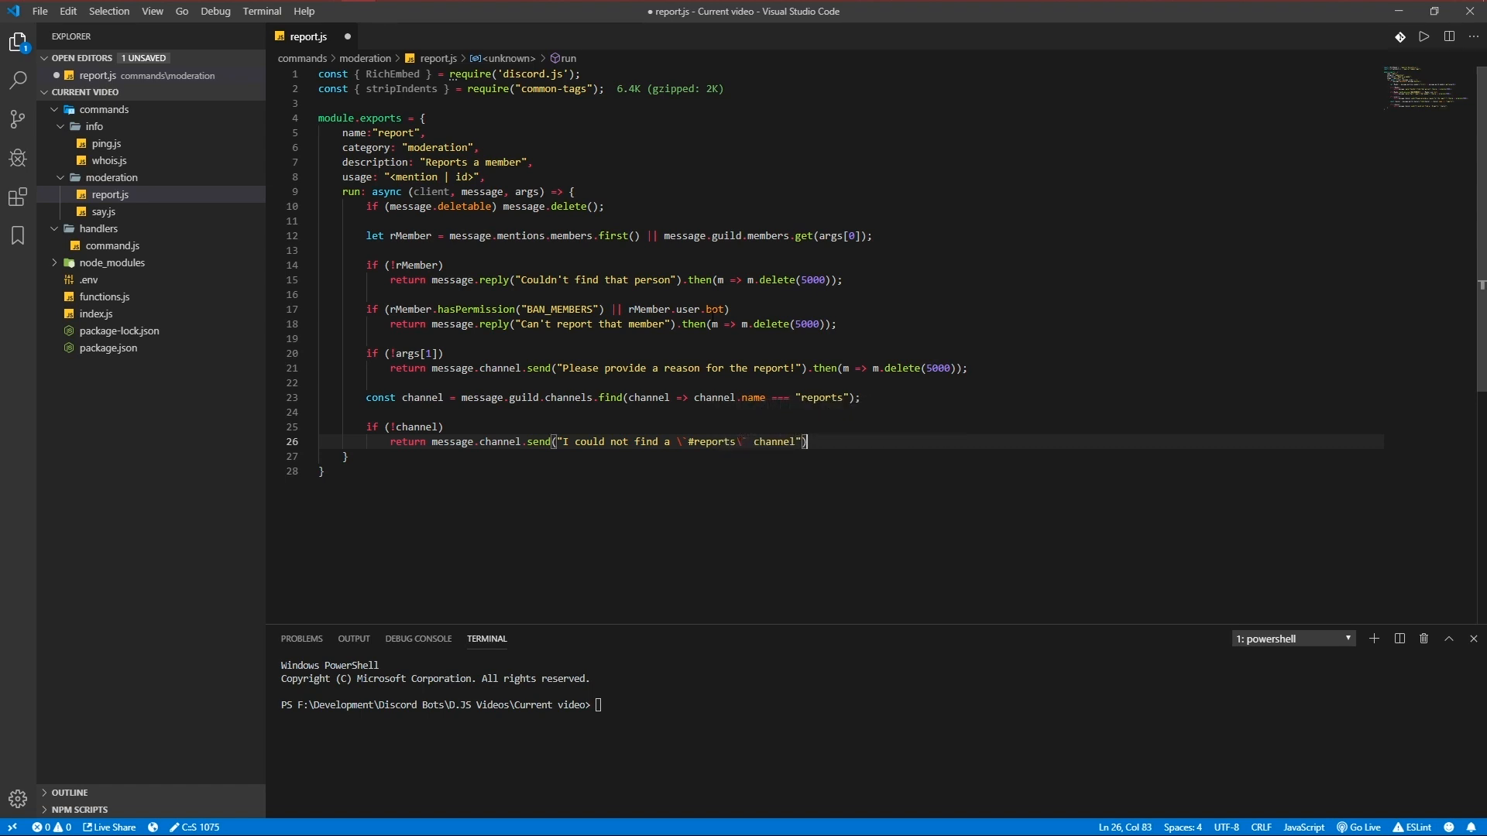
type(".then(m => m.delete(5000));")
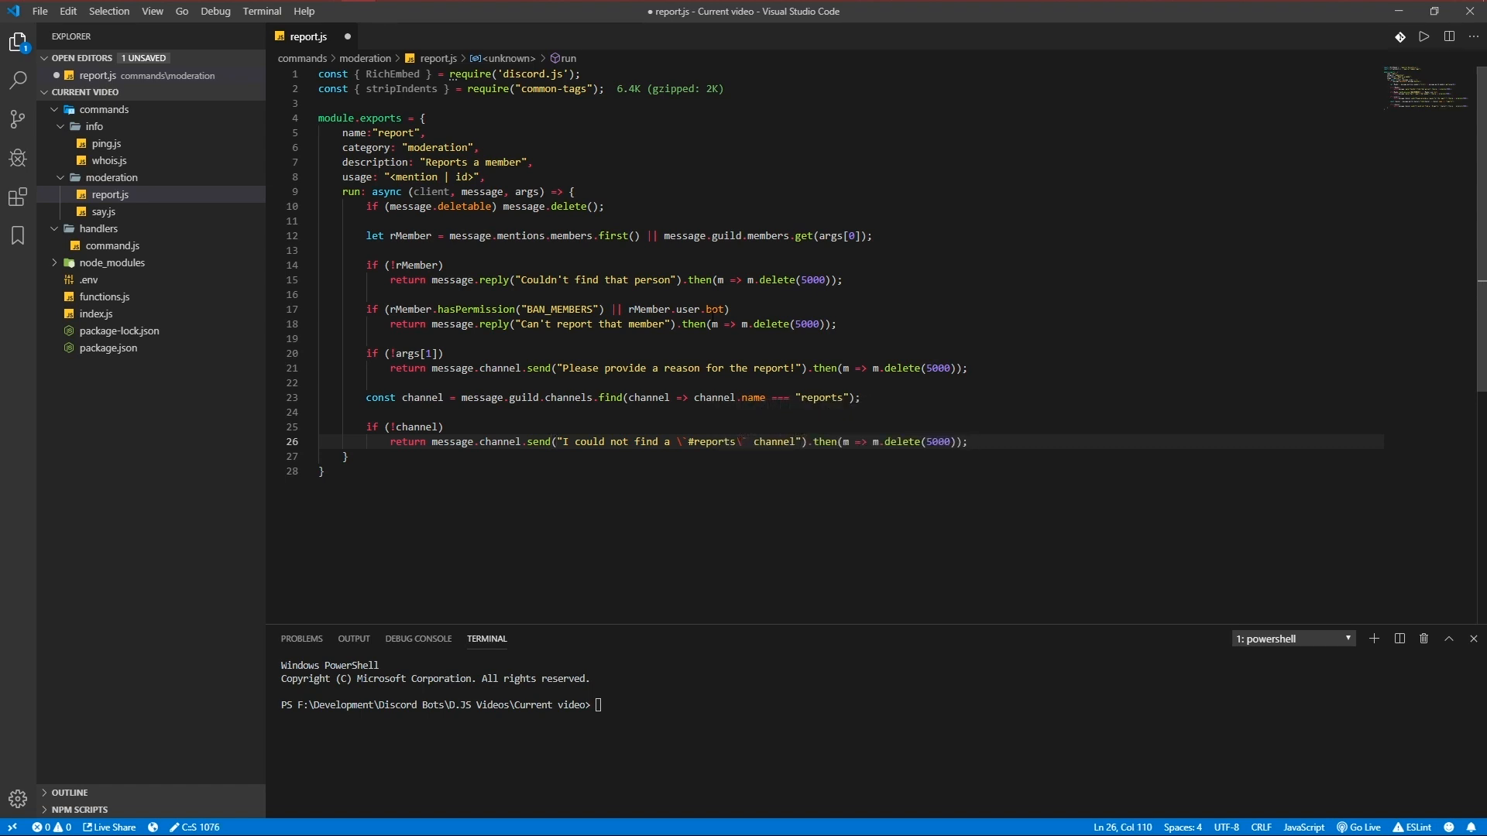
- Create a new RichEmbed with a color, timestamp and guild-based footer
key("Enter")
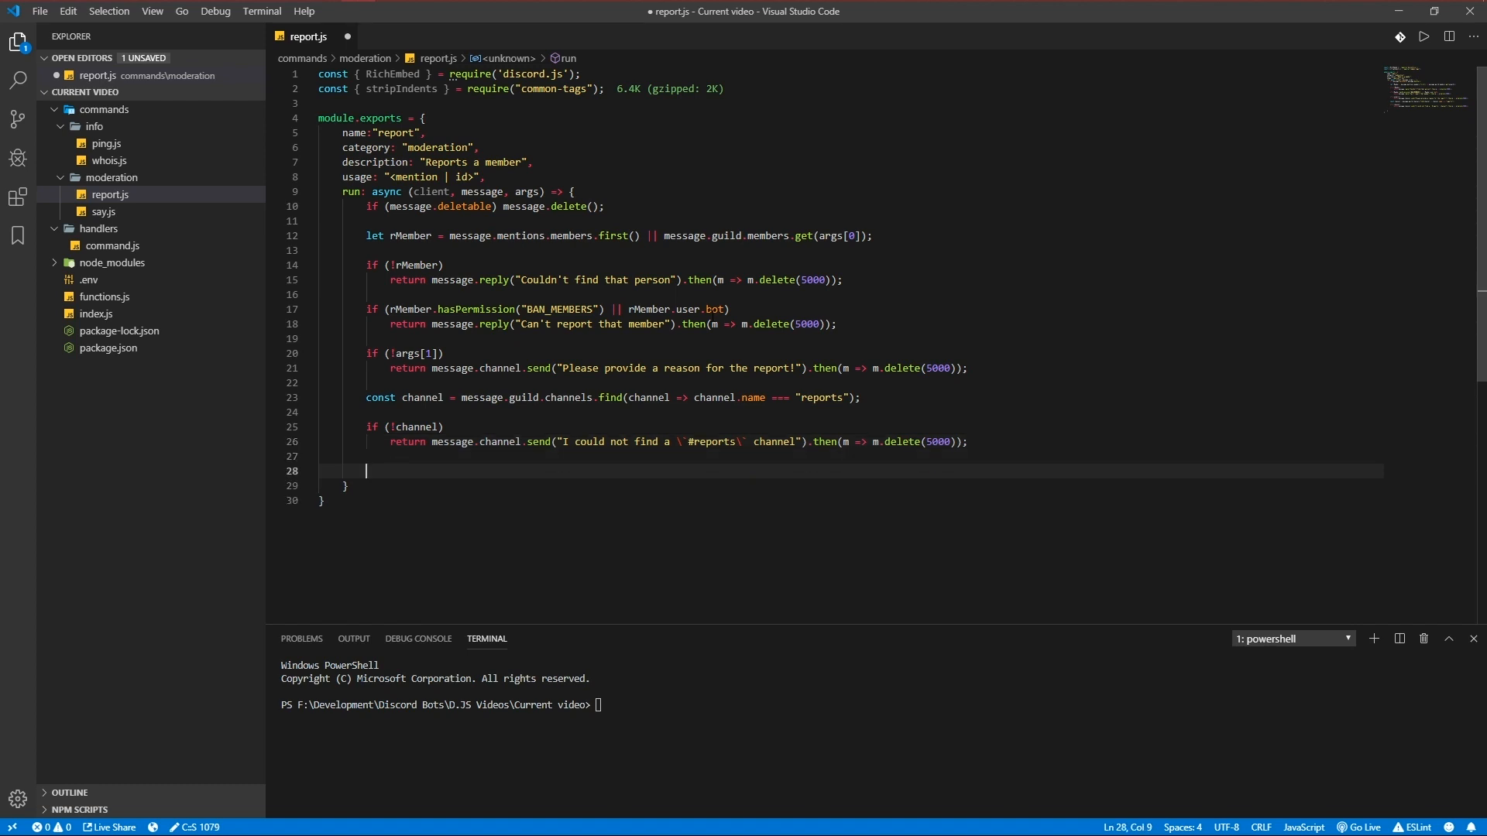
type("const em")
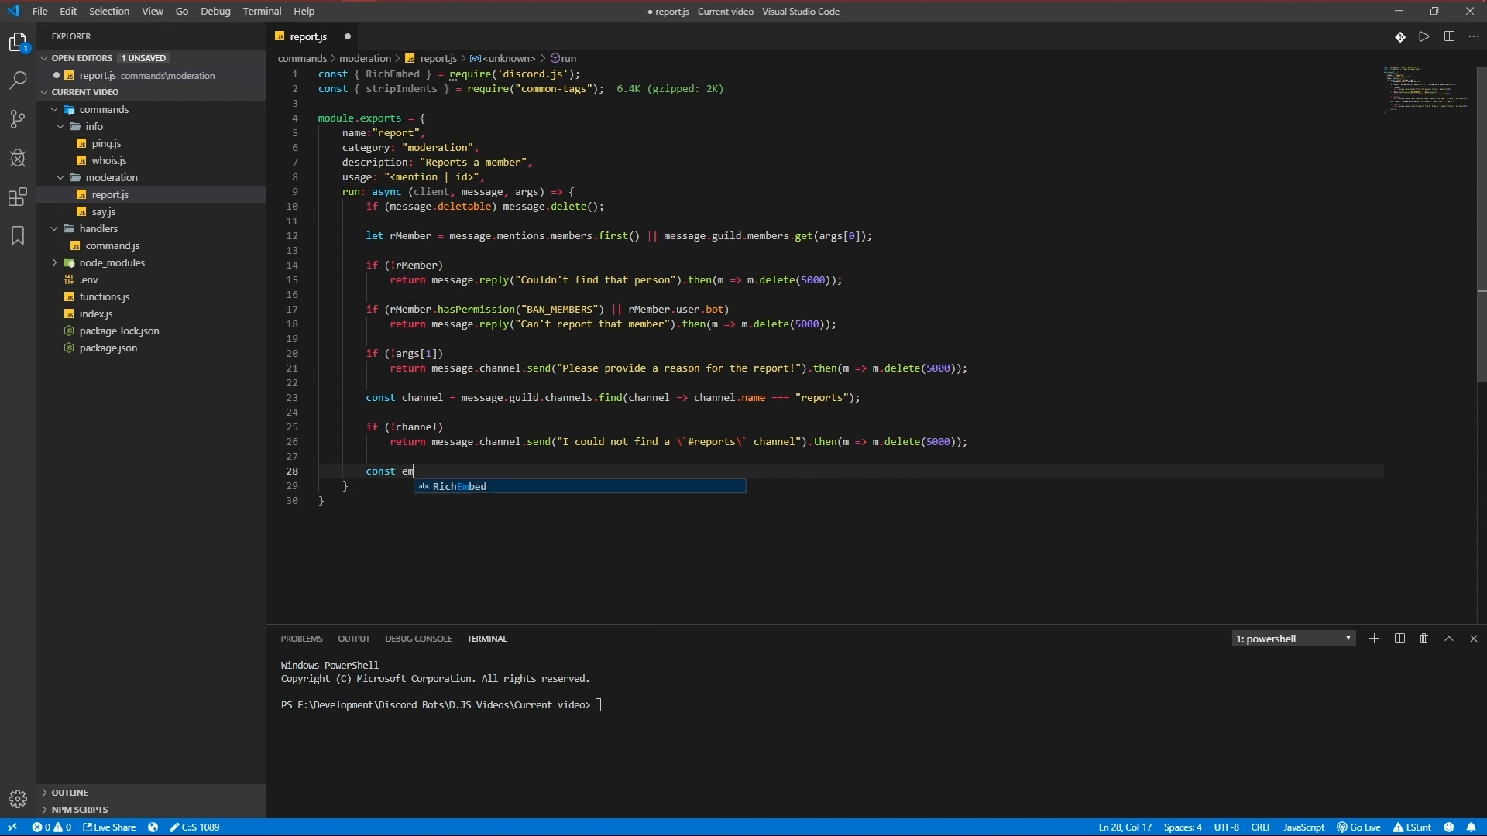
type("bed = new RichEmbed(")
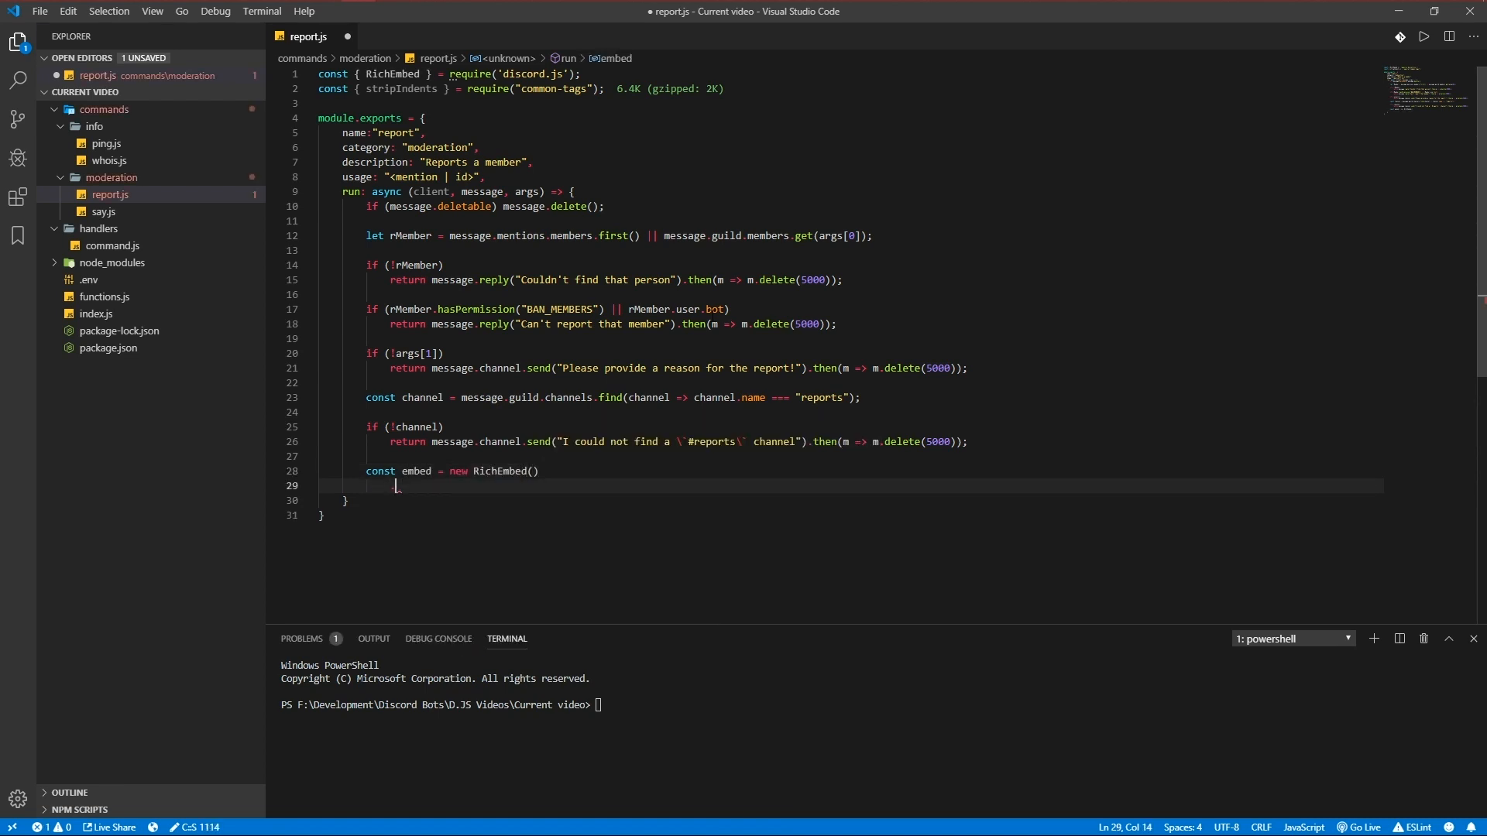
type(".setColor(\"#ff0000")
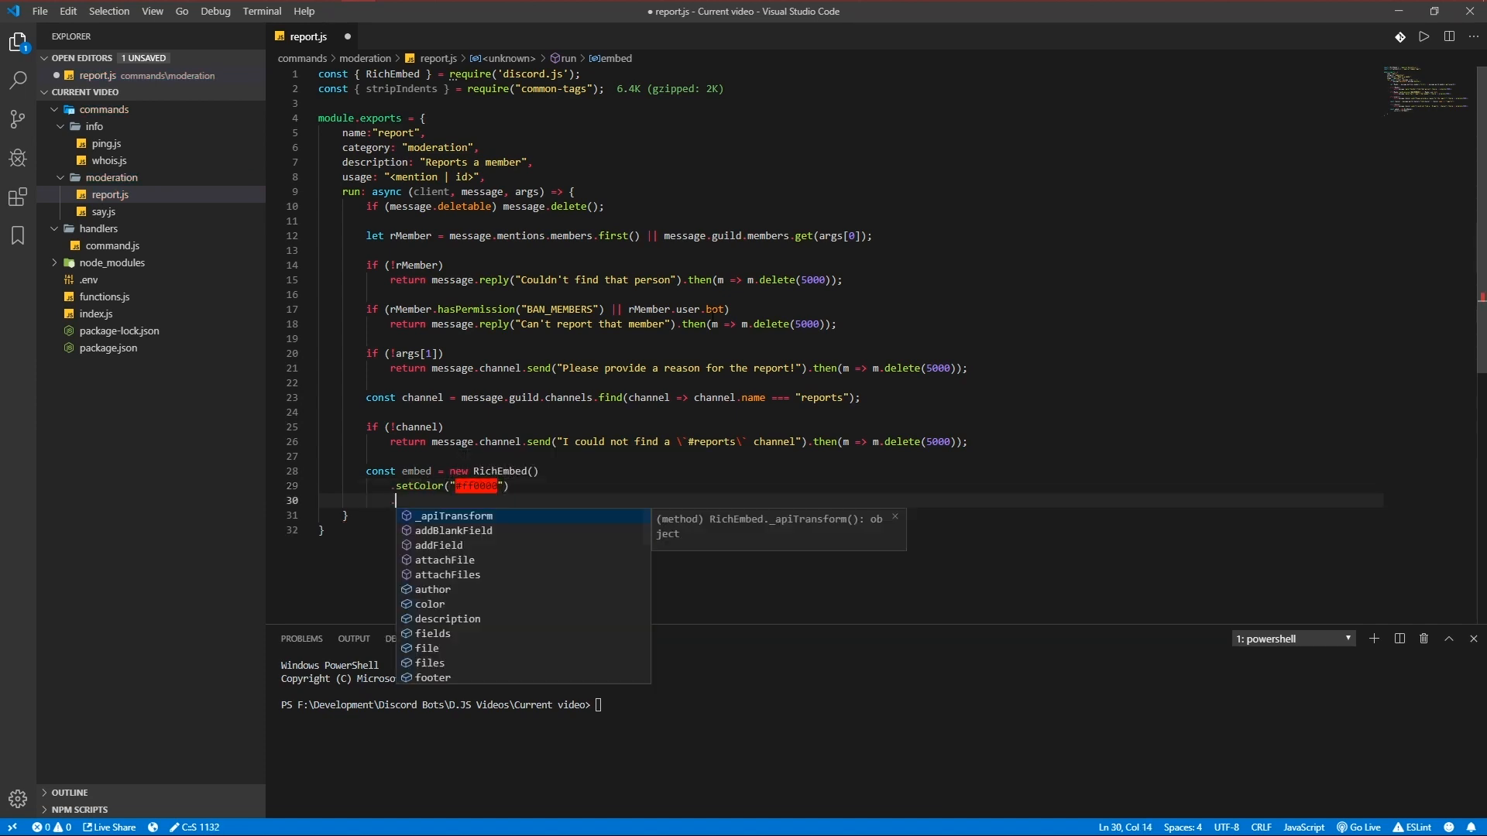
type(".setTimestamp(")
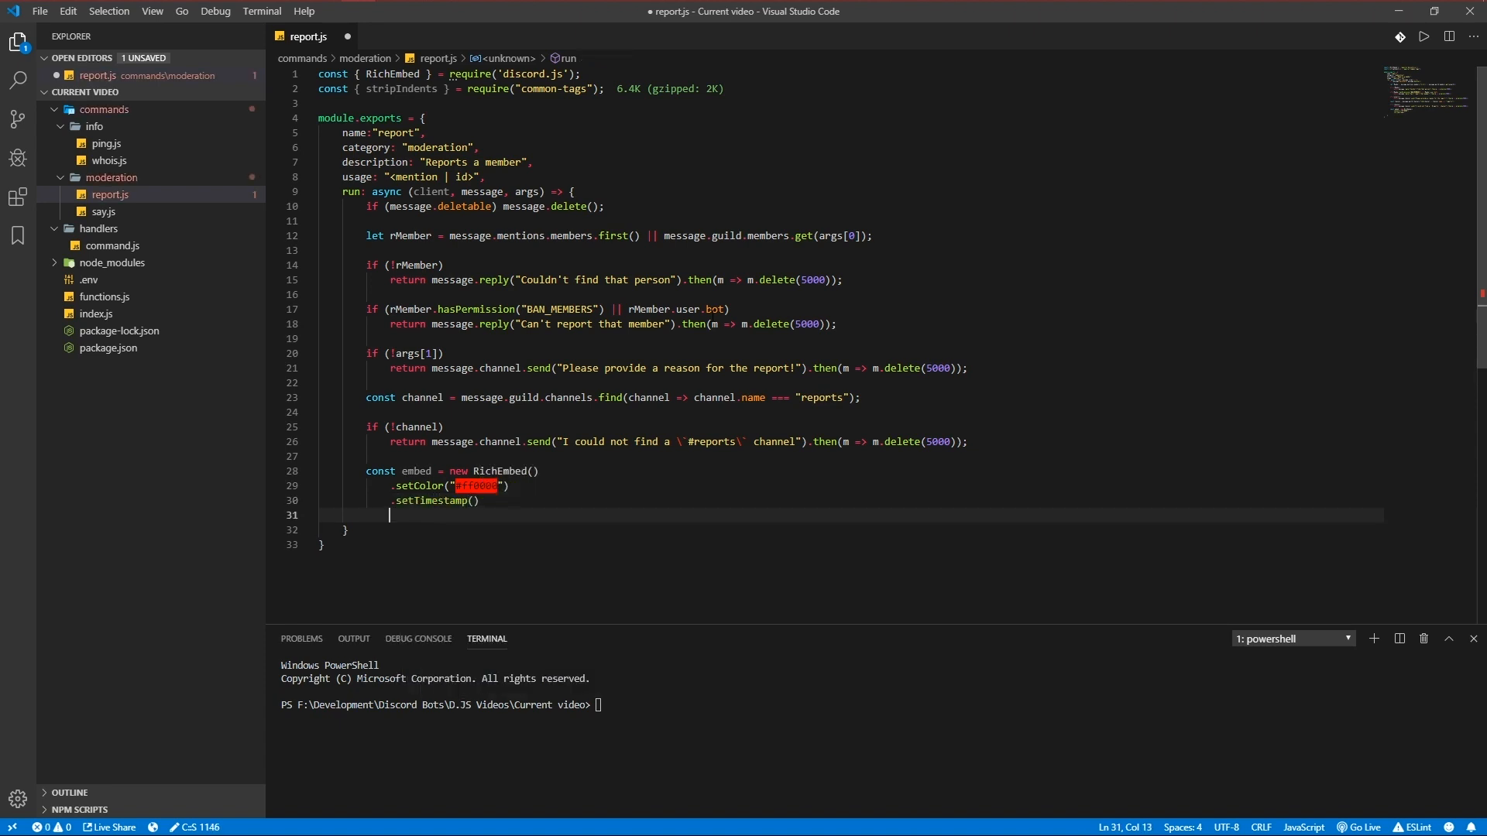
type(".setFooter(message")
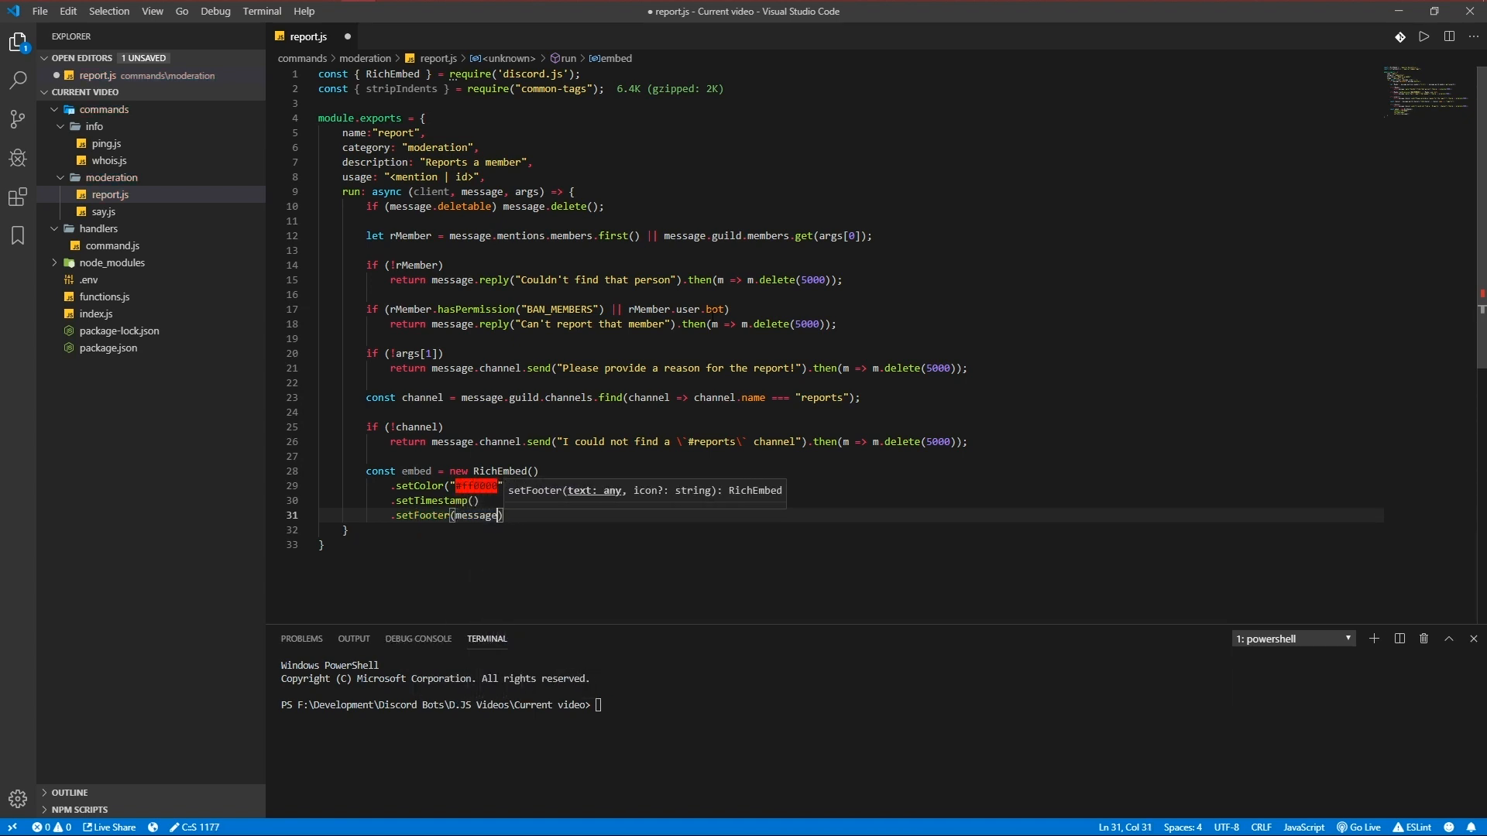
type(".guild.anm")
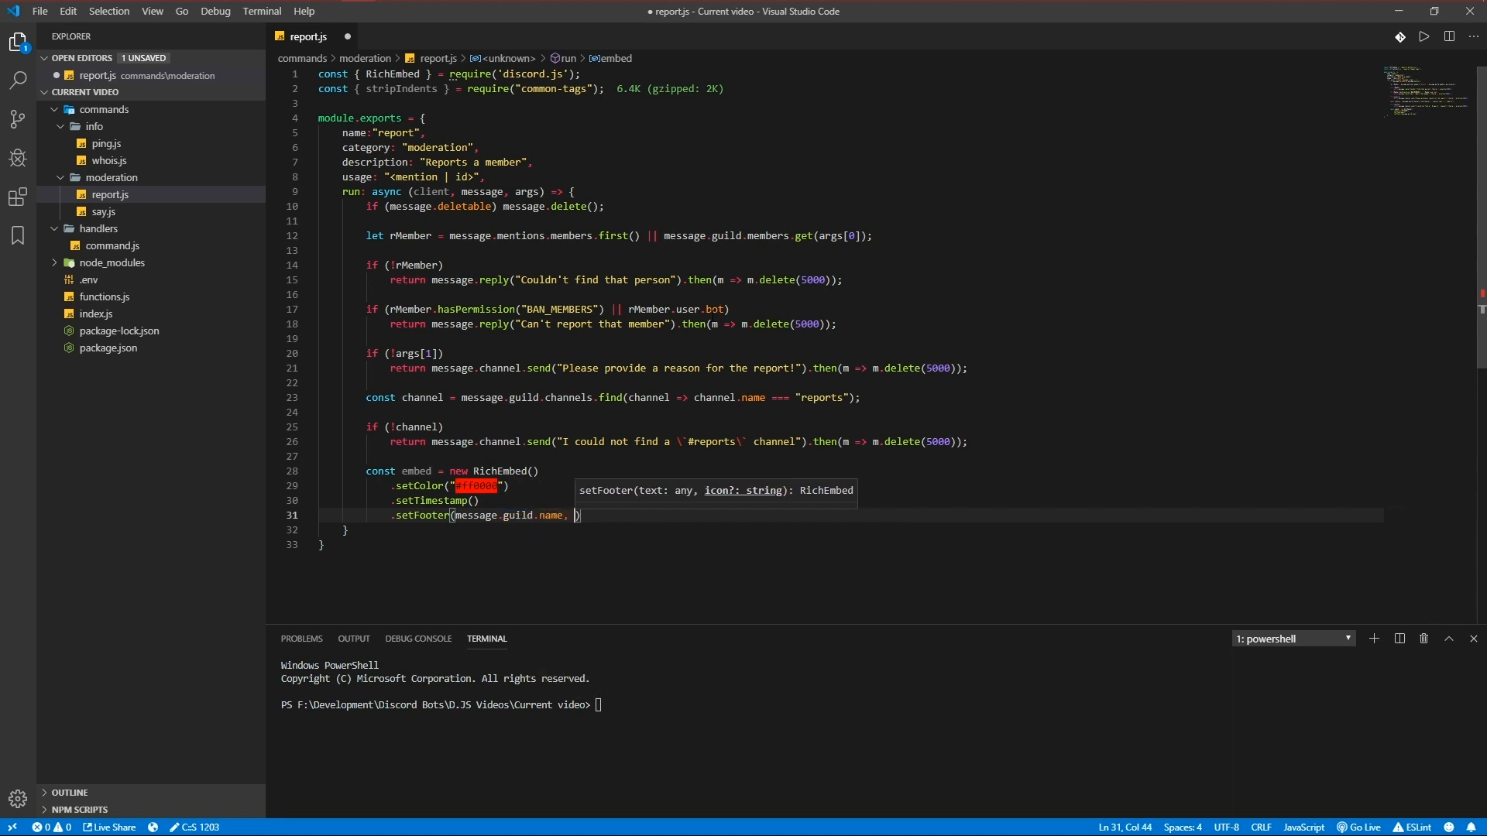
type("message.guild.id")
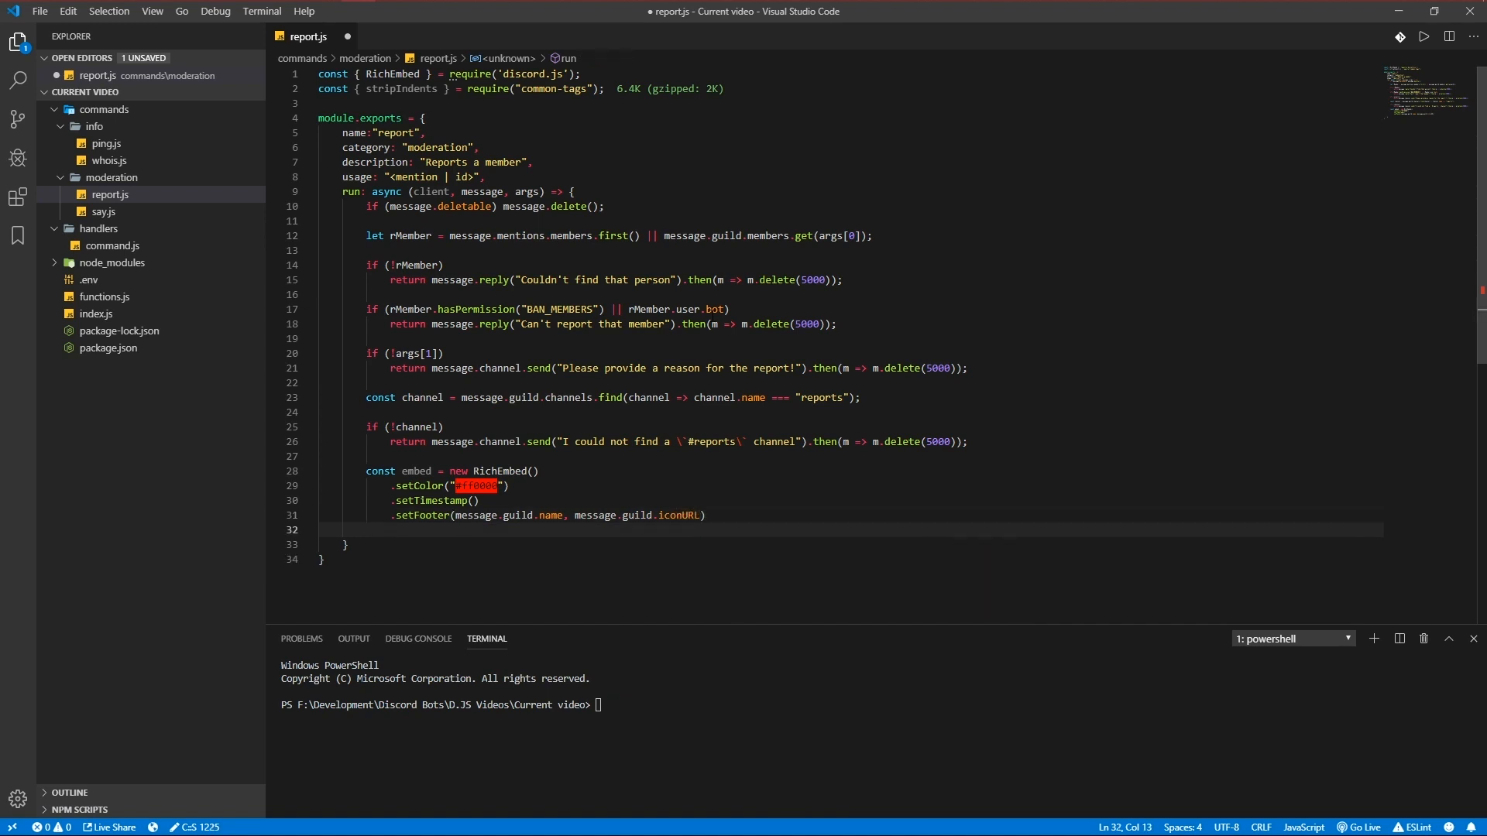
- Add a "Reported member" author with the reported user's avatar
type(".setAu")
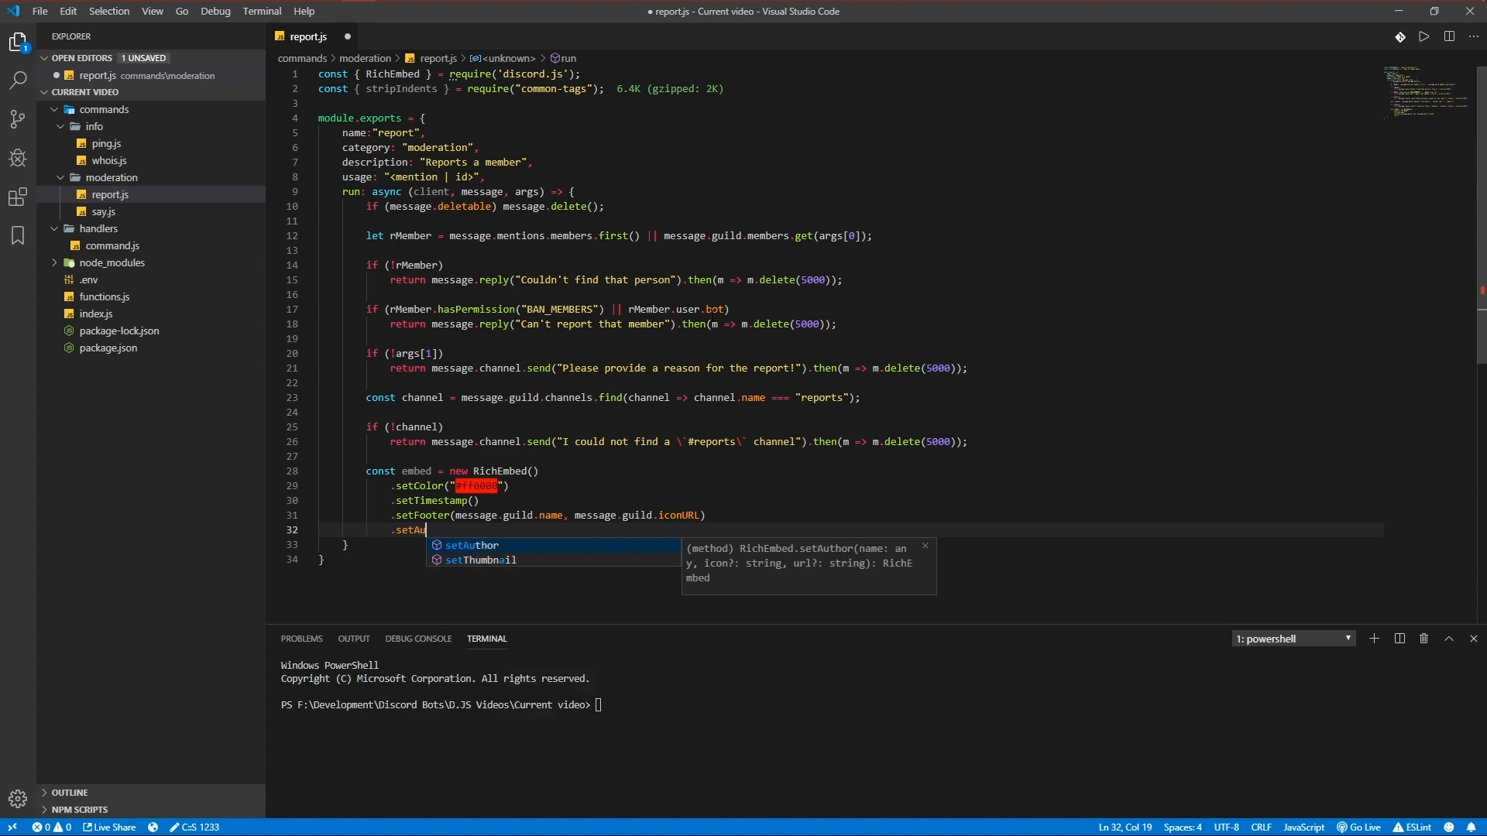
type("h")
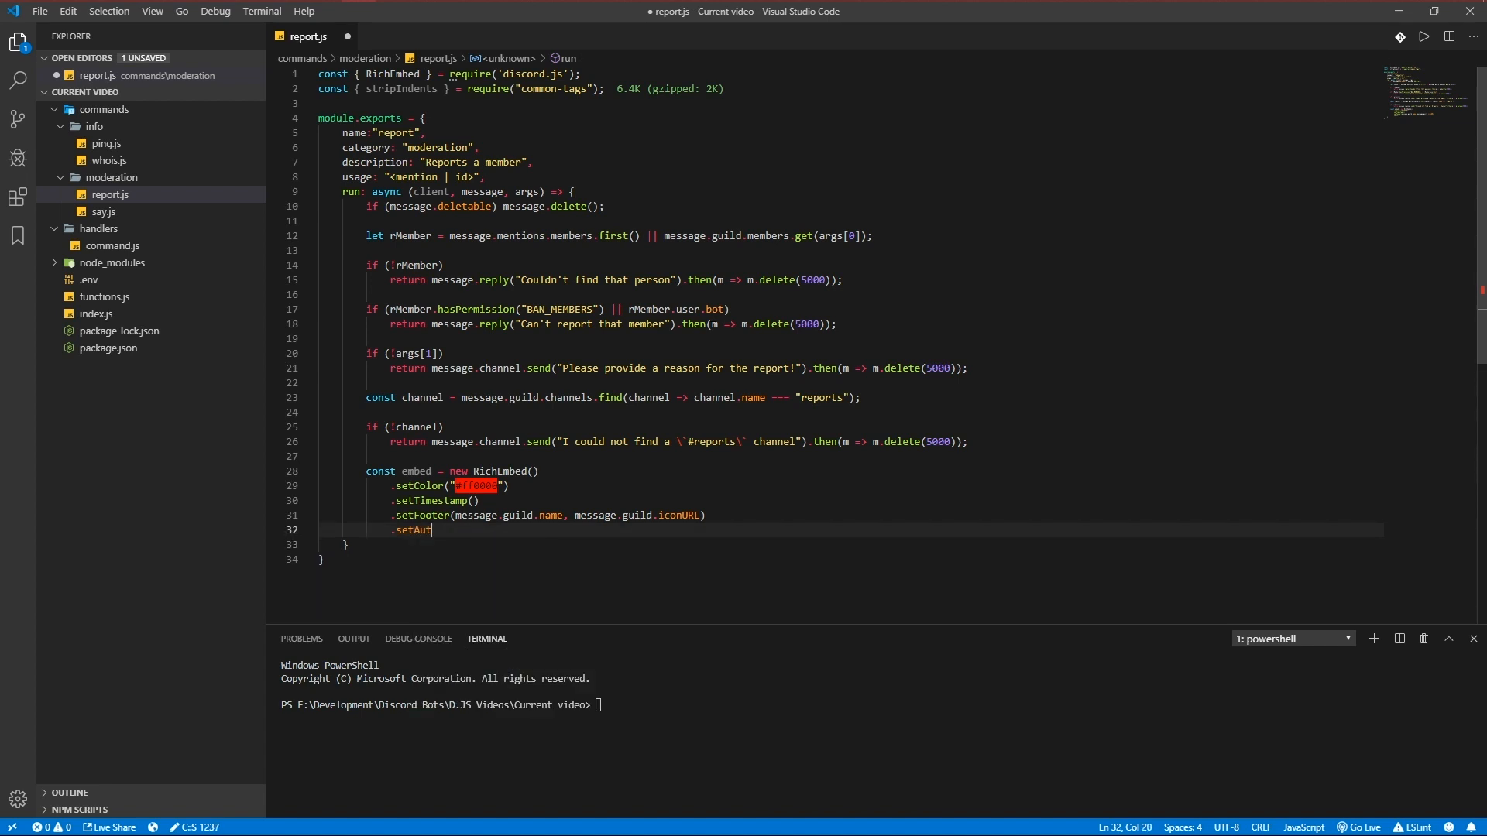
type("hor")
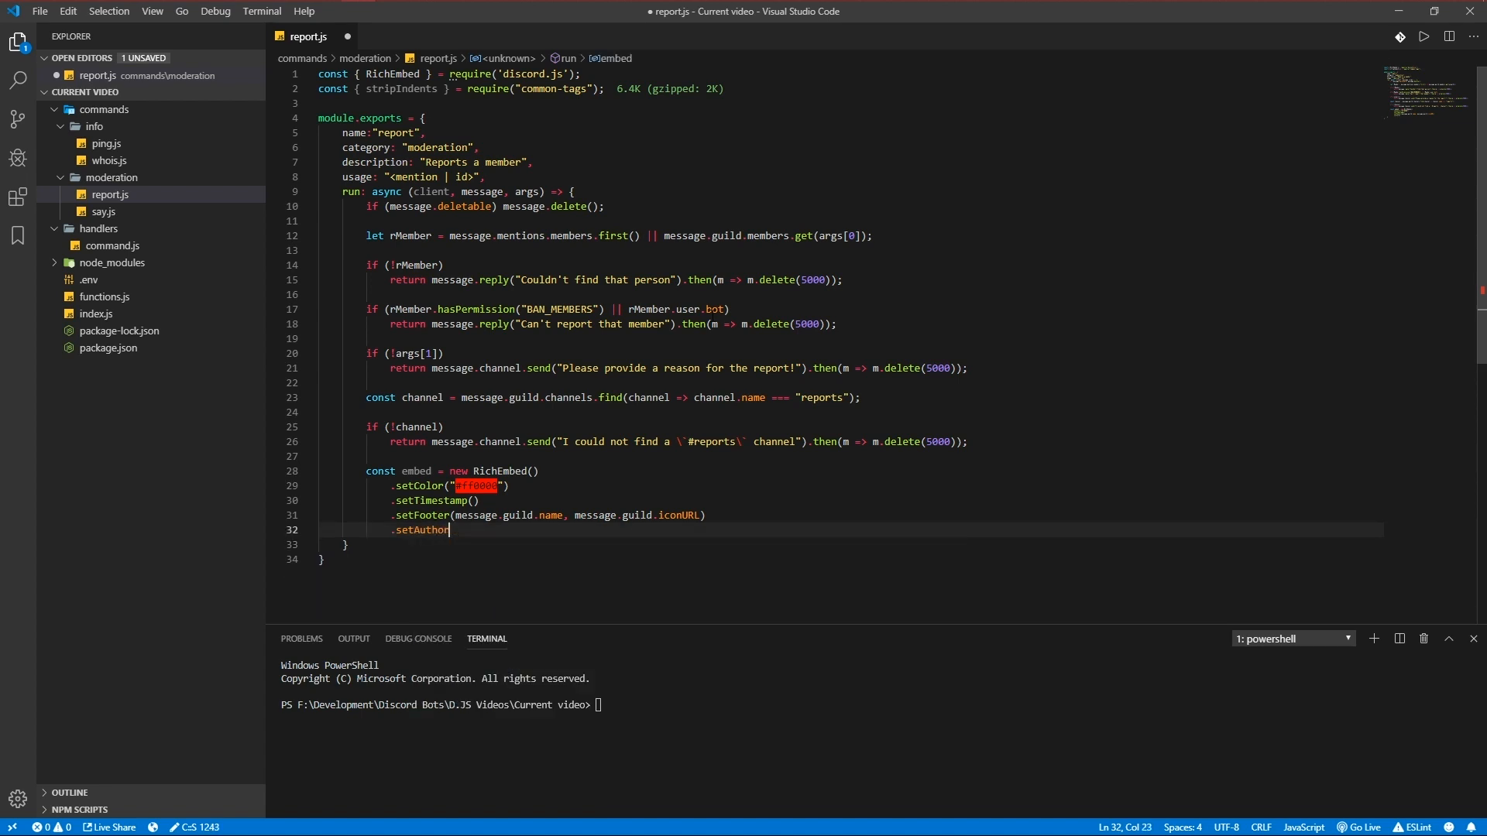
type("()")
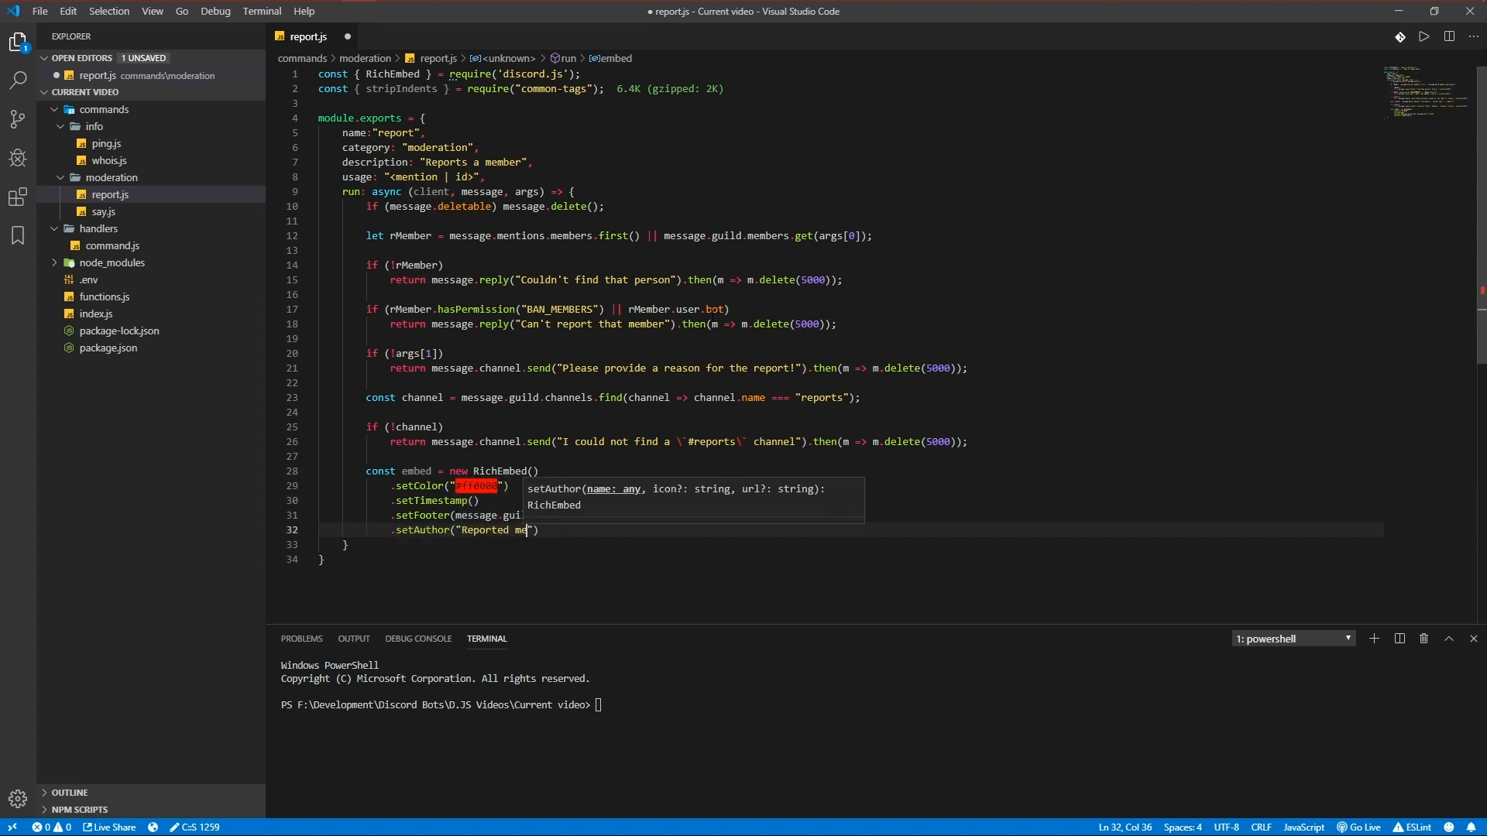
type("member\", messa")
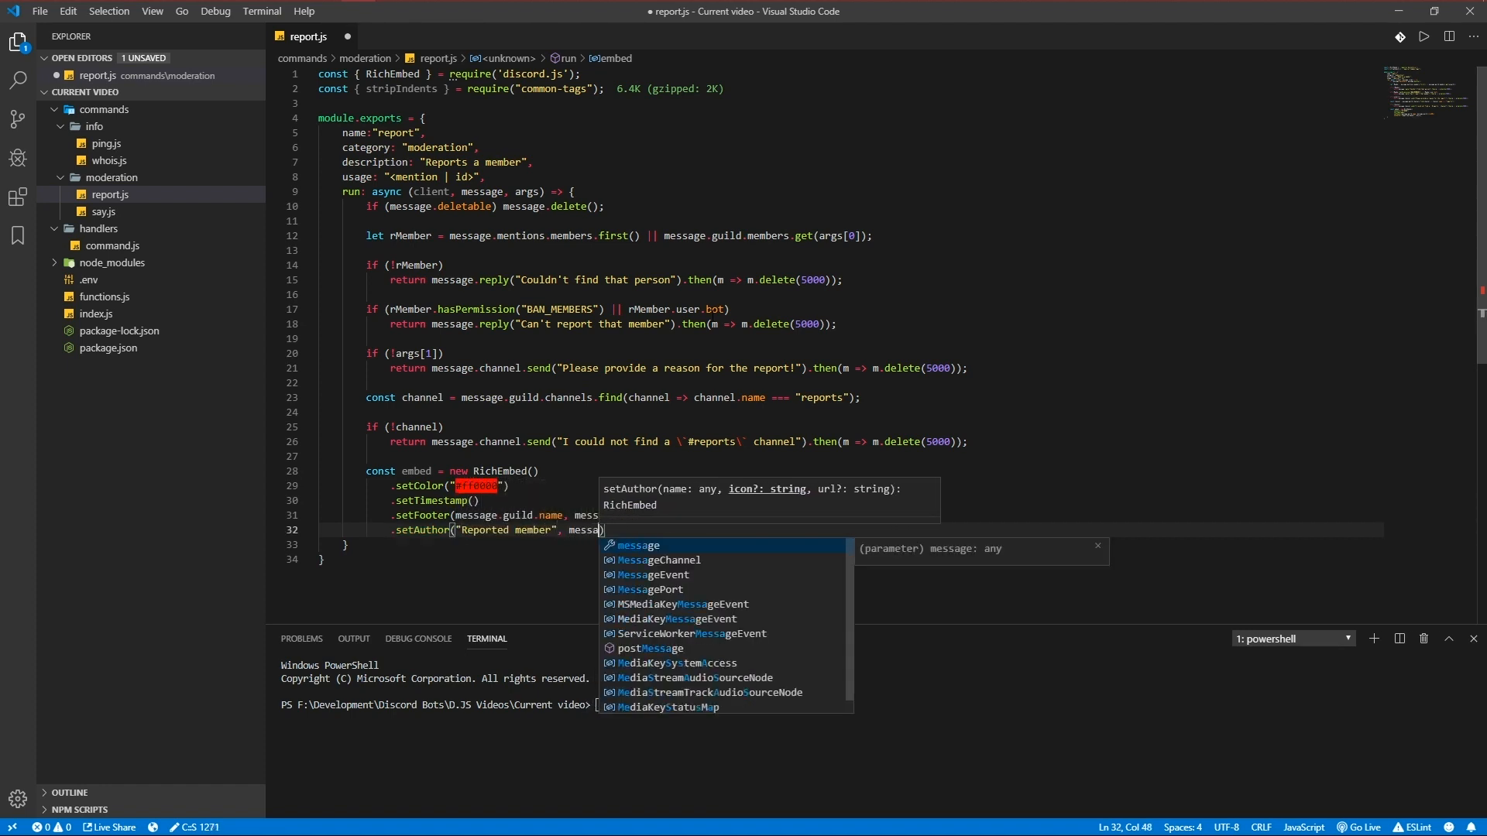
type("rMember.usage")
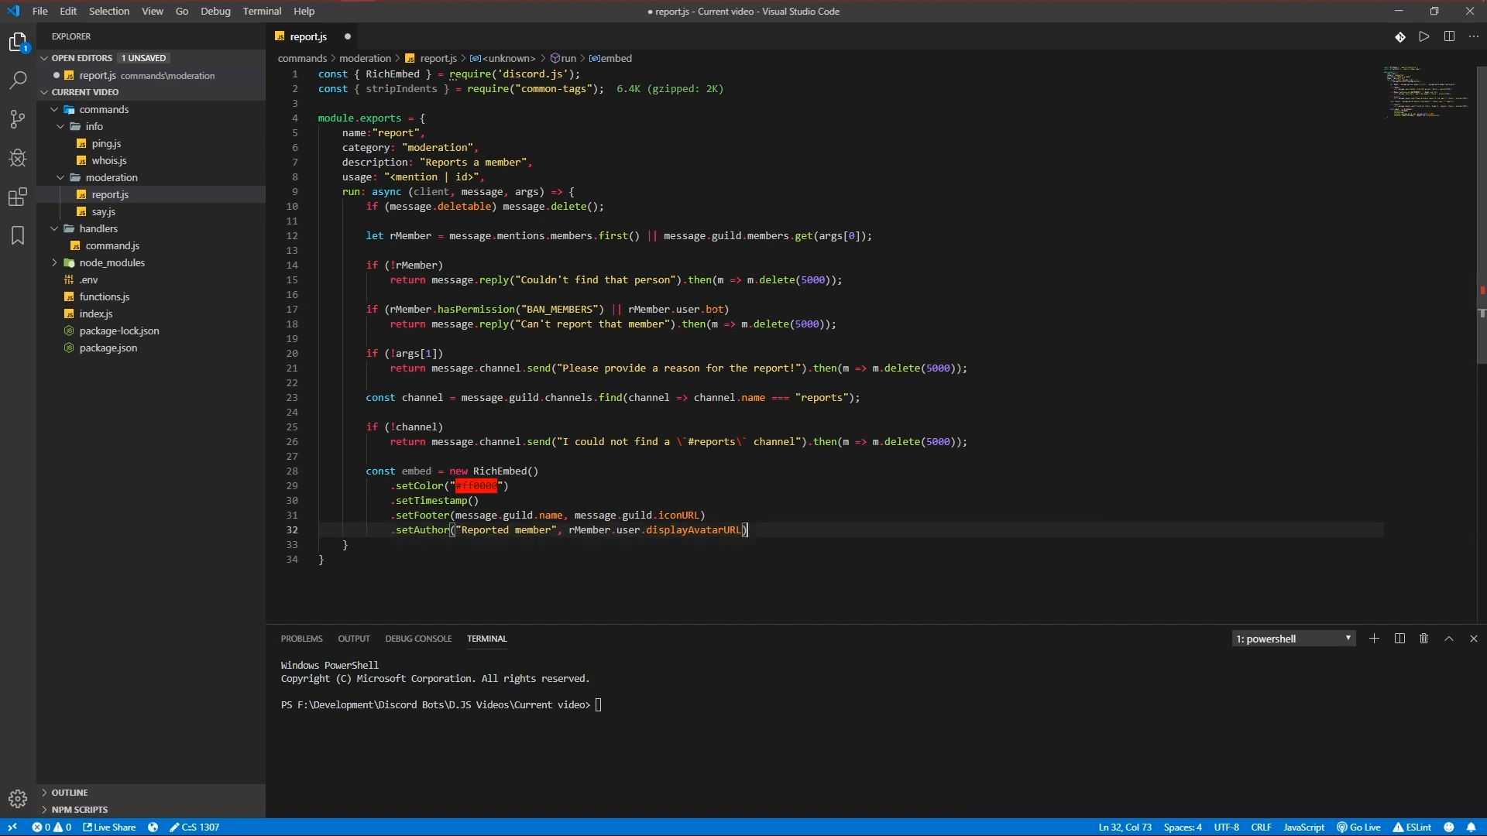
key("enter")
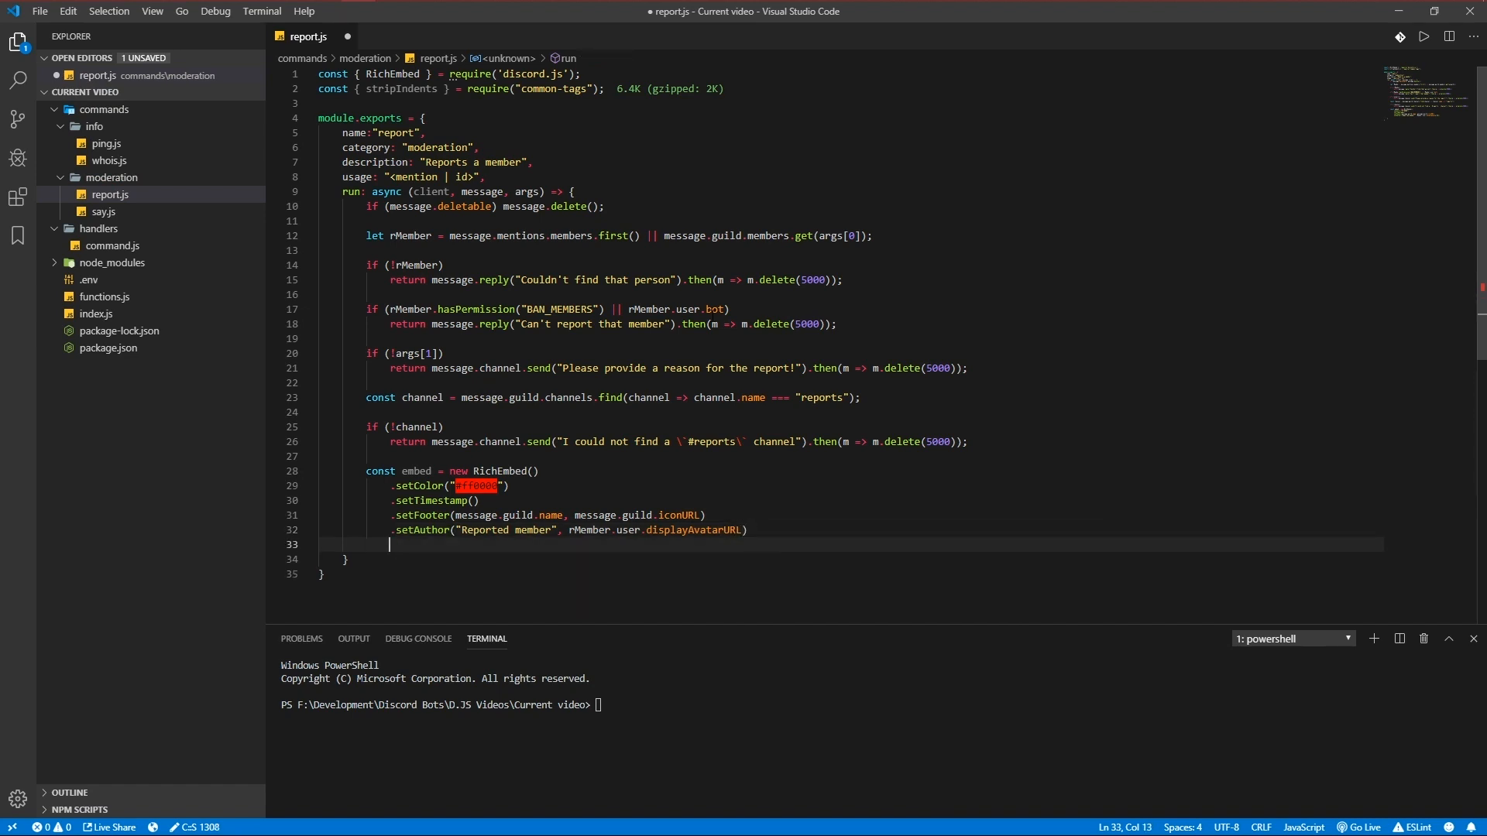
- Add a stripIndents embed description listing Member with ID, Reported by, Reported in and Reason
type(".setDescription")
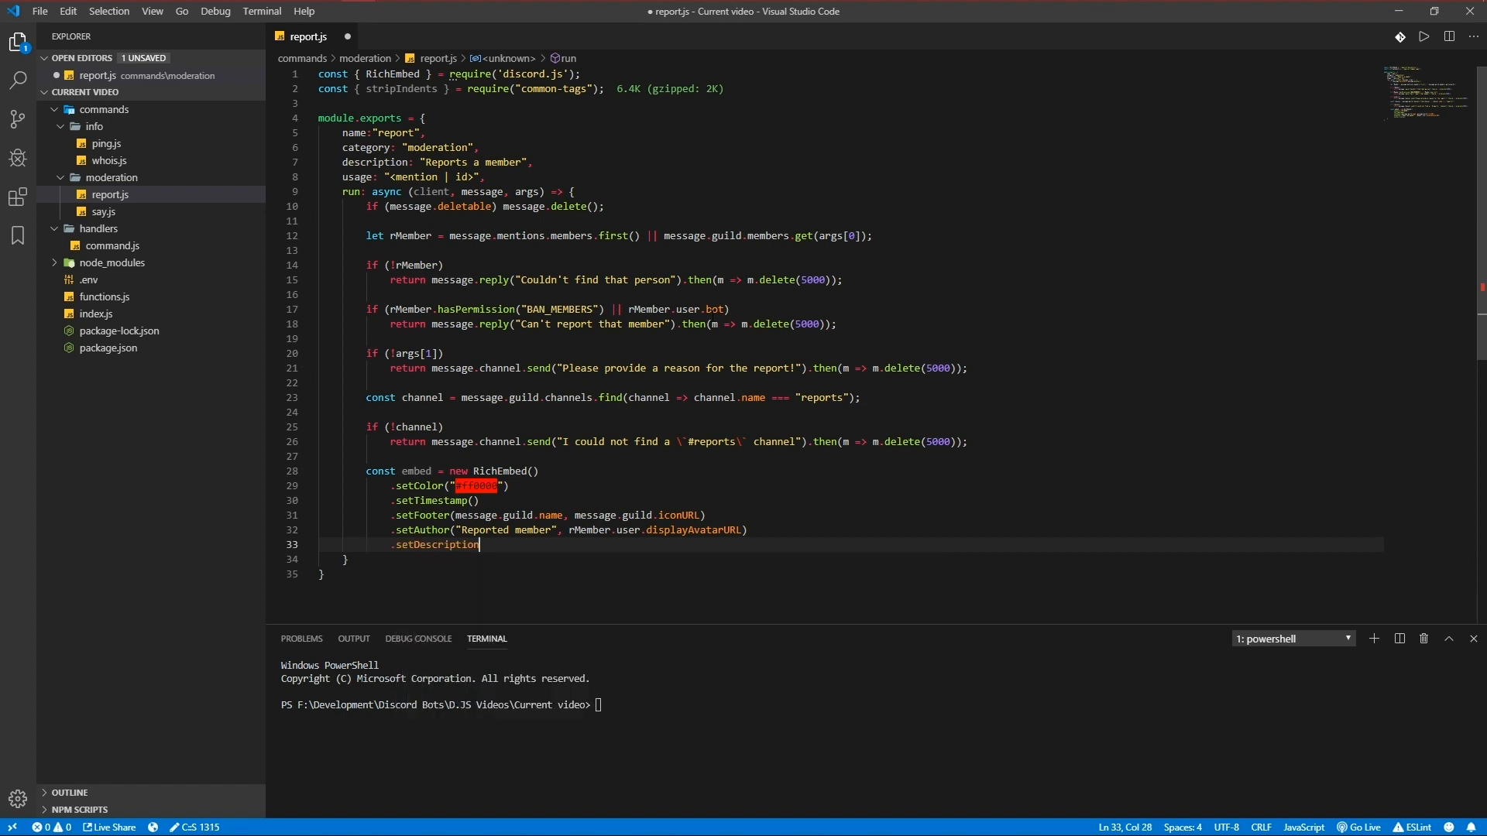
type("(stripIndents`")
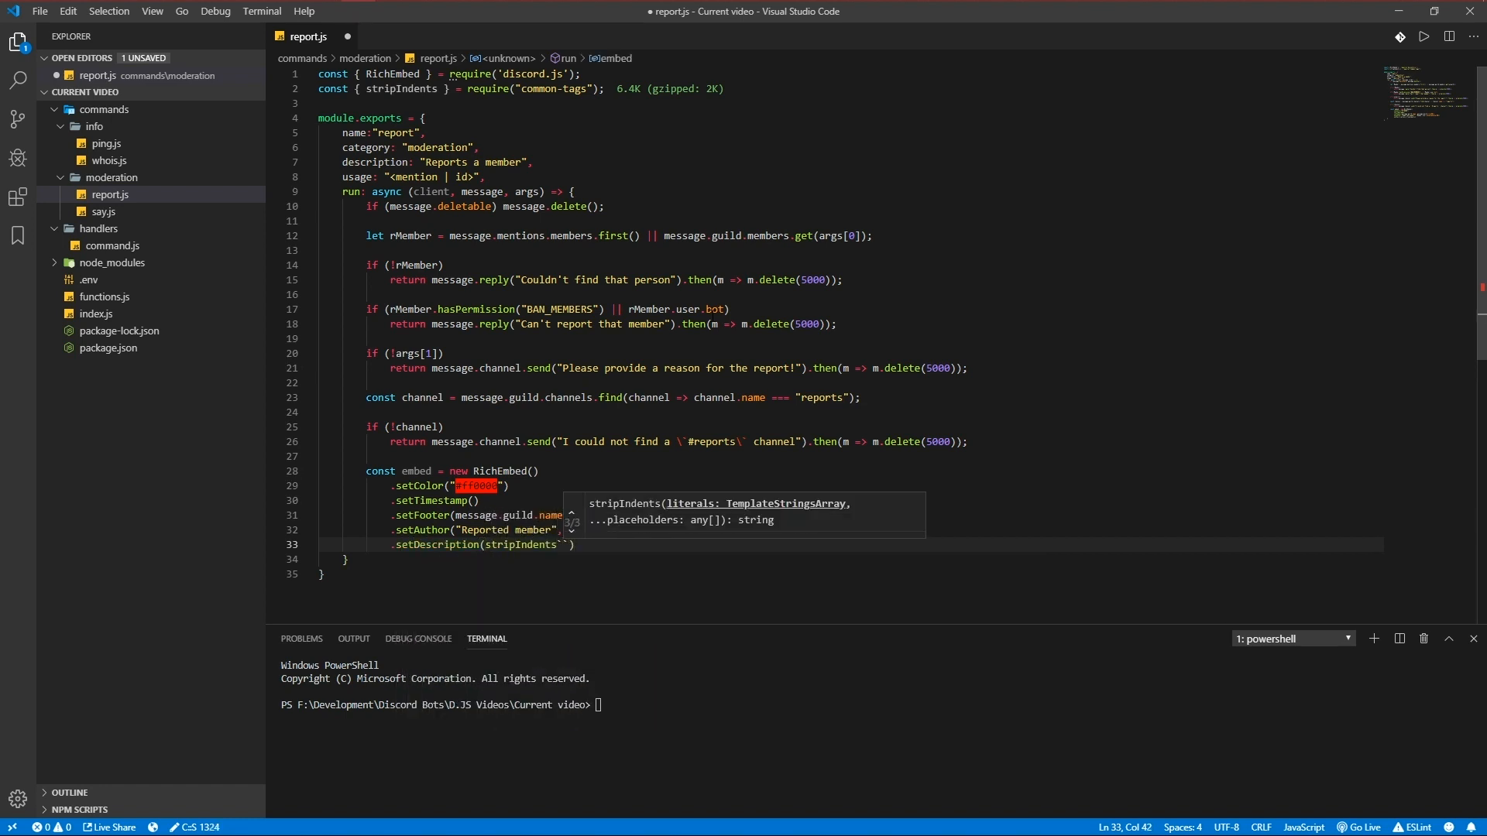
type("**> Member")
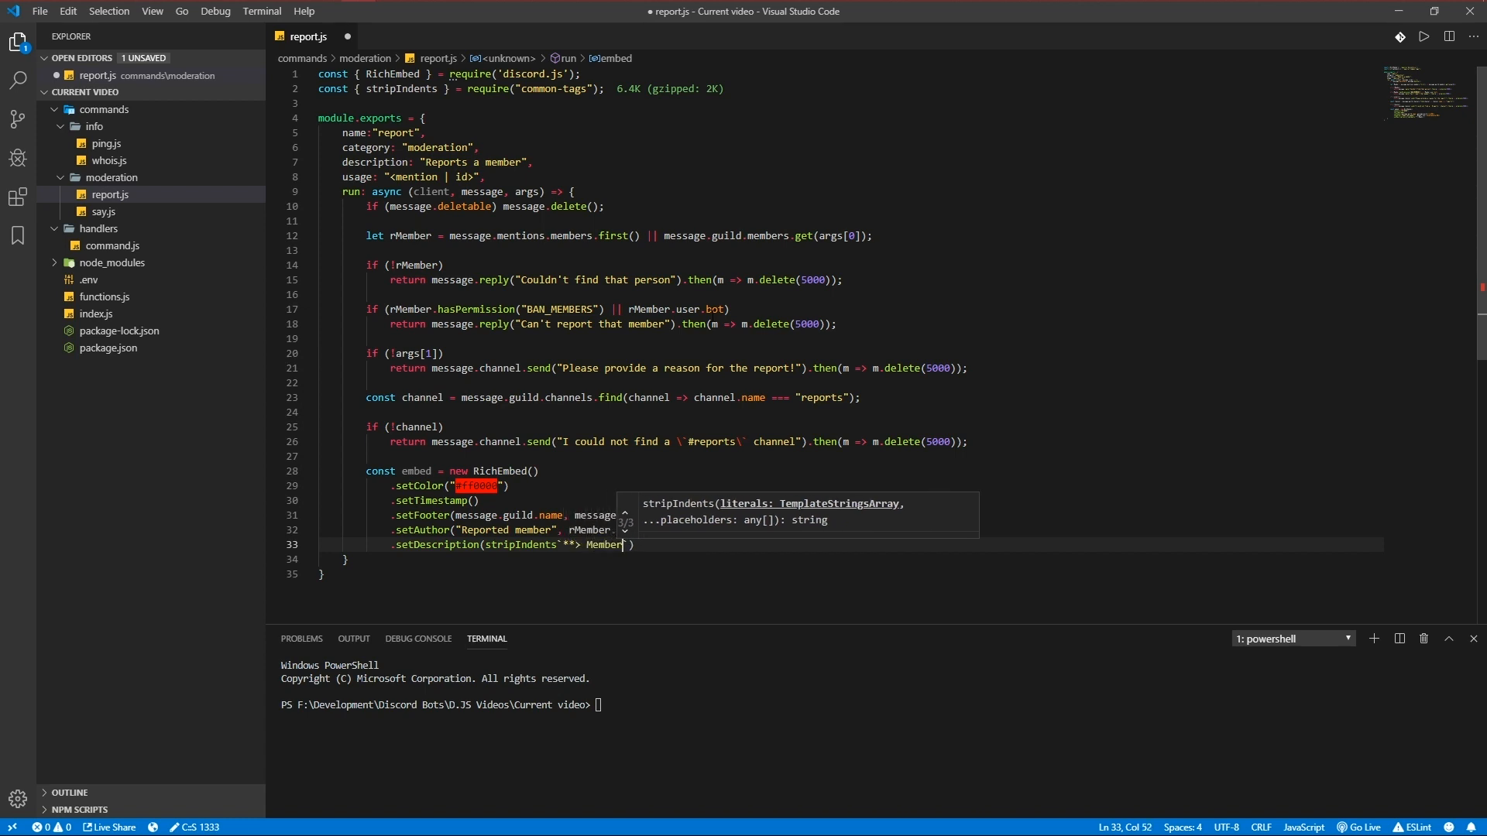
type(":**")
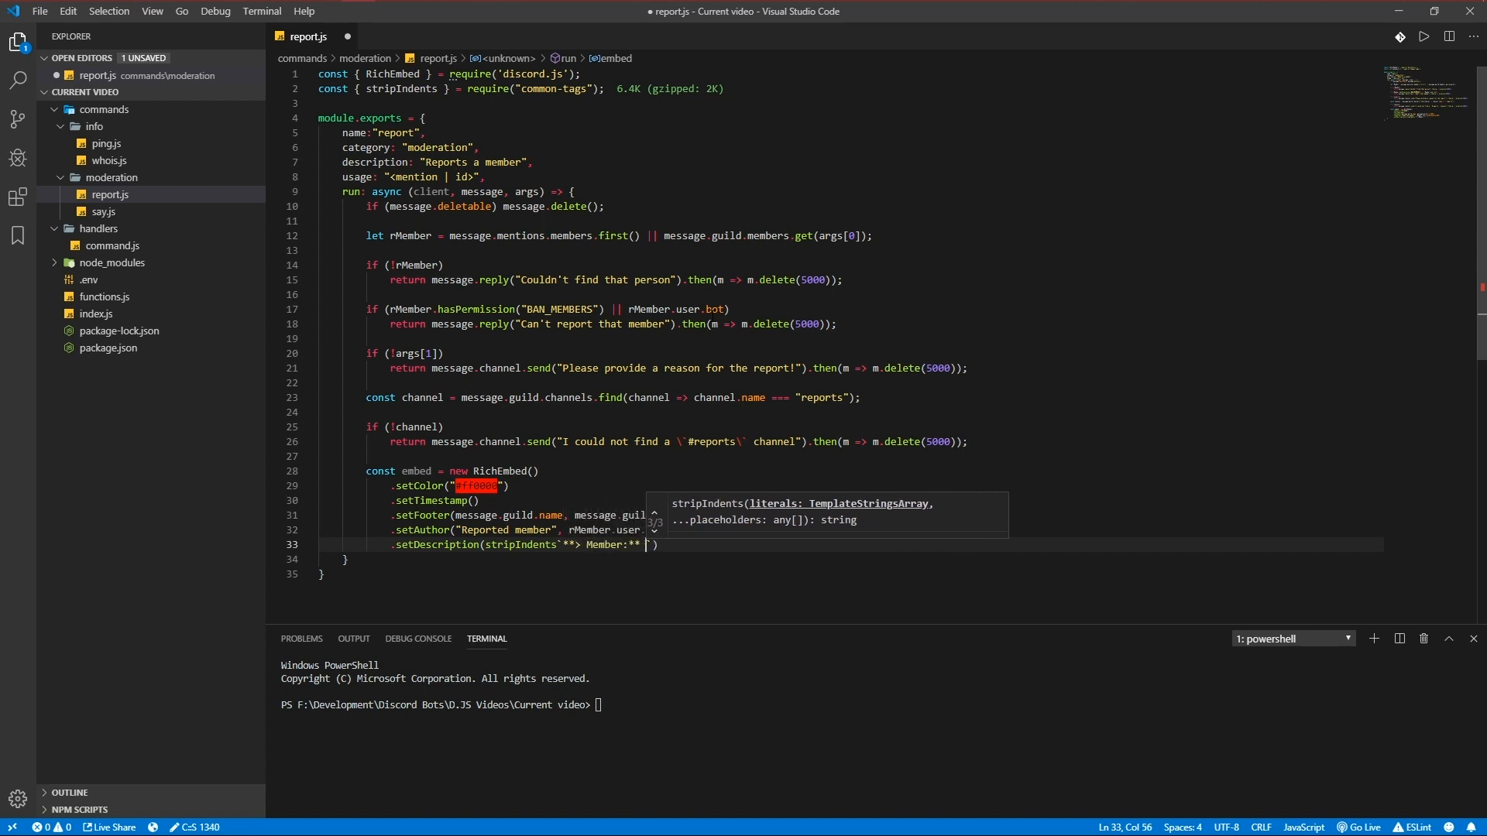
type("${rMember} (${rm")
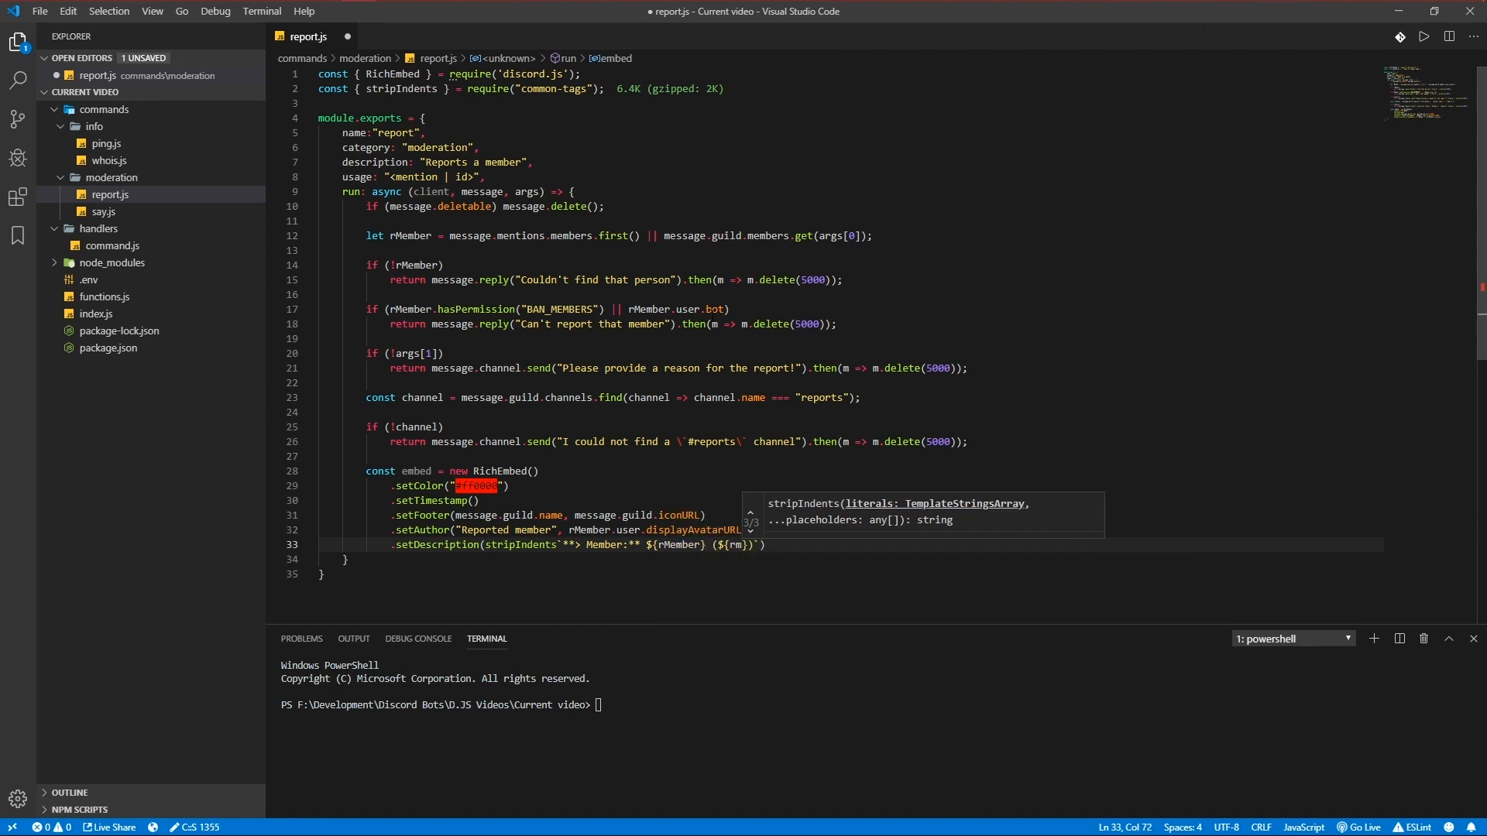
type(".id")
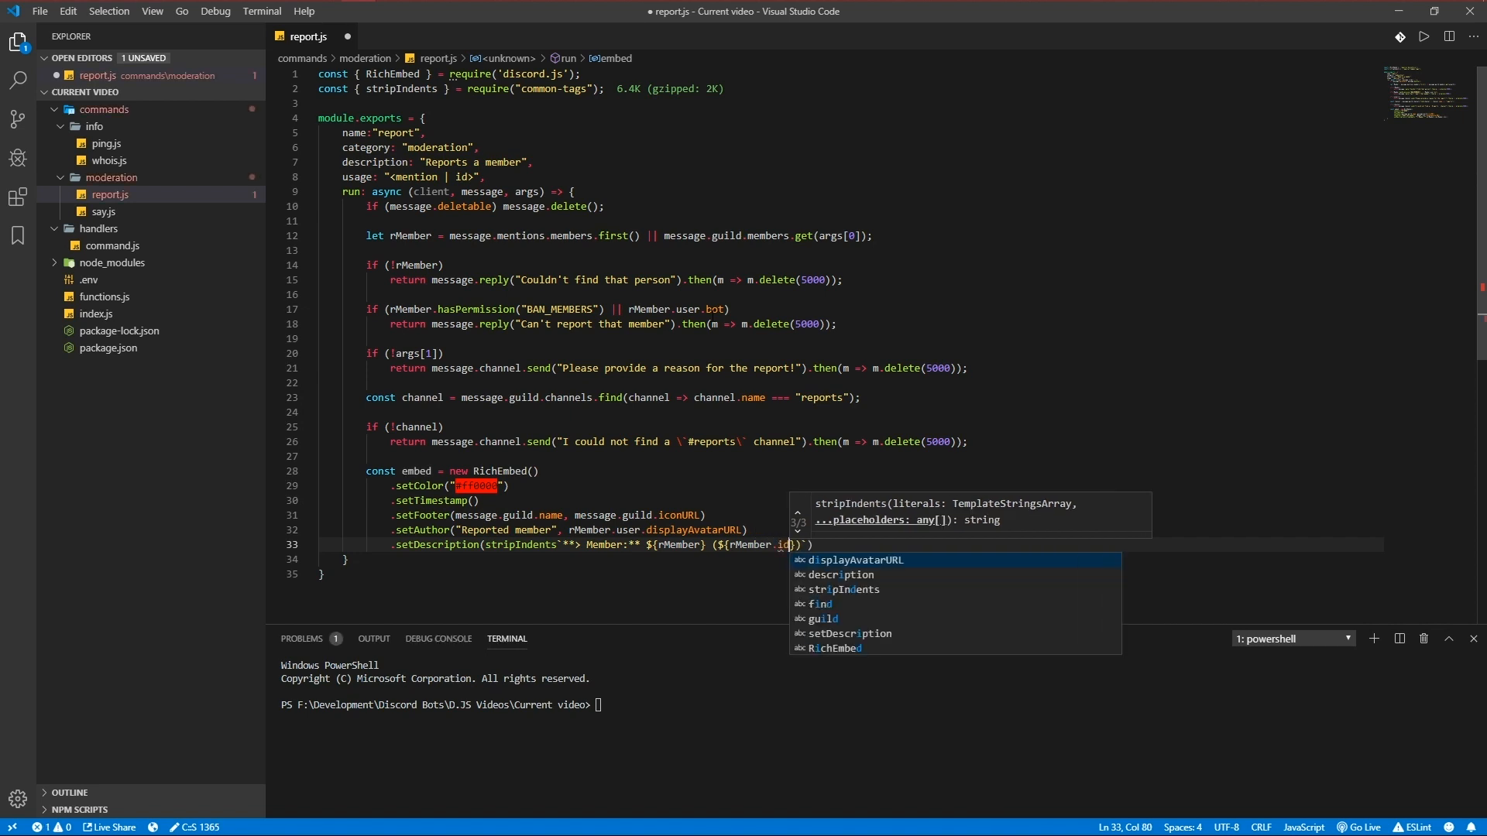
key("Enter")
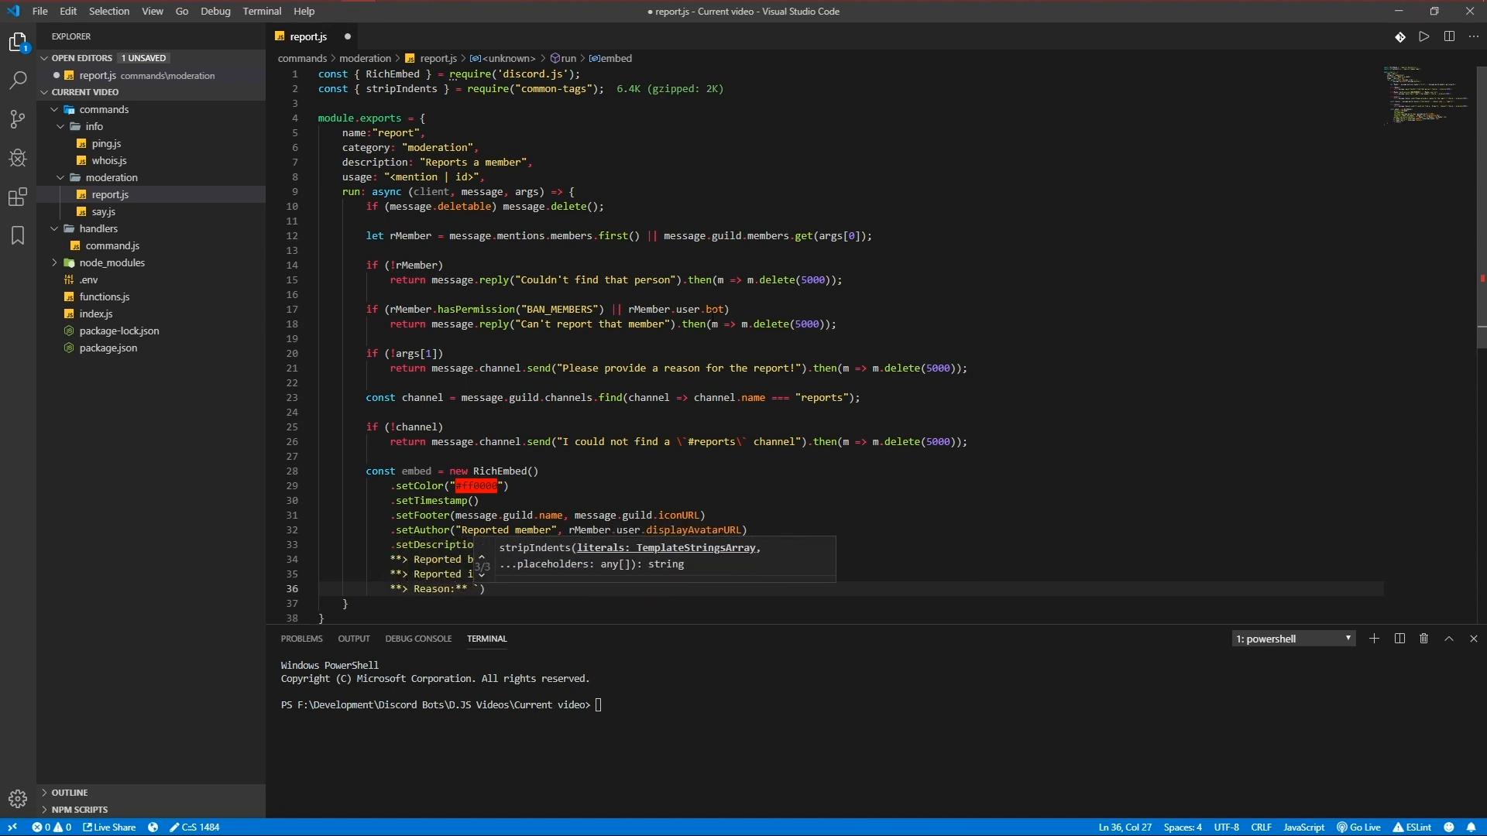
type("${args.slice(1).join(\"")
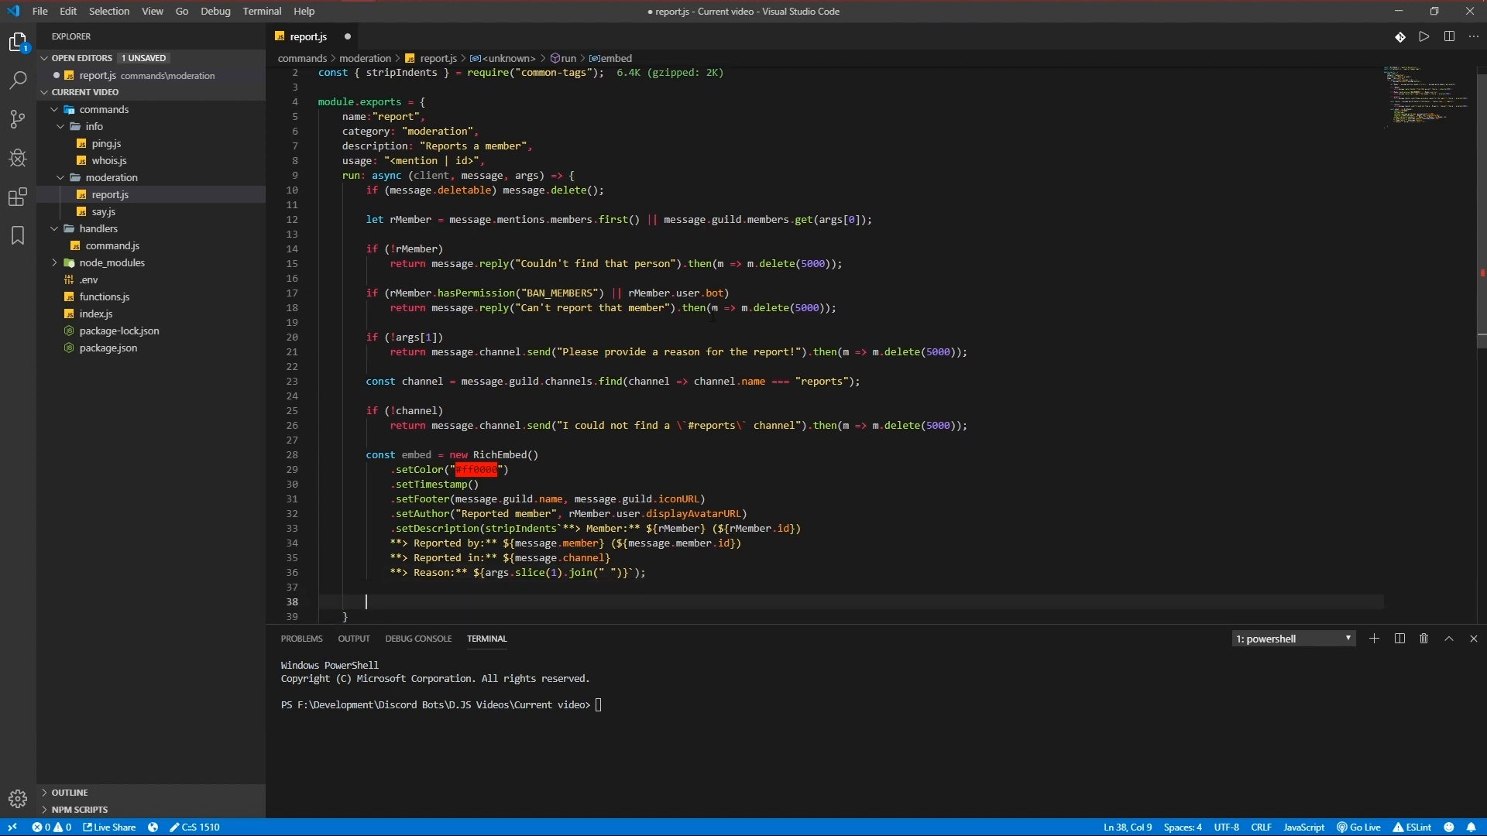
- Make the command return channel.send(embed), then start the bot with node . in the terminal
type("channel.")
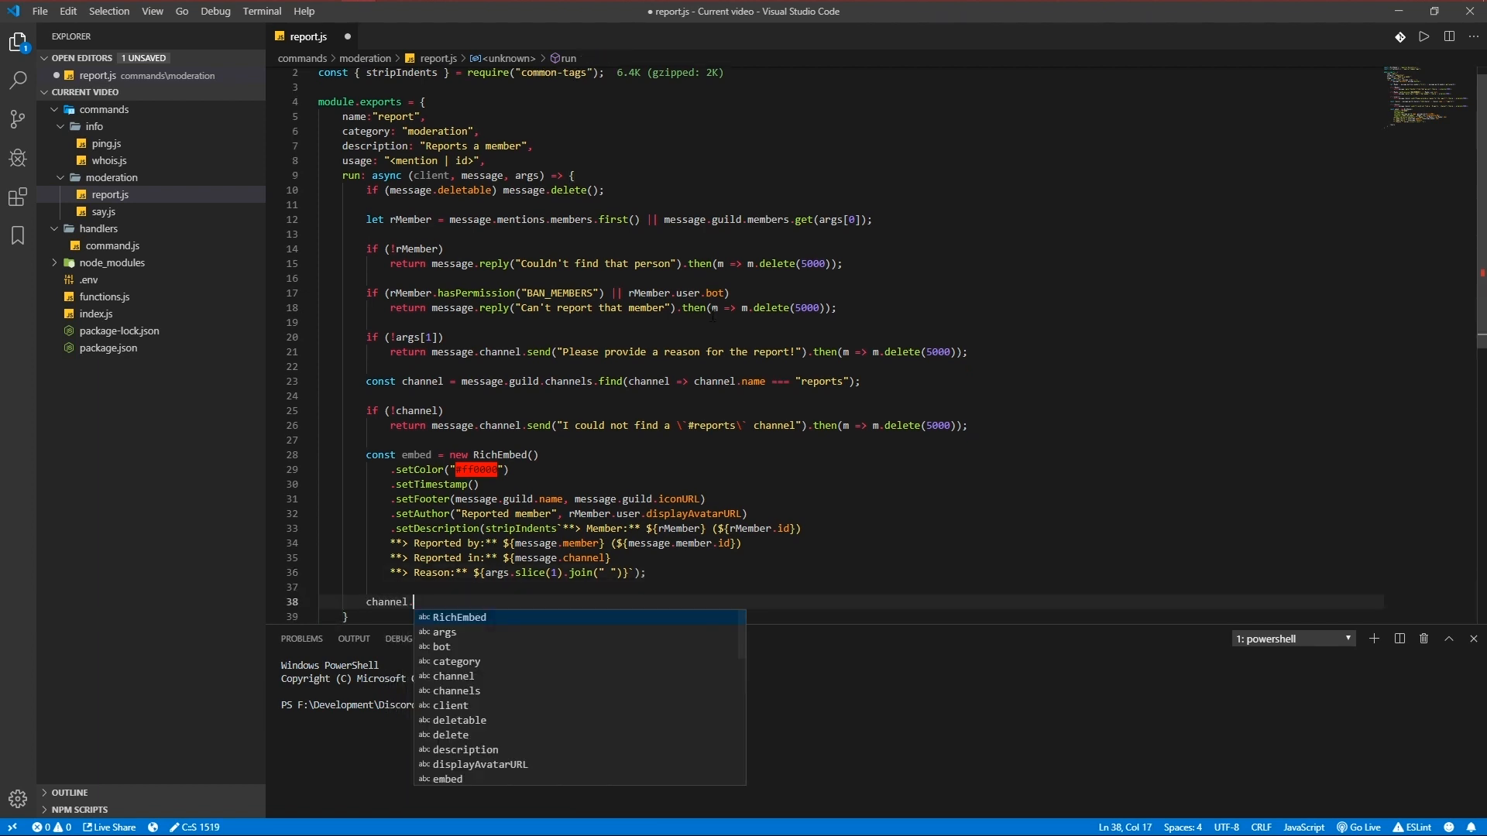
type("send(")
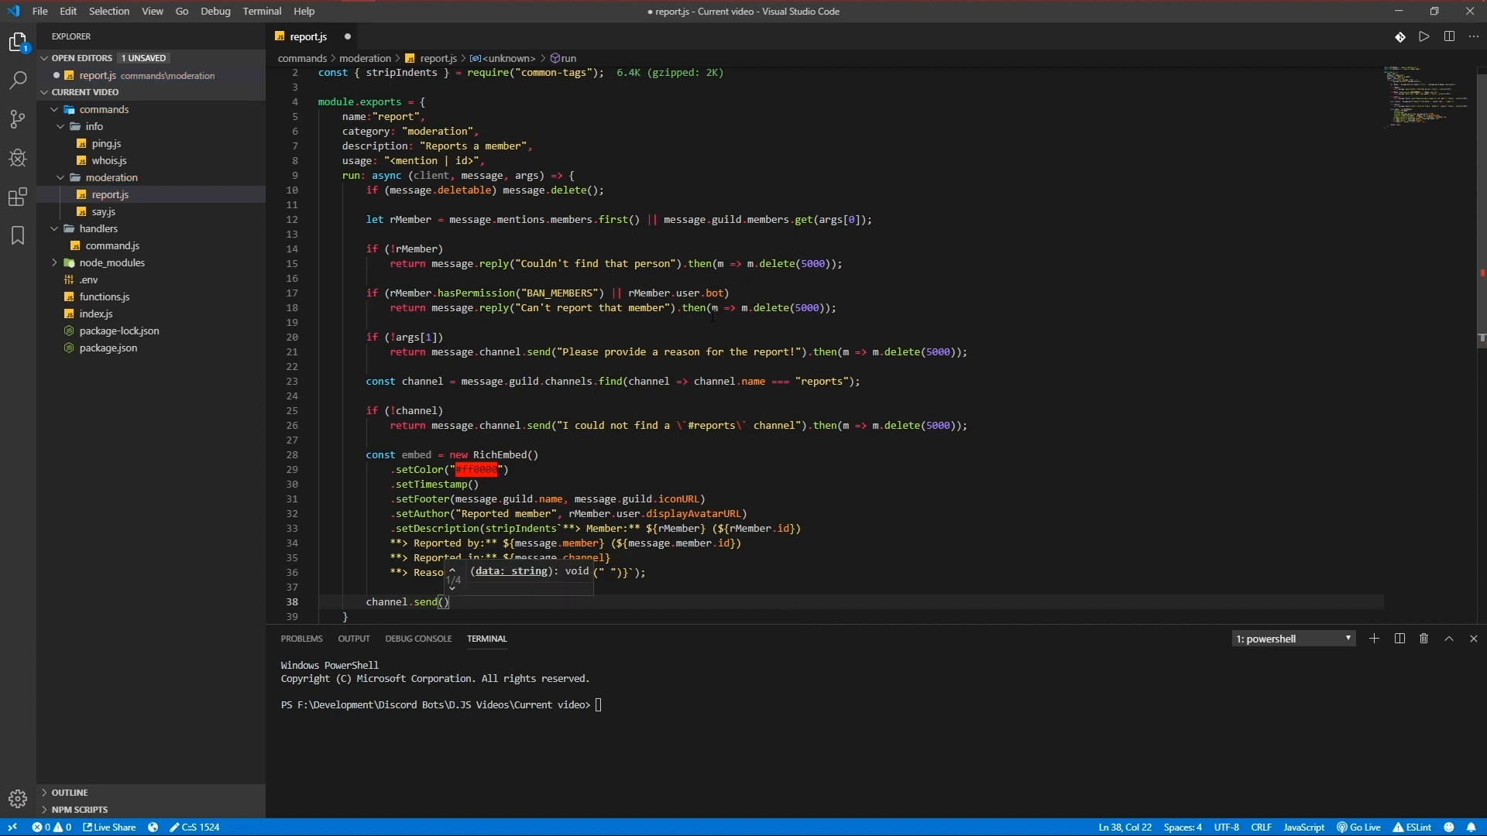
type("embed")
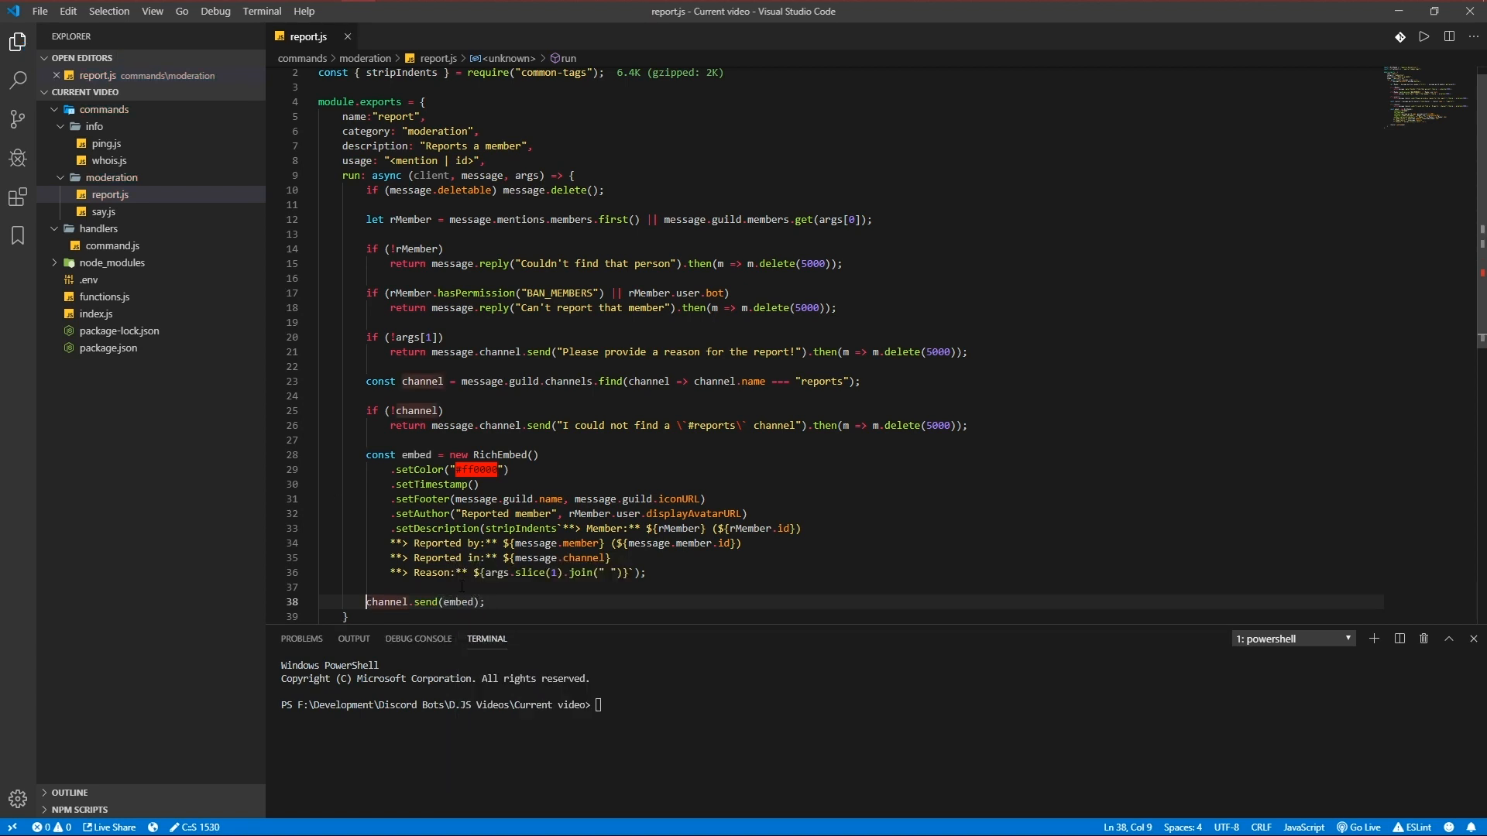
type("return")
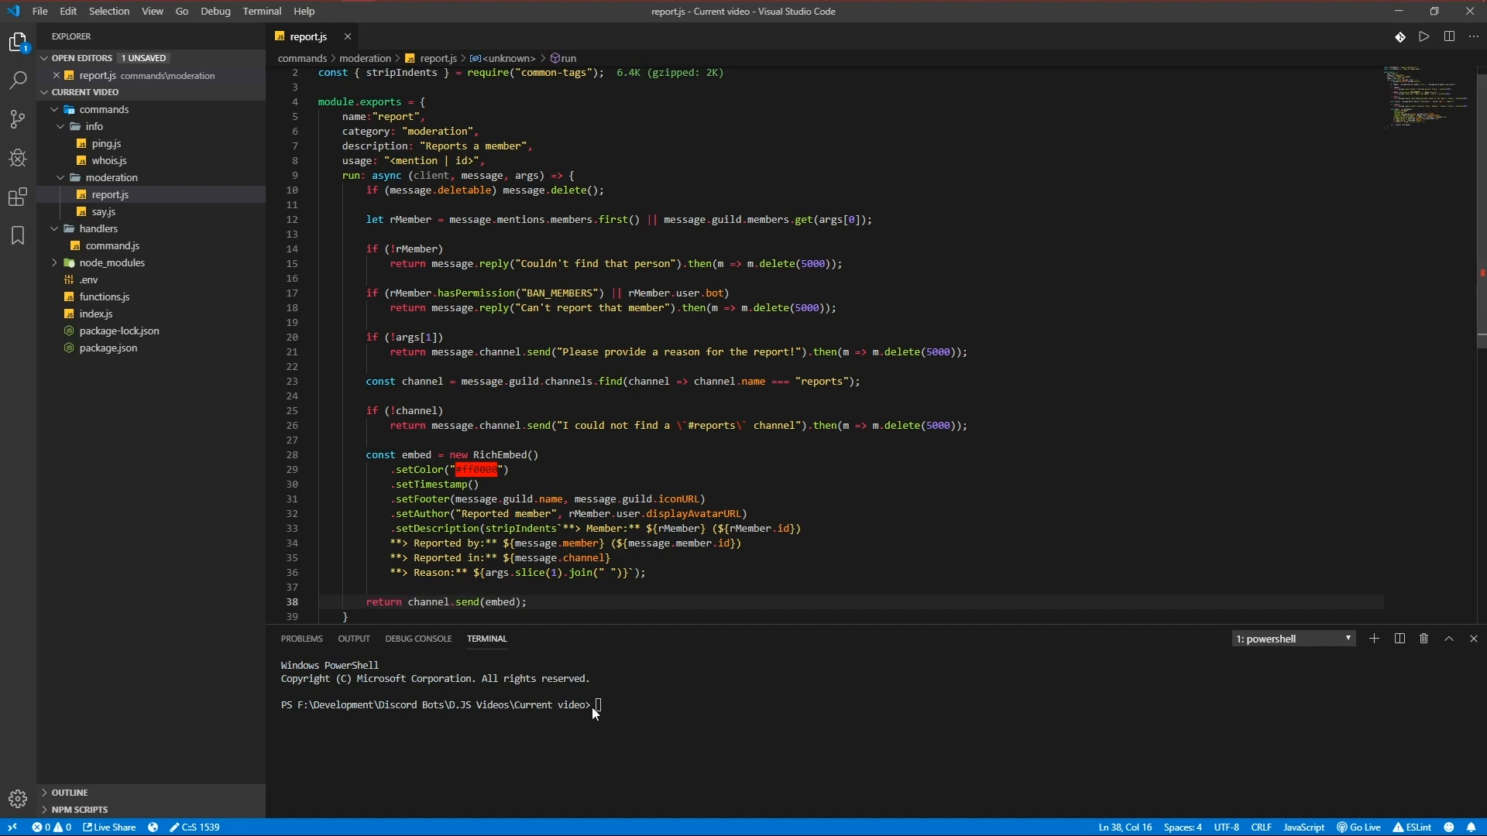
type("node .")
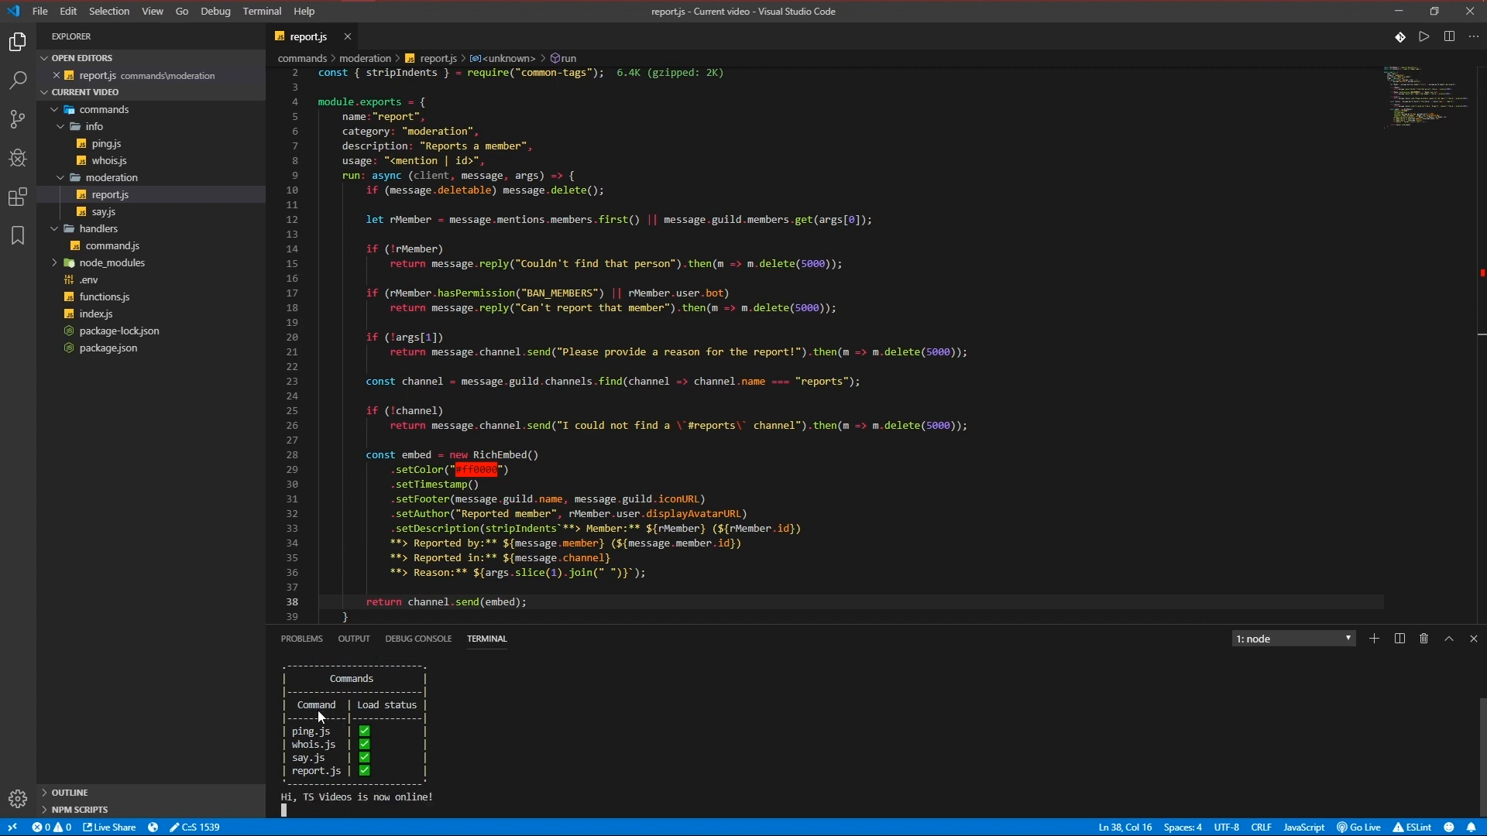
- Switch to the bot's index.js file with its client setup and message handler
key("alt+tab")
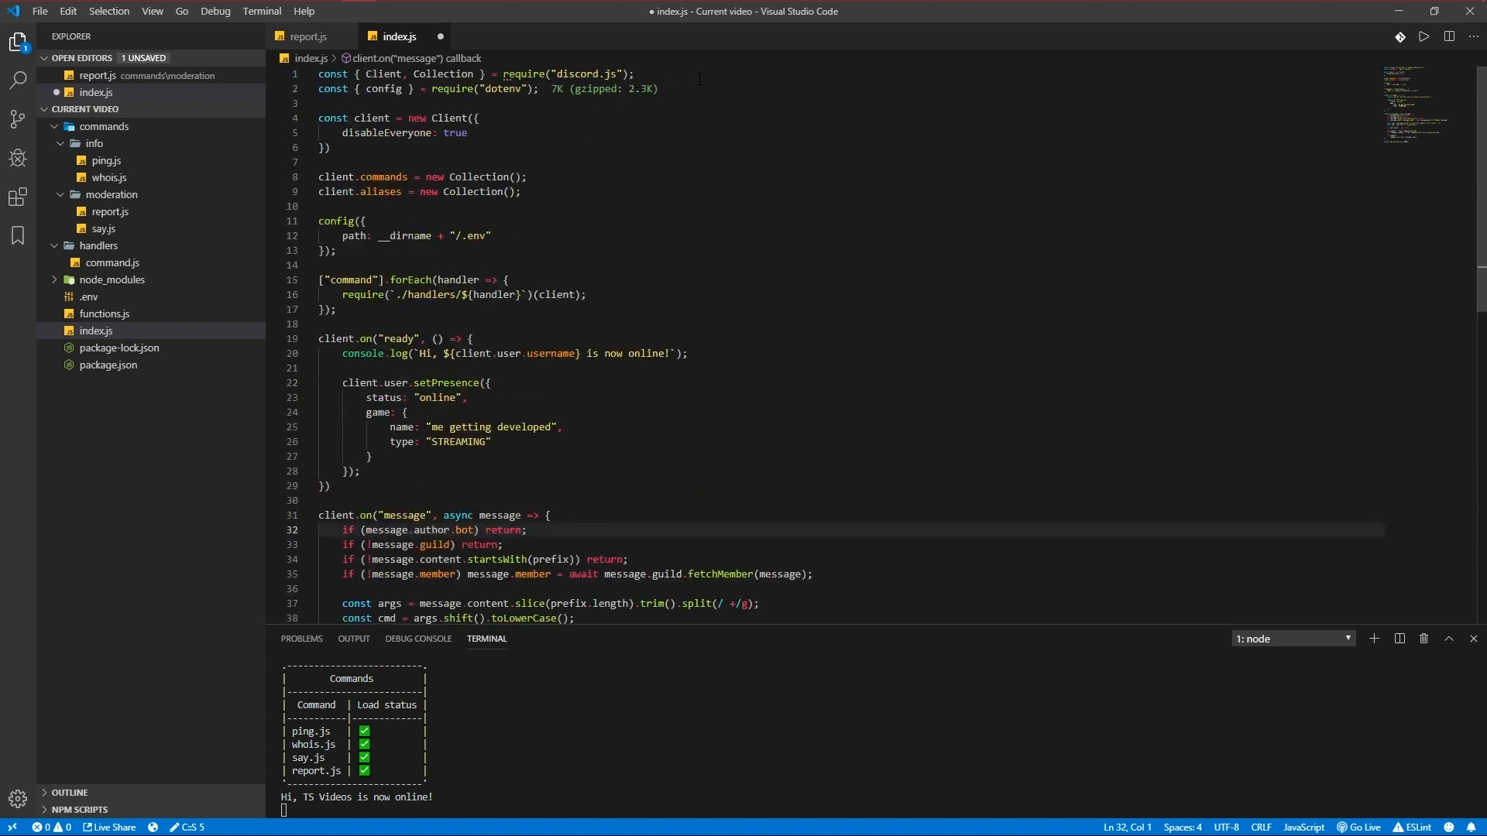
type("const prefix = \"_\";")
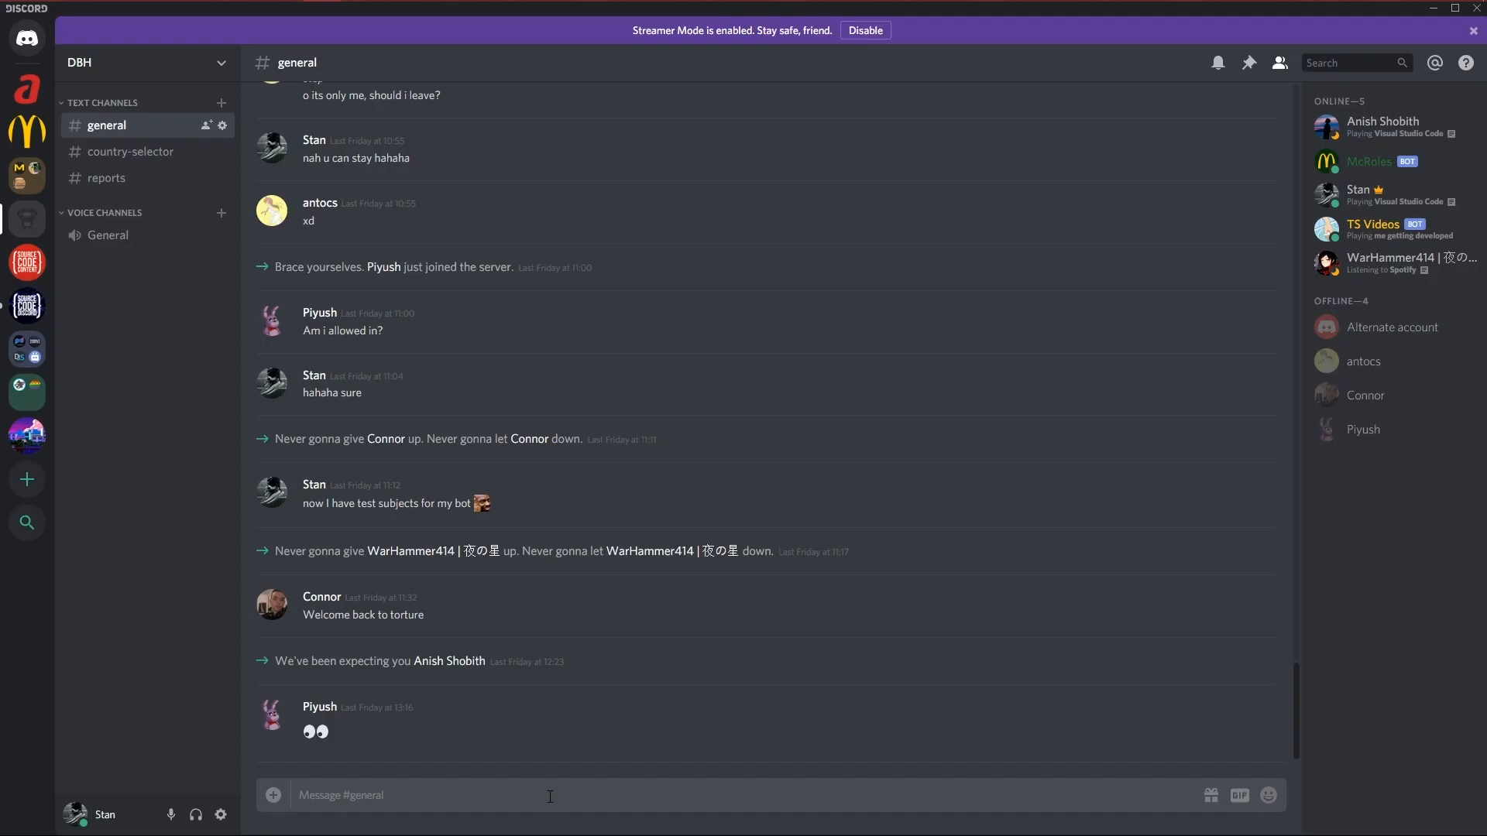
mouse_move(536, 601)
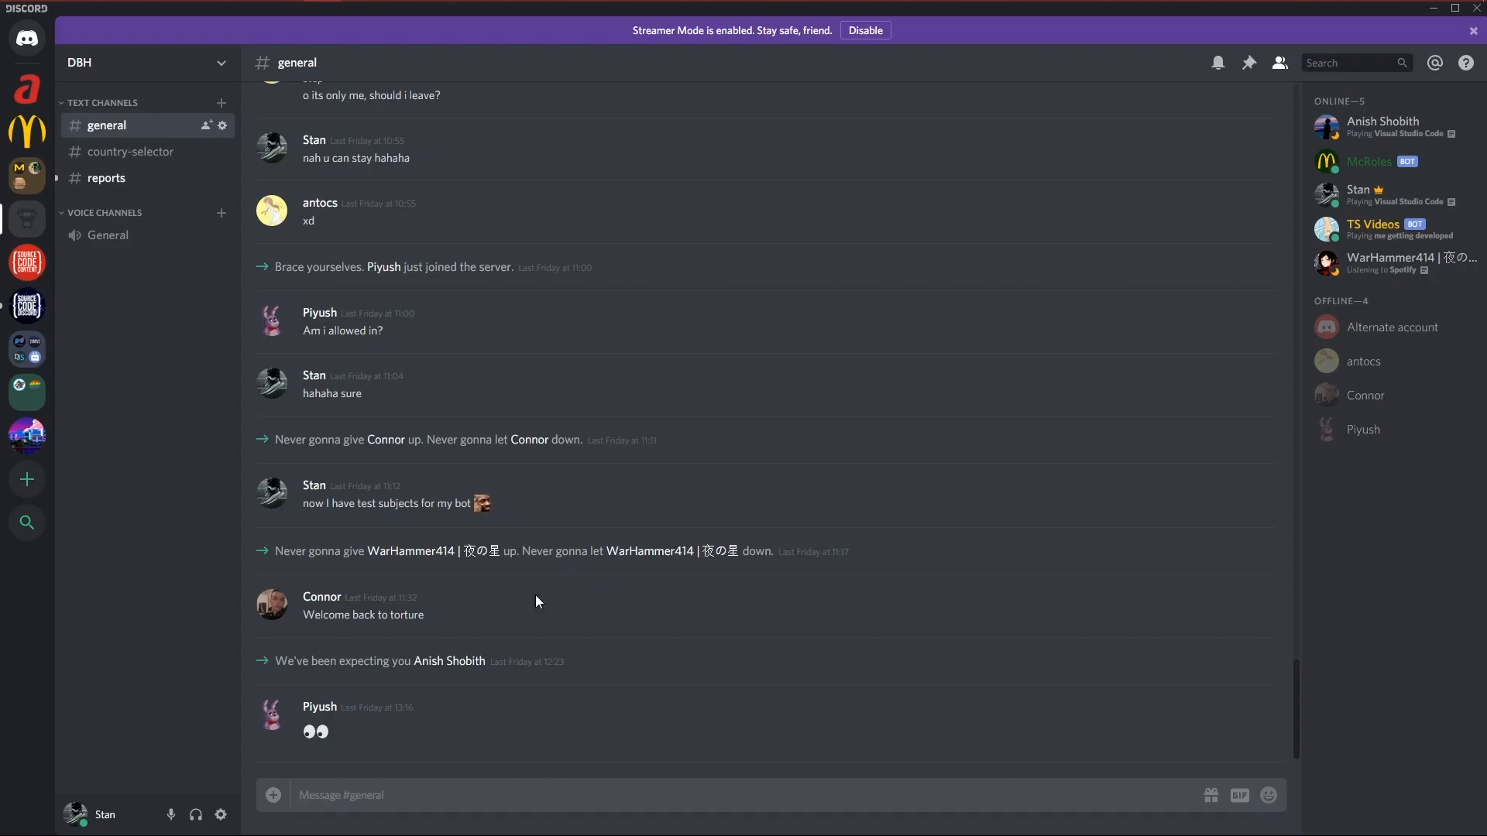
type("_report")
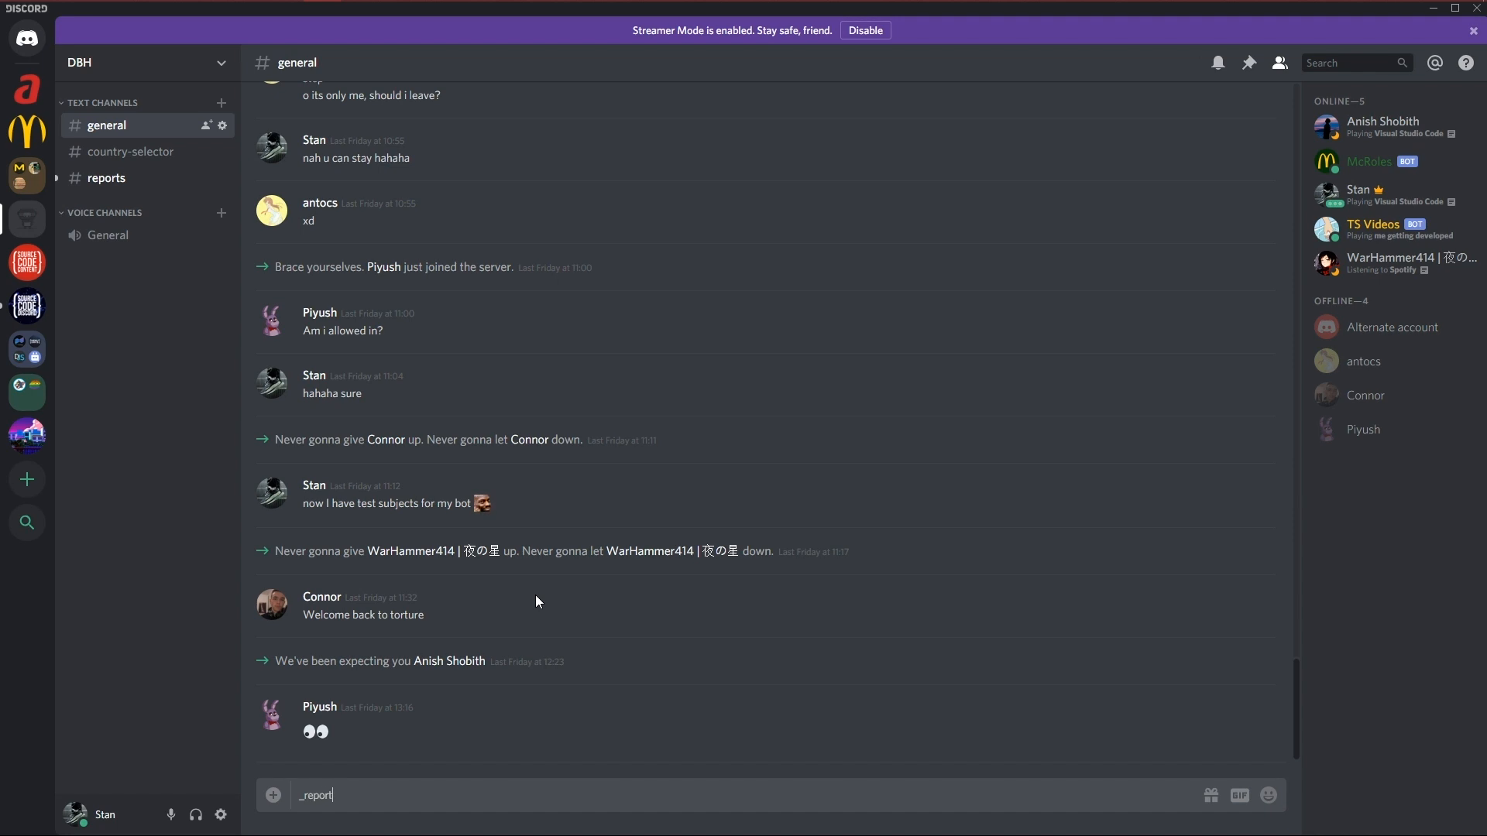
type("@ani")
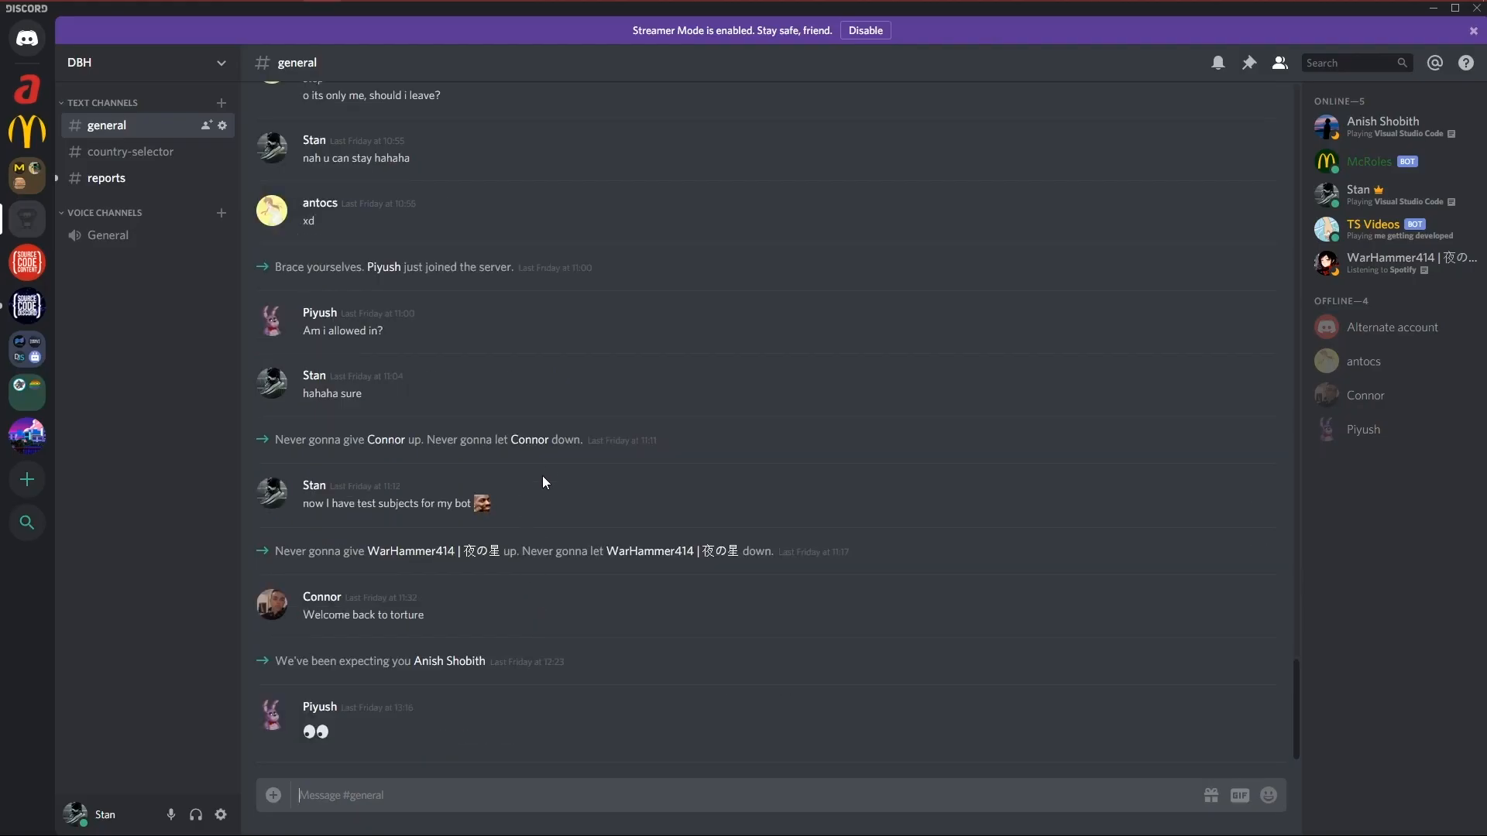
left_click(106, 178)
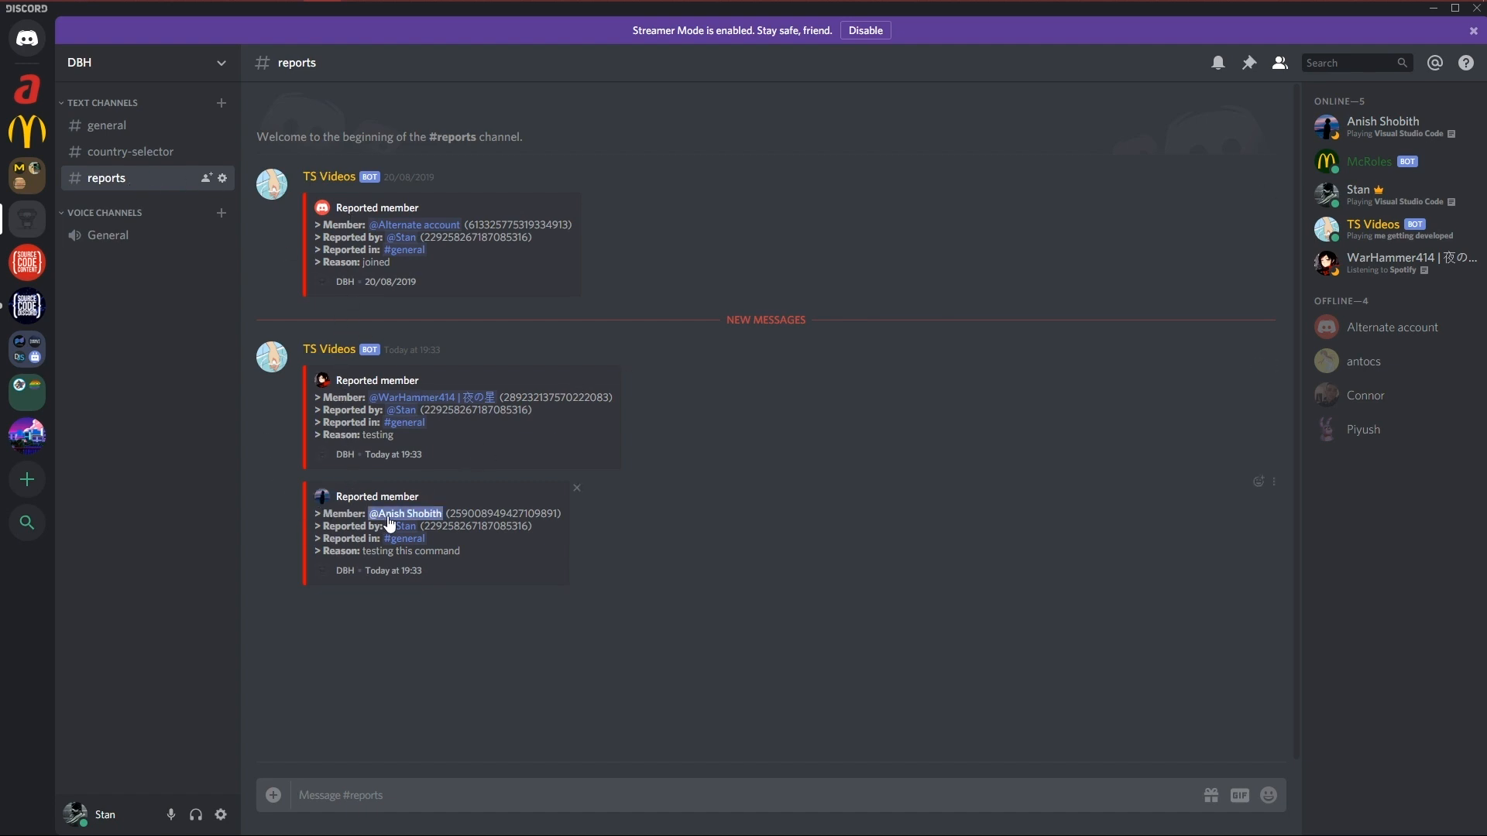
mouse_move(405, 538)
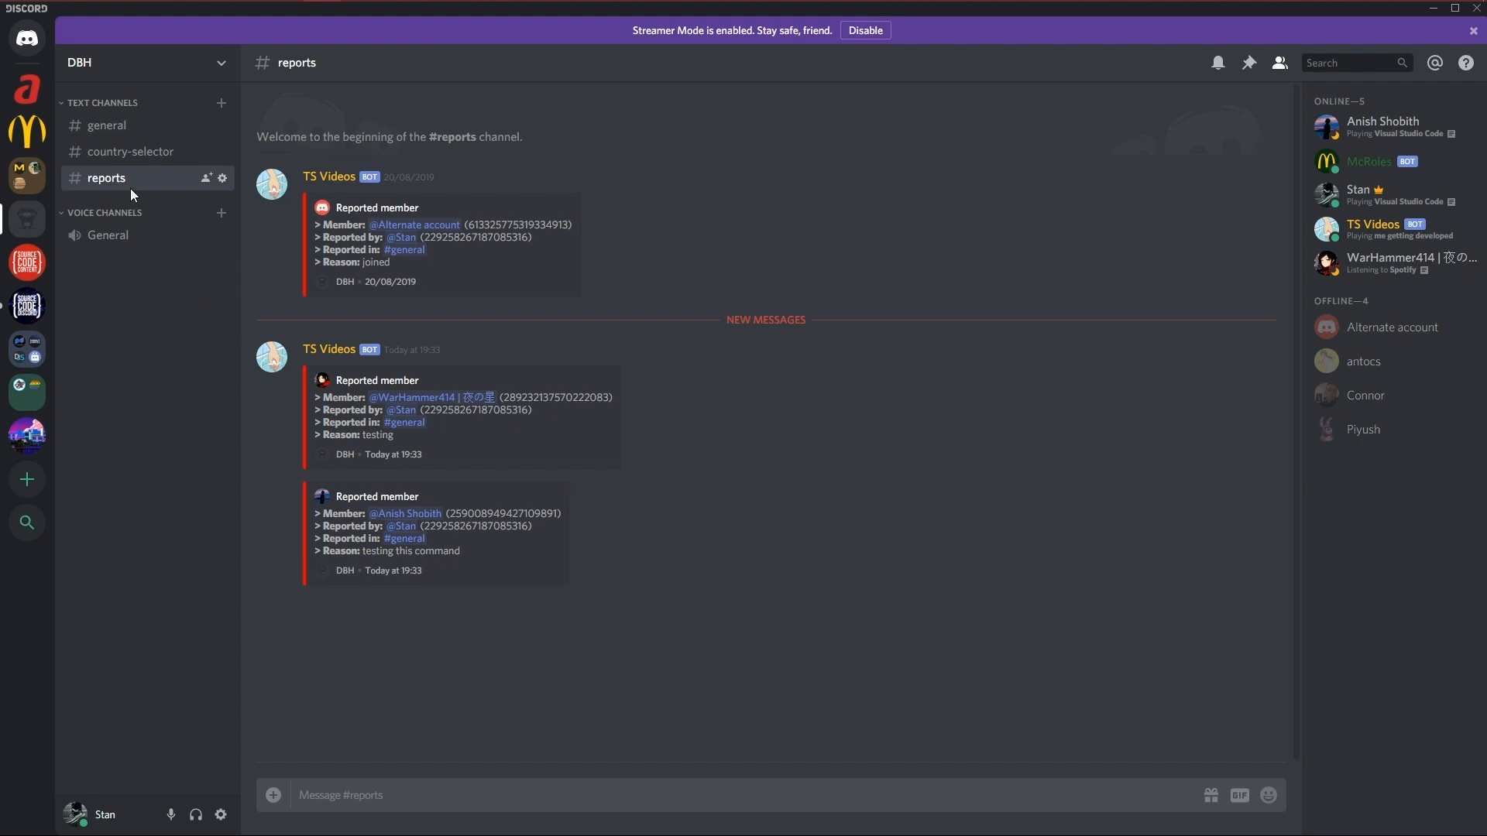
left_click(107, 98)
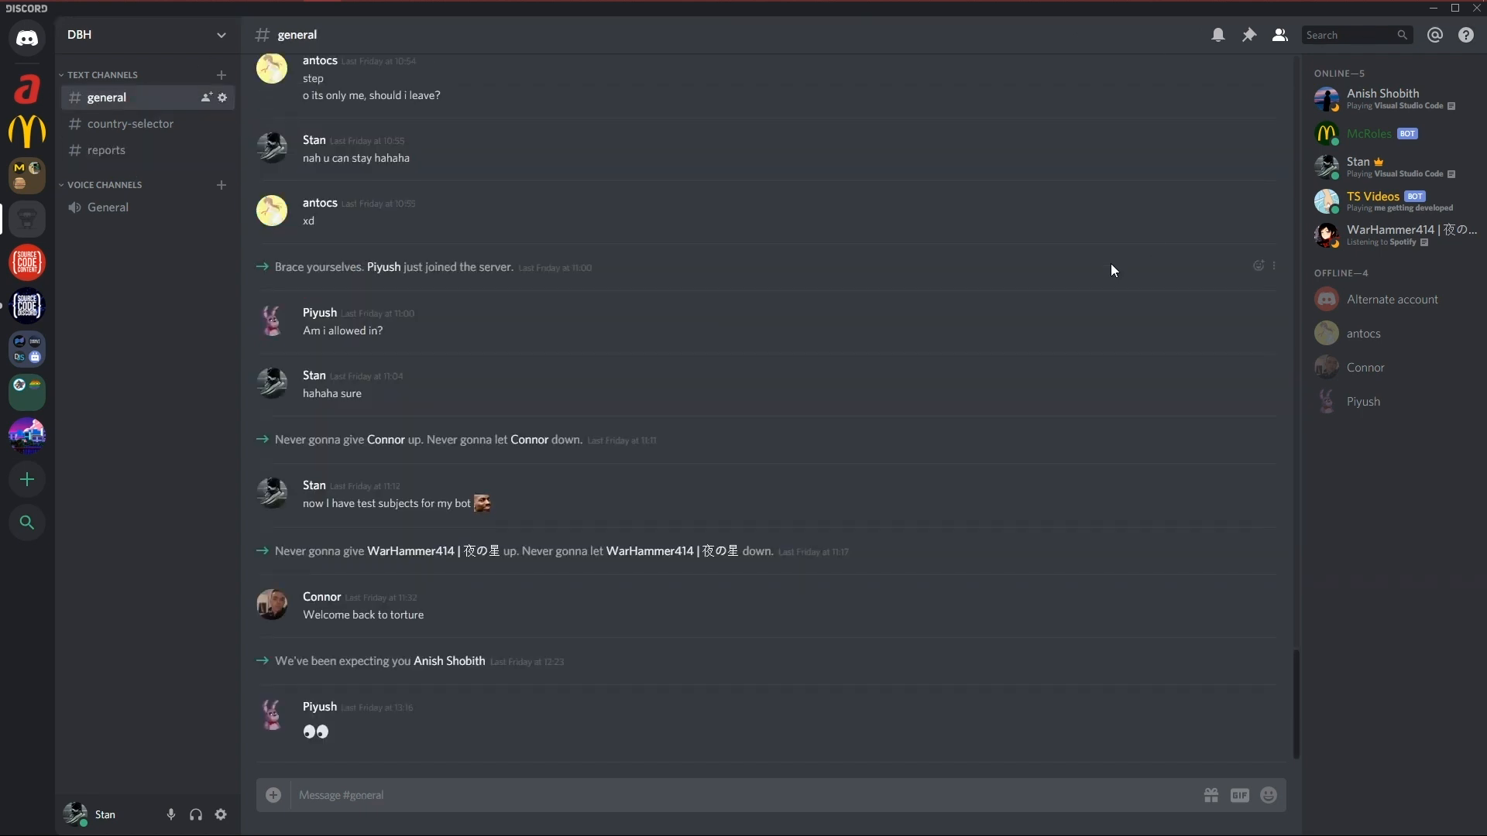